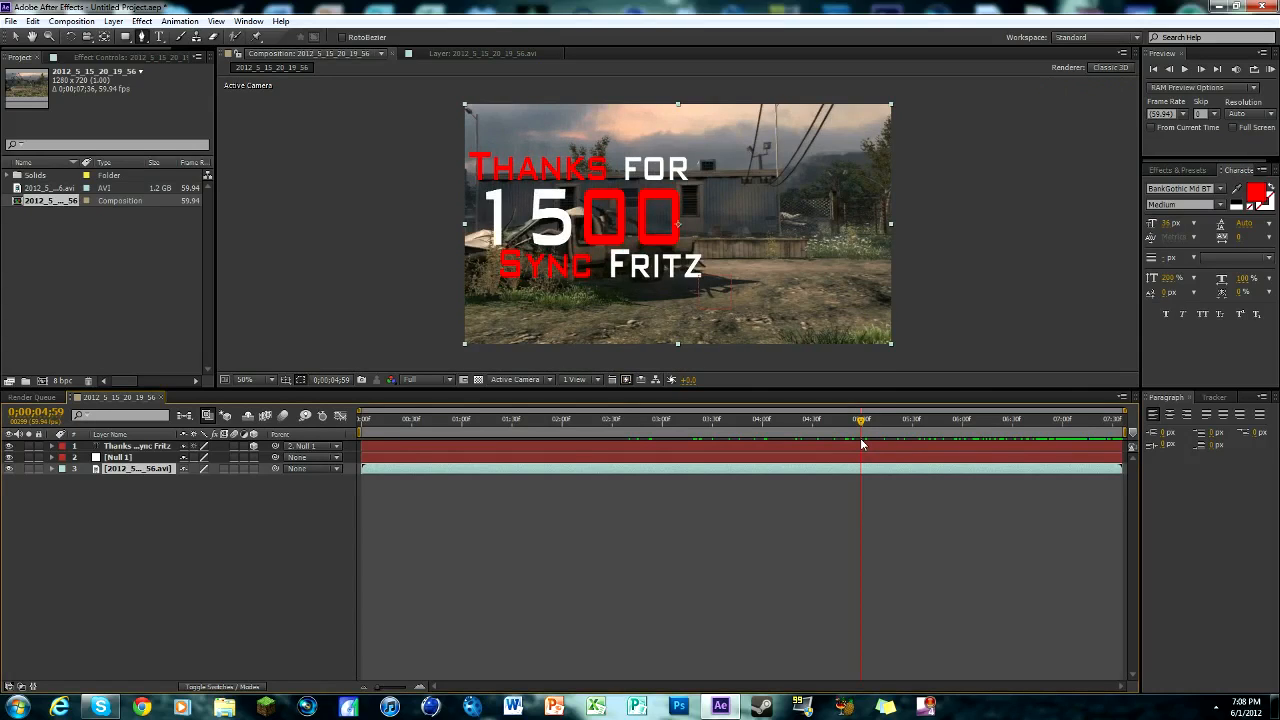
mouse_move(680, 160)
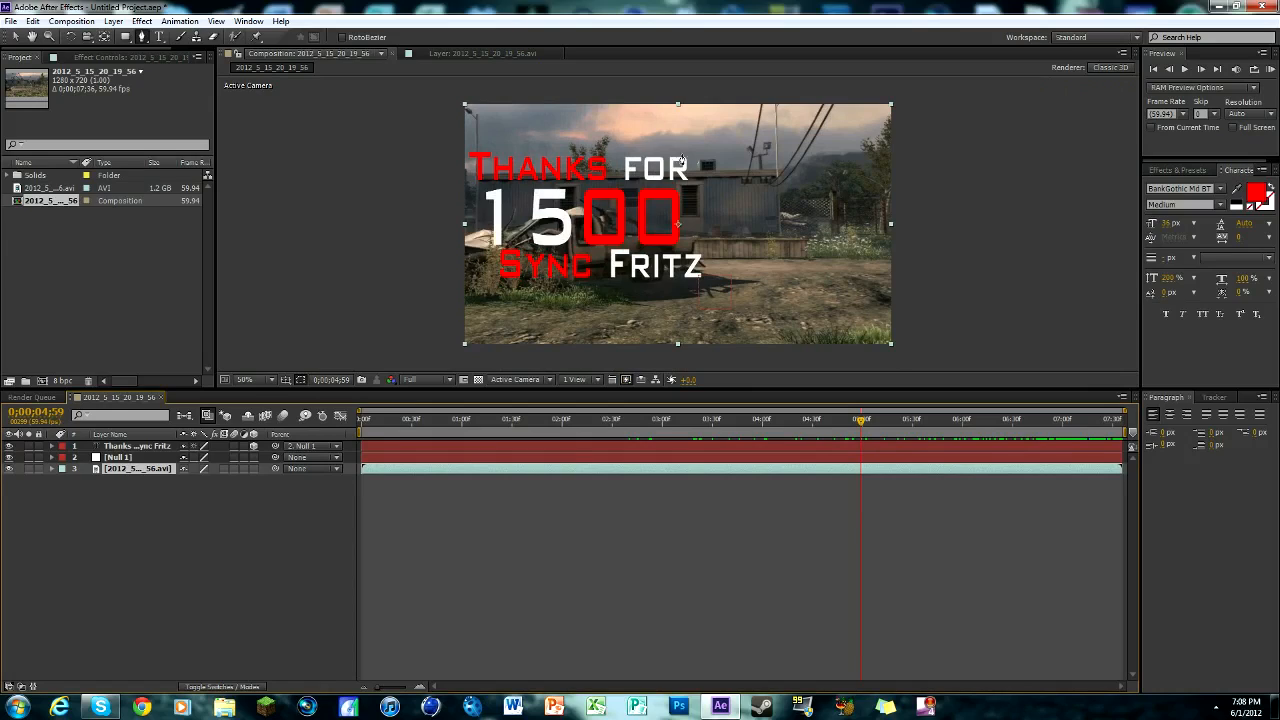
mouse_move(588, 263)
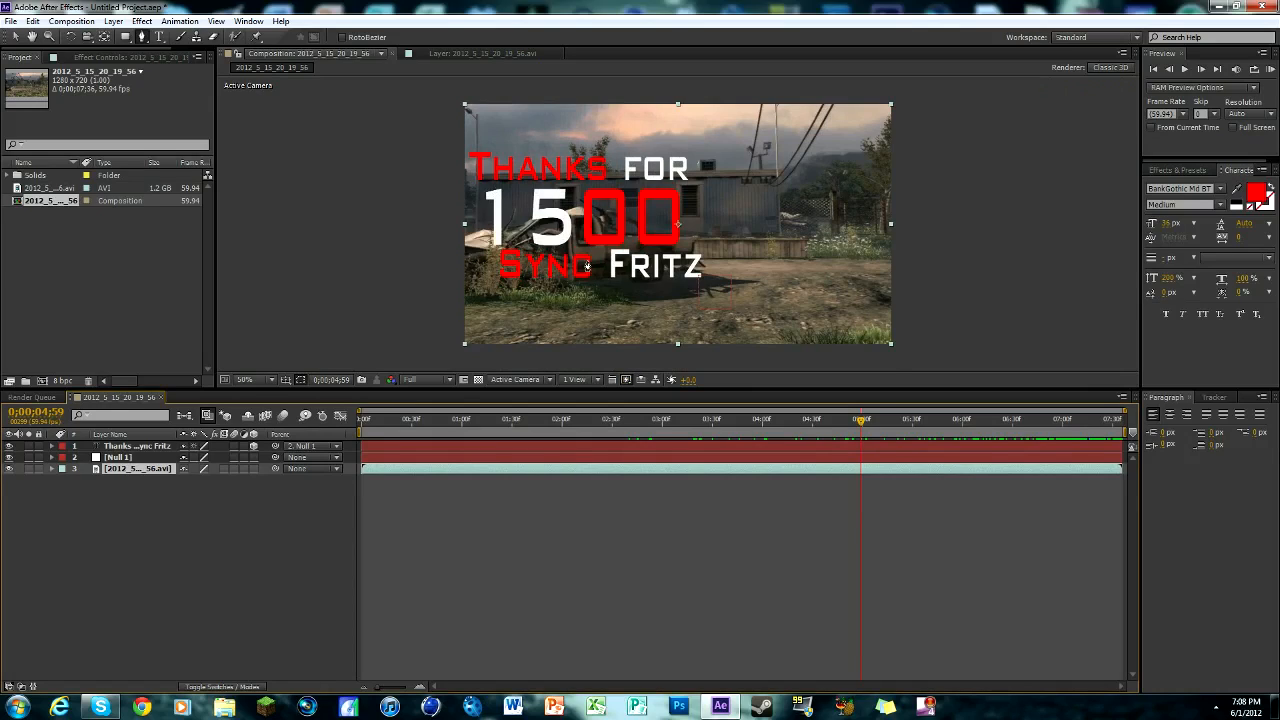
mouse_move(860, 420)
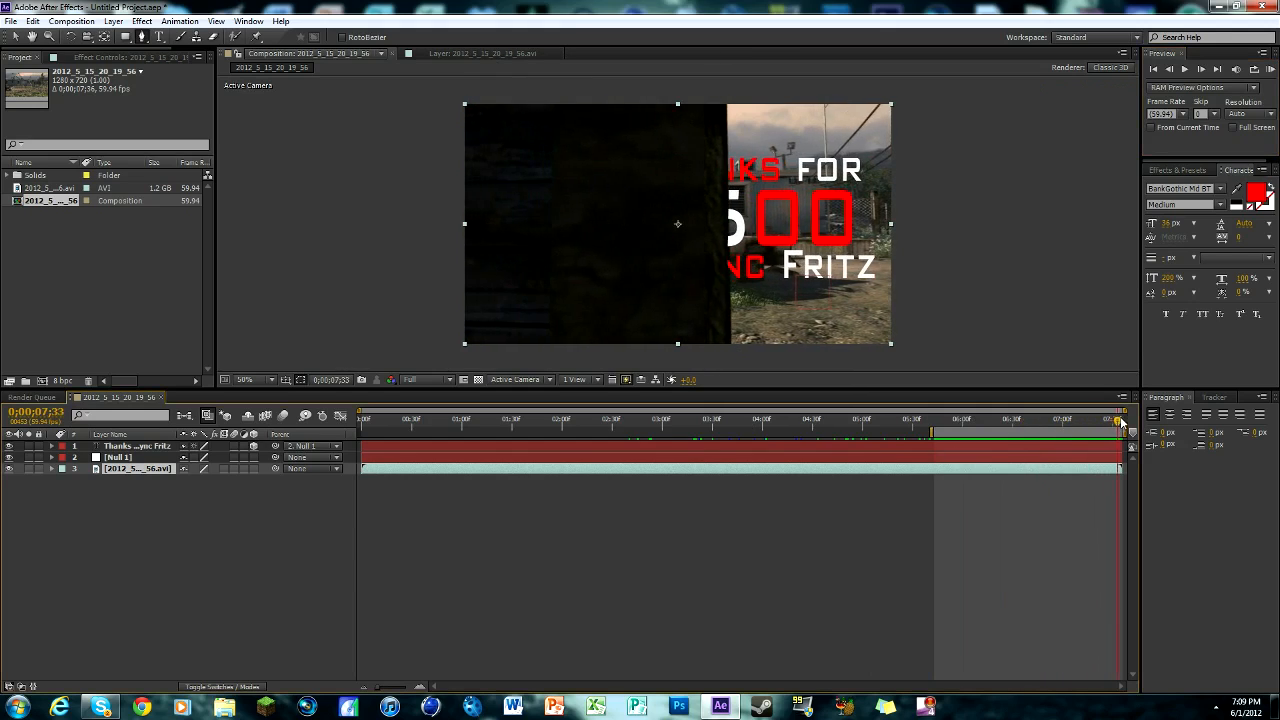
Scrub through the clip to preview where the wall uncovers the text.
left_click_drag(1120, 420, 1102, 420)
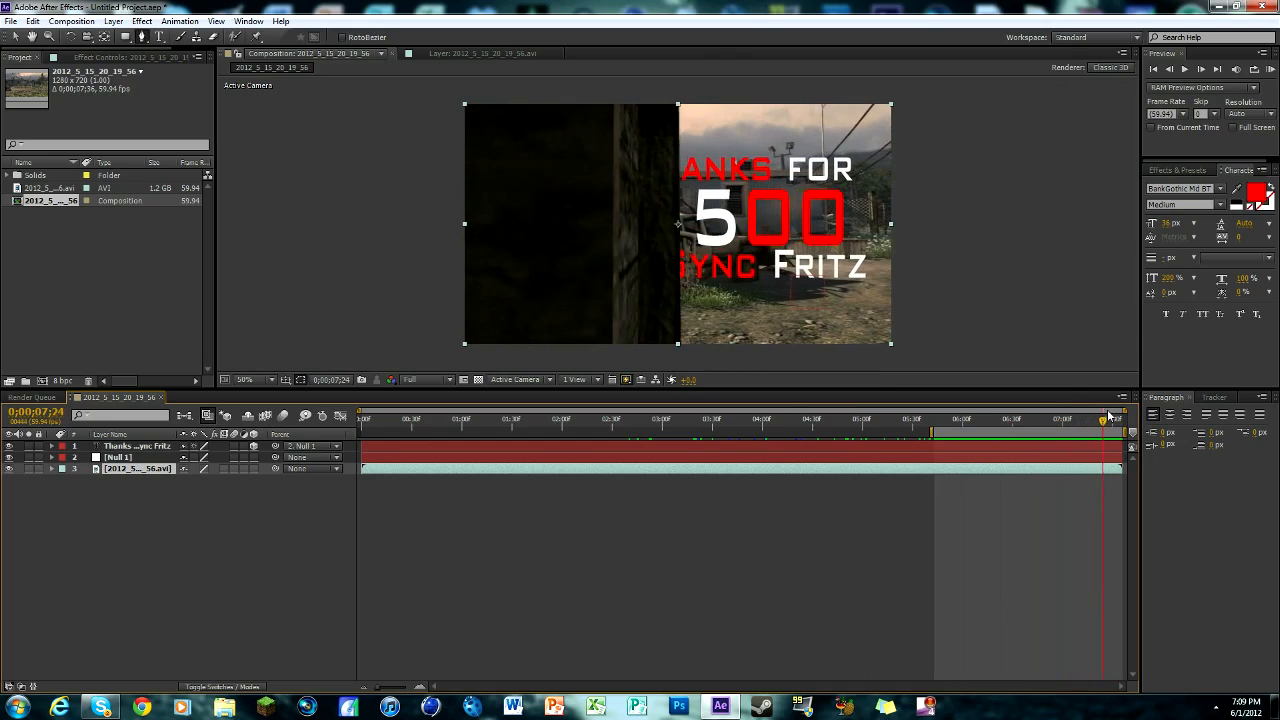
left_click_drag(1103, 418, 1068, 418)
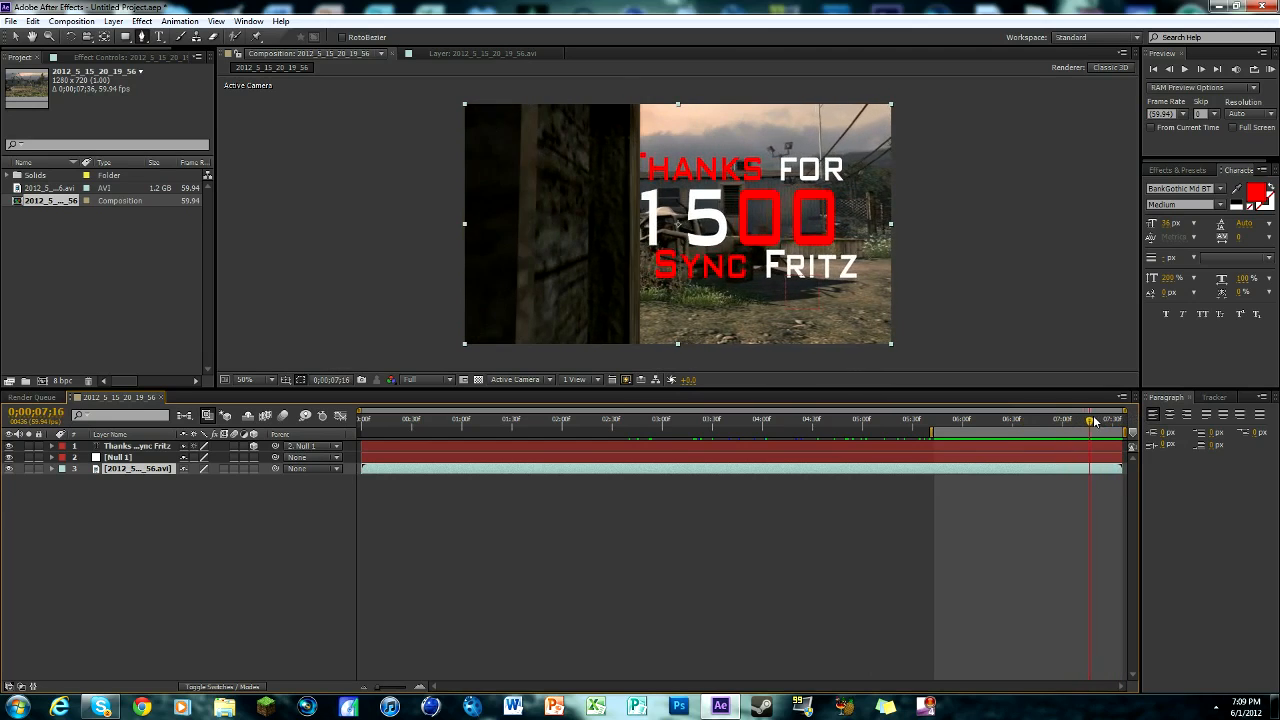
left_click_drag(1095, 420, 983, 420)
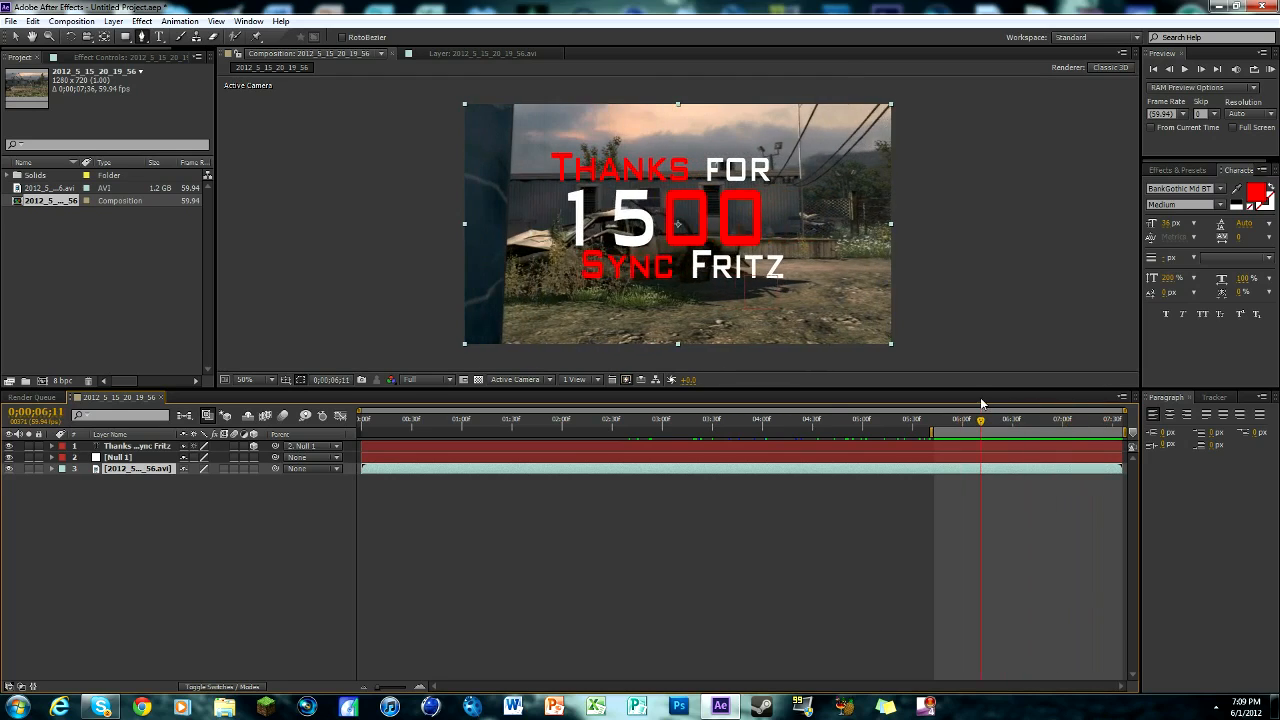
Create Comp 1 at 1280×720, 59.94 fps, holding the gameplay AVI.
left_click(71, 20)
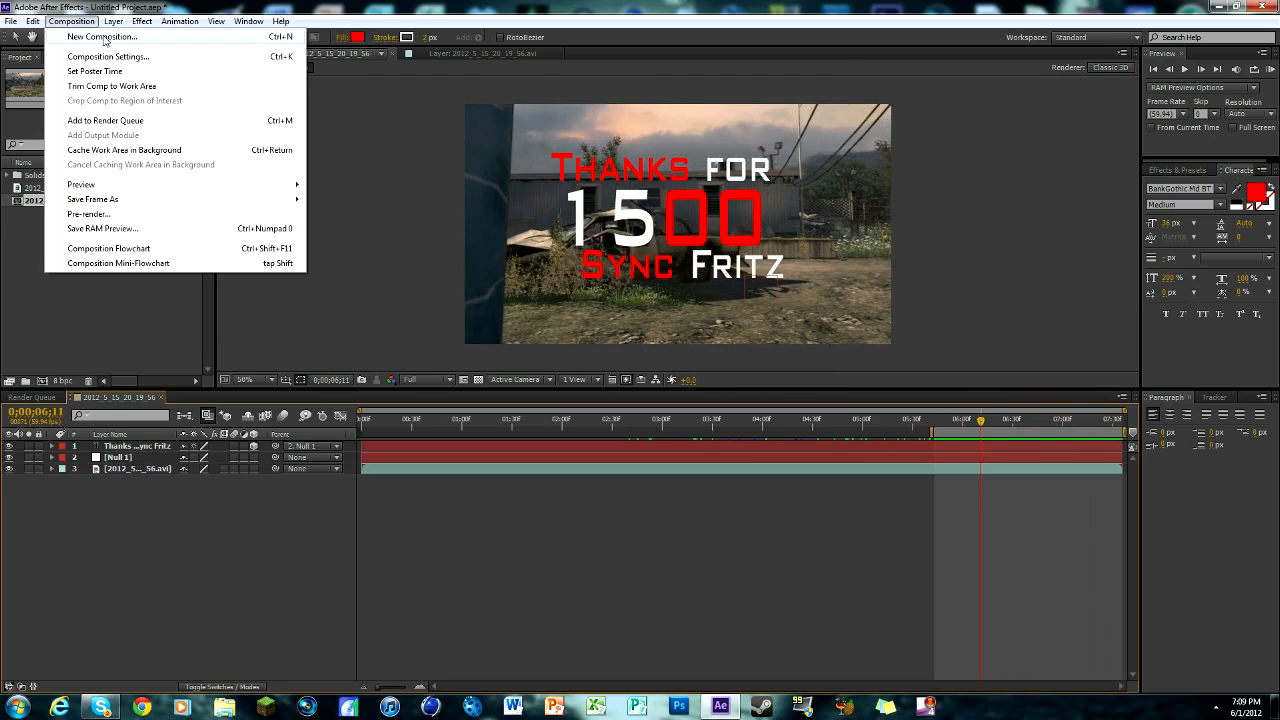
left_click(101, 37)
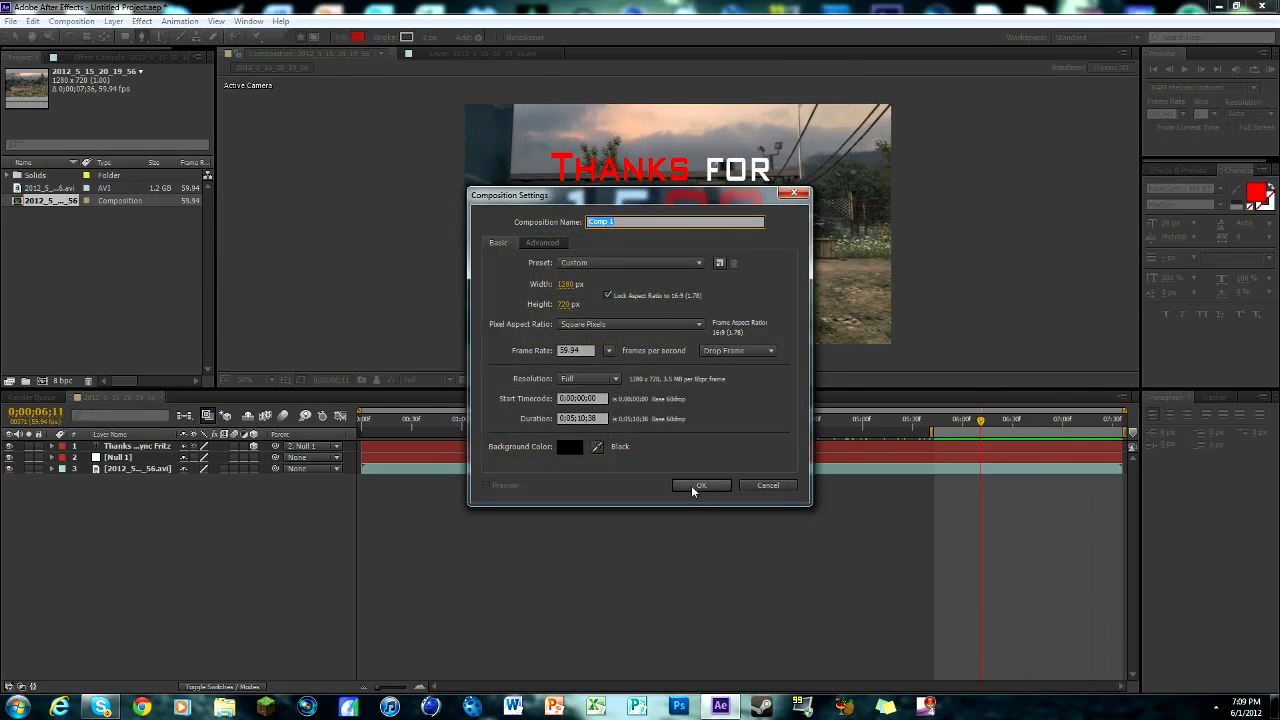
left_click(701, 485)
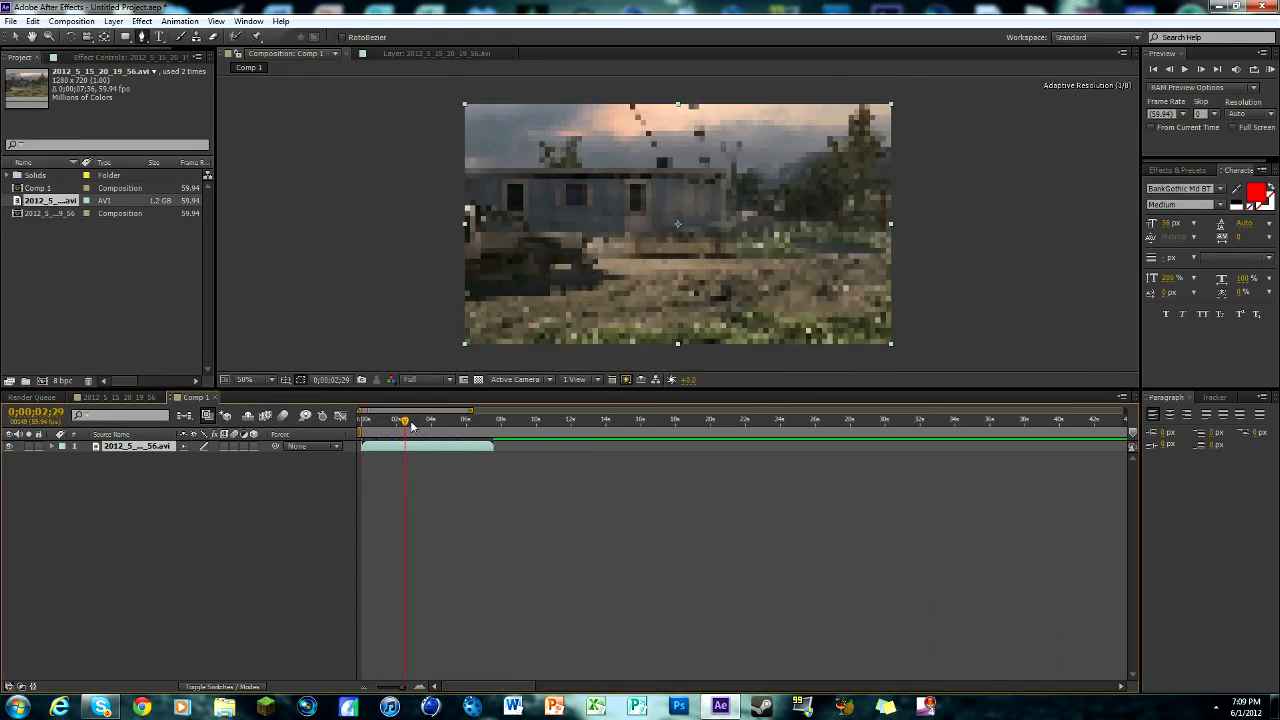
left_click_drag(405, 419, 450, 419)
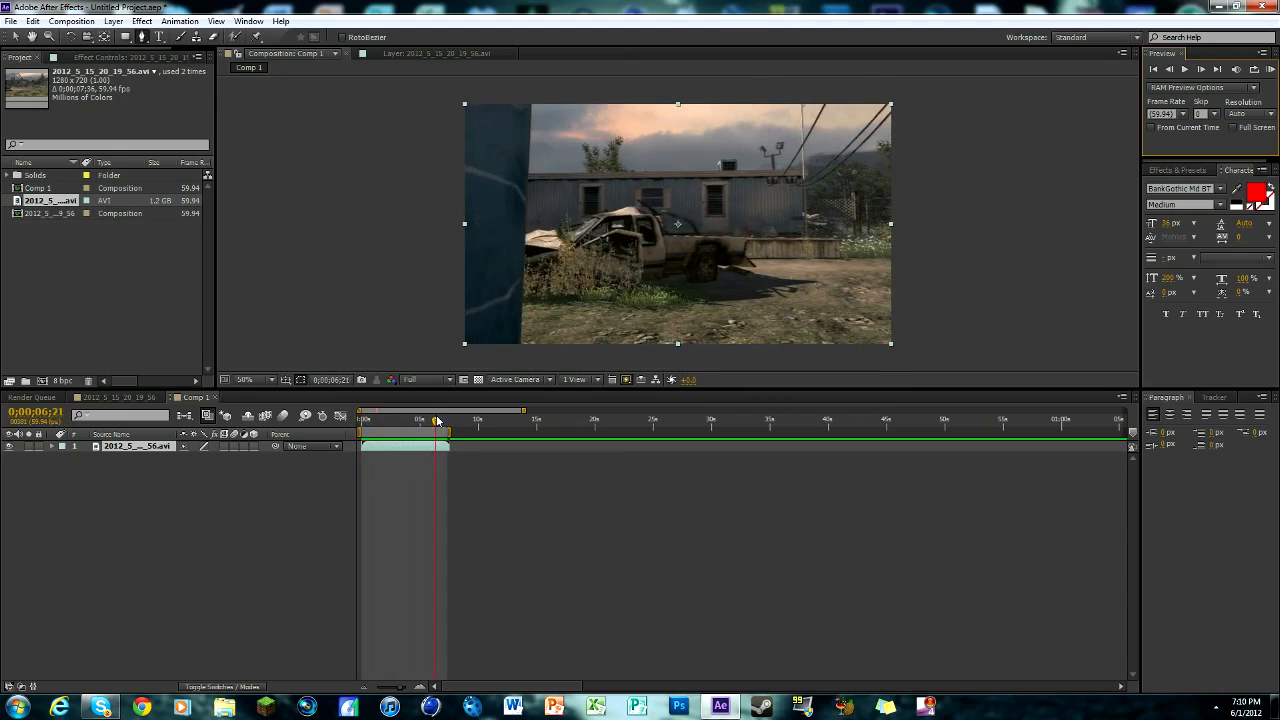
Go to about 2 seconds and pan a 400% view onto the truck's shadow.
left_click_drag(435, 418, 380, 418)
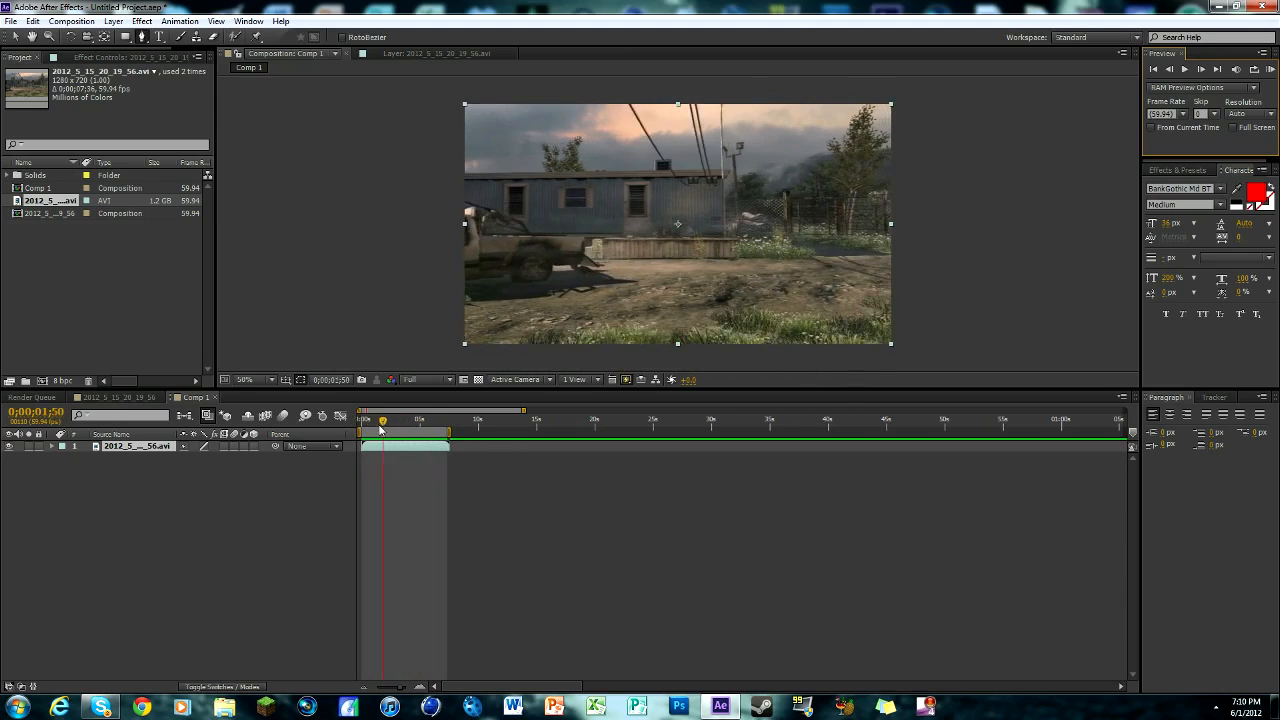
left_click_drag(382, 418, 376, 418)
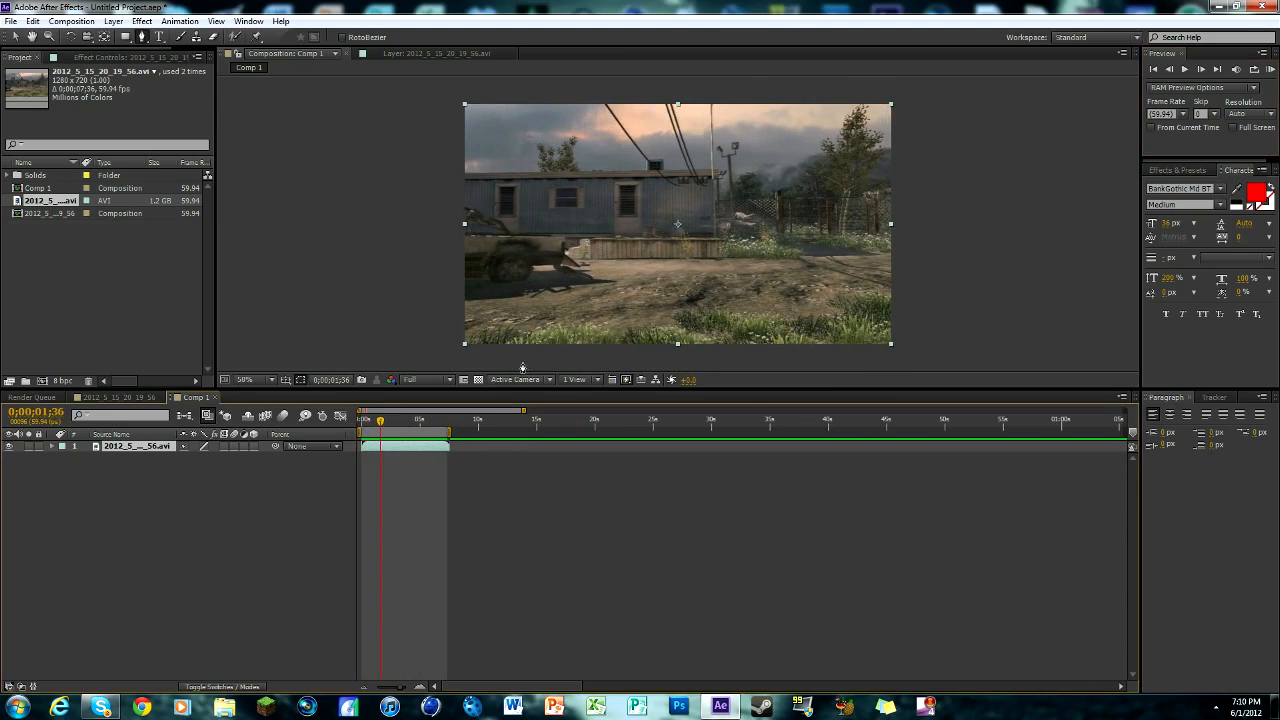
mouse_move(588, 280)
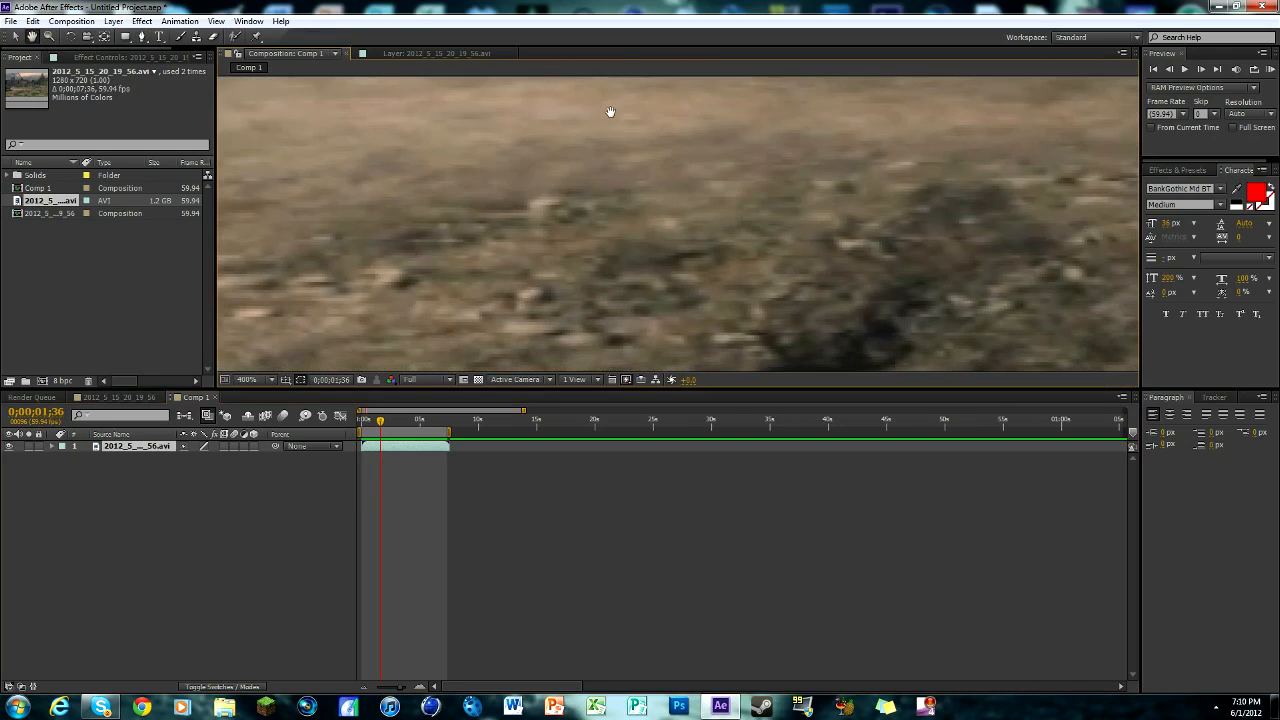
mouse_move(561, 212)
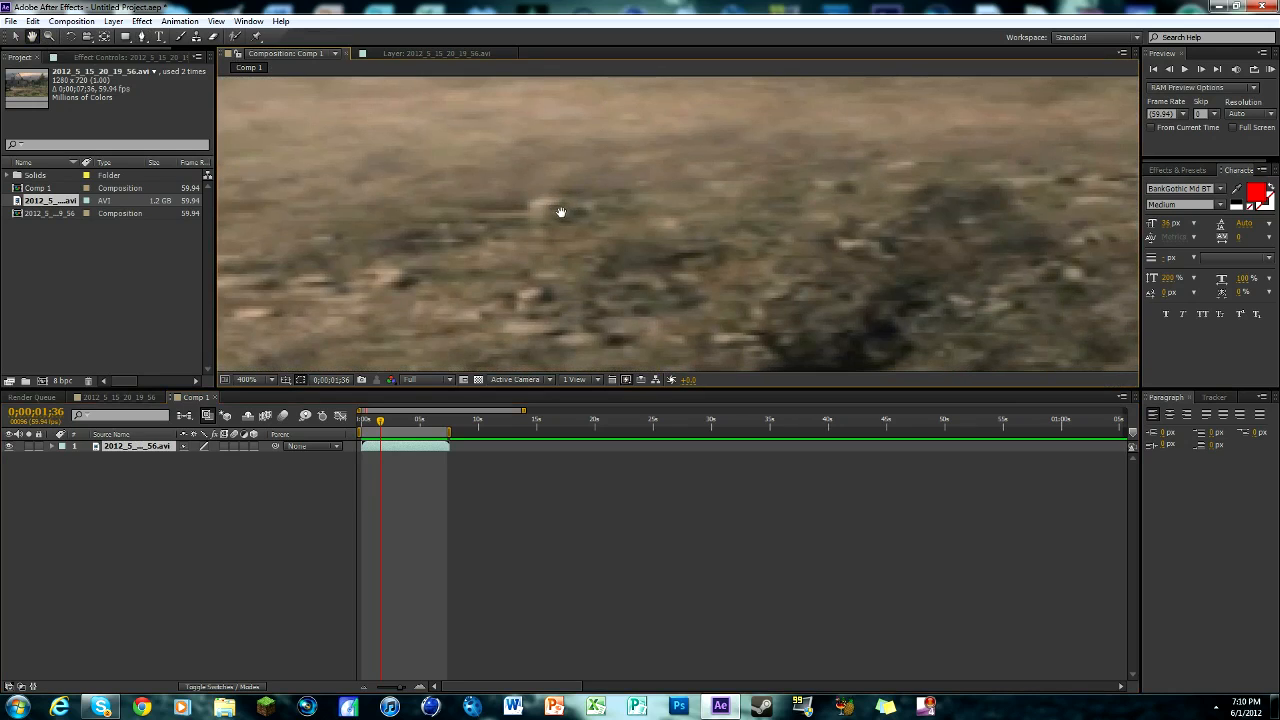
mouse_move(316, 167)
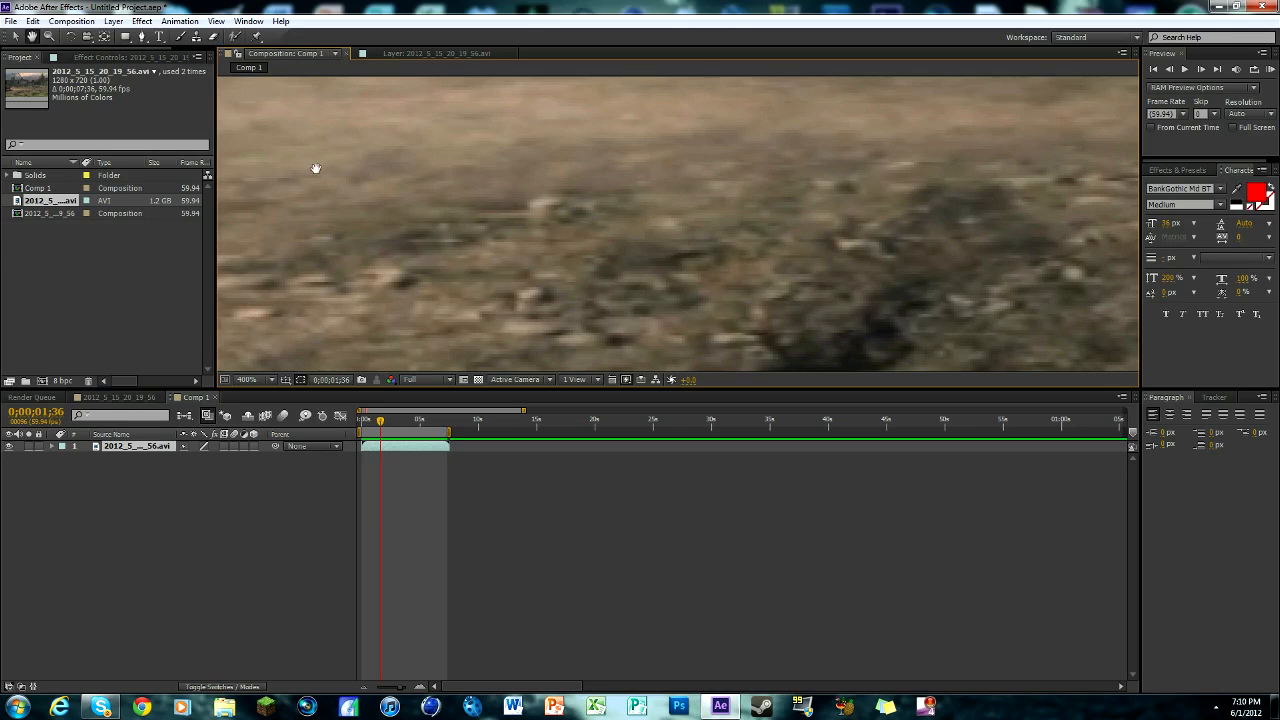
left_click(248, 379)
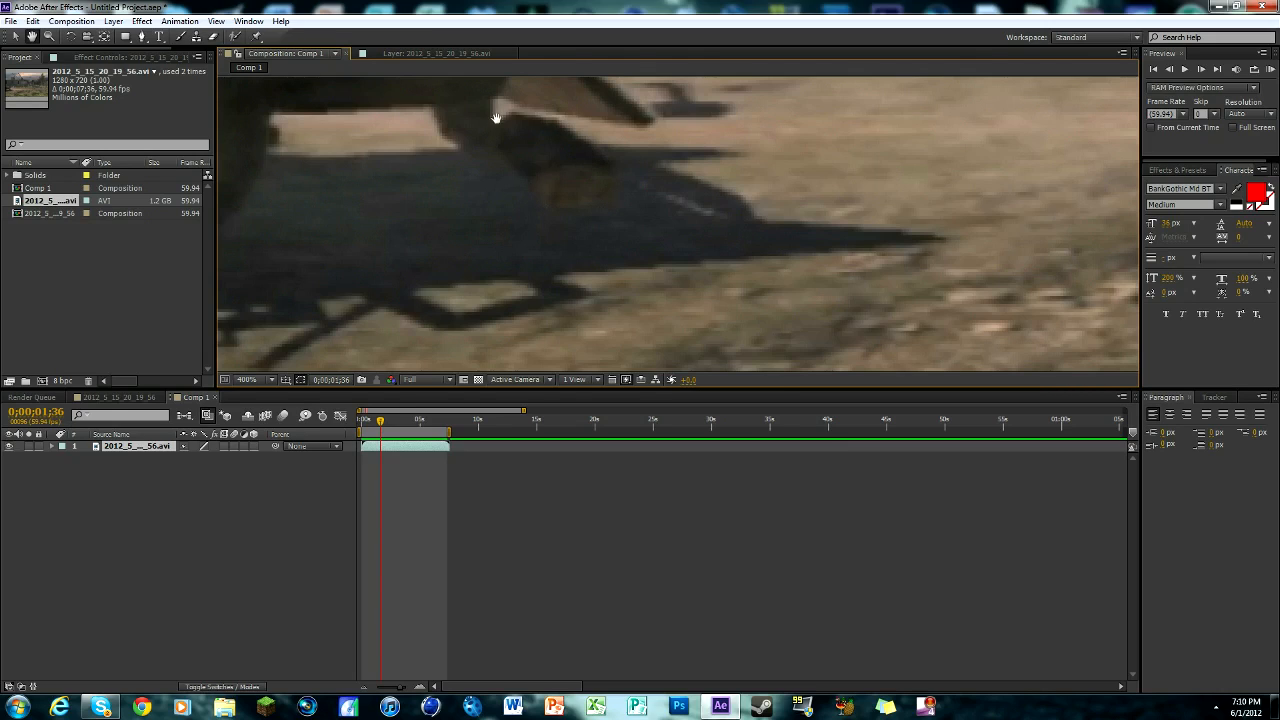
mouse_move(679, 157)
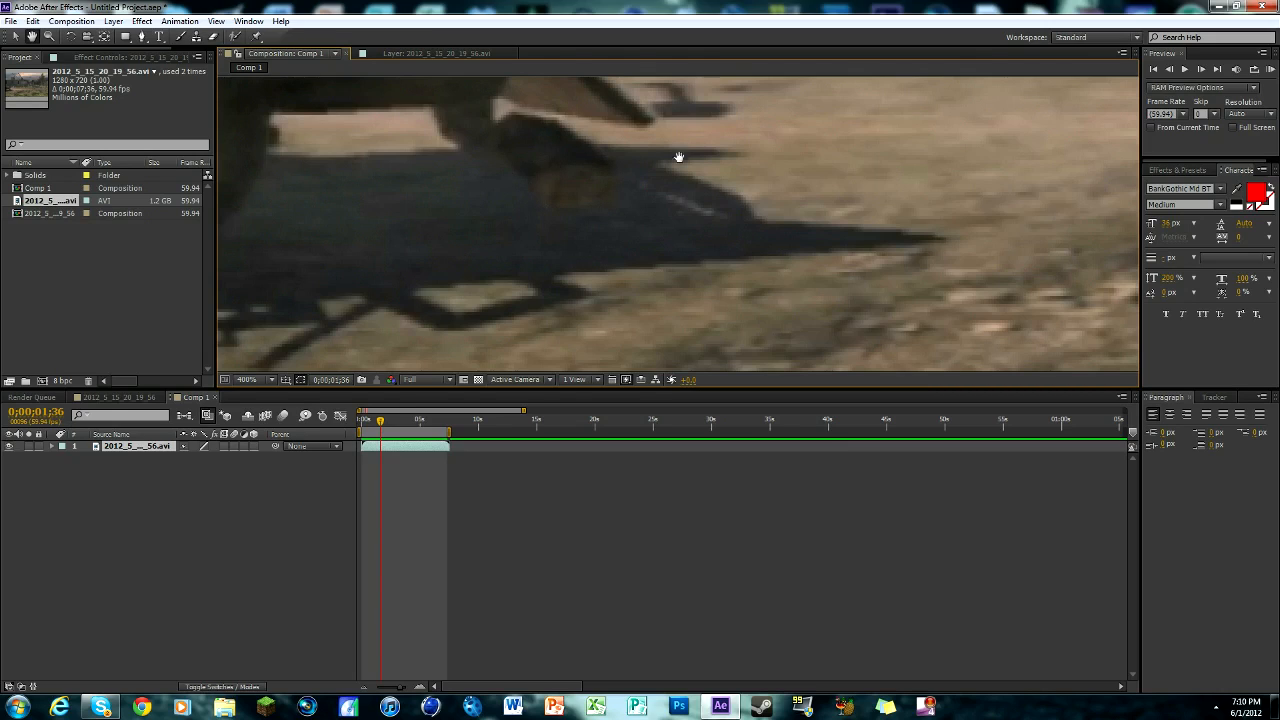
left_click(246, 379)
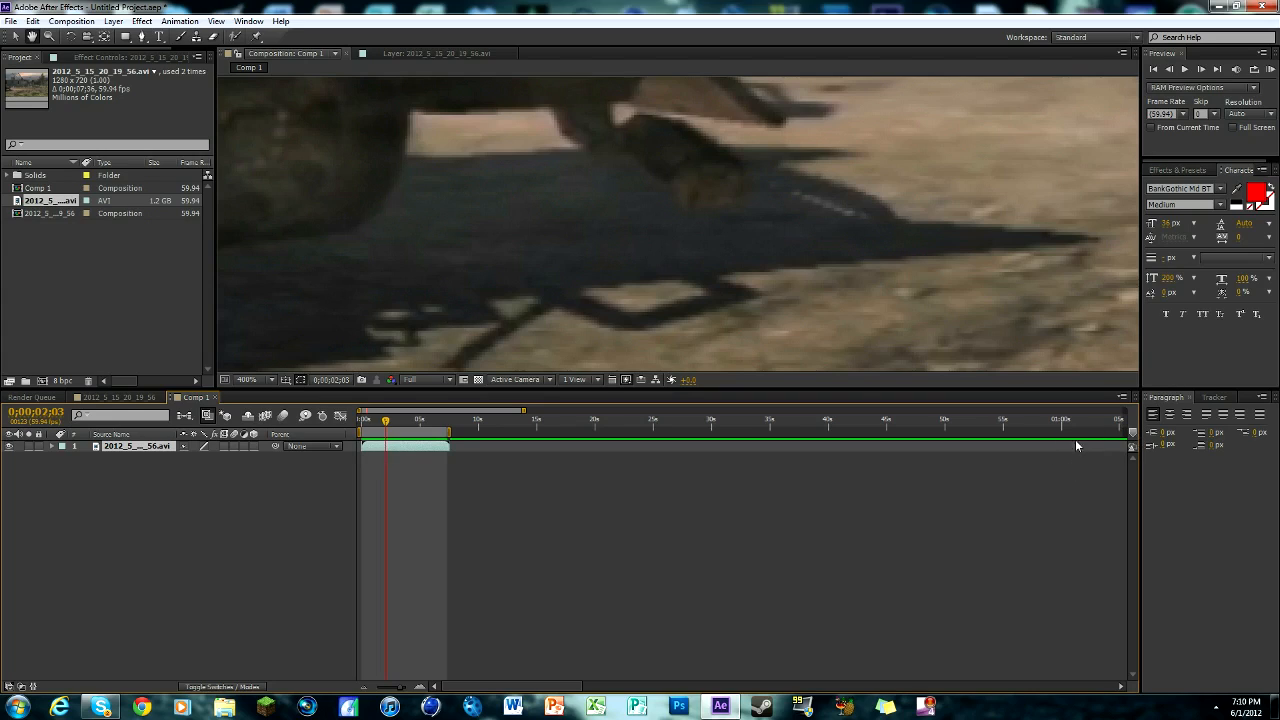
mouse_move(1172, 354)
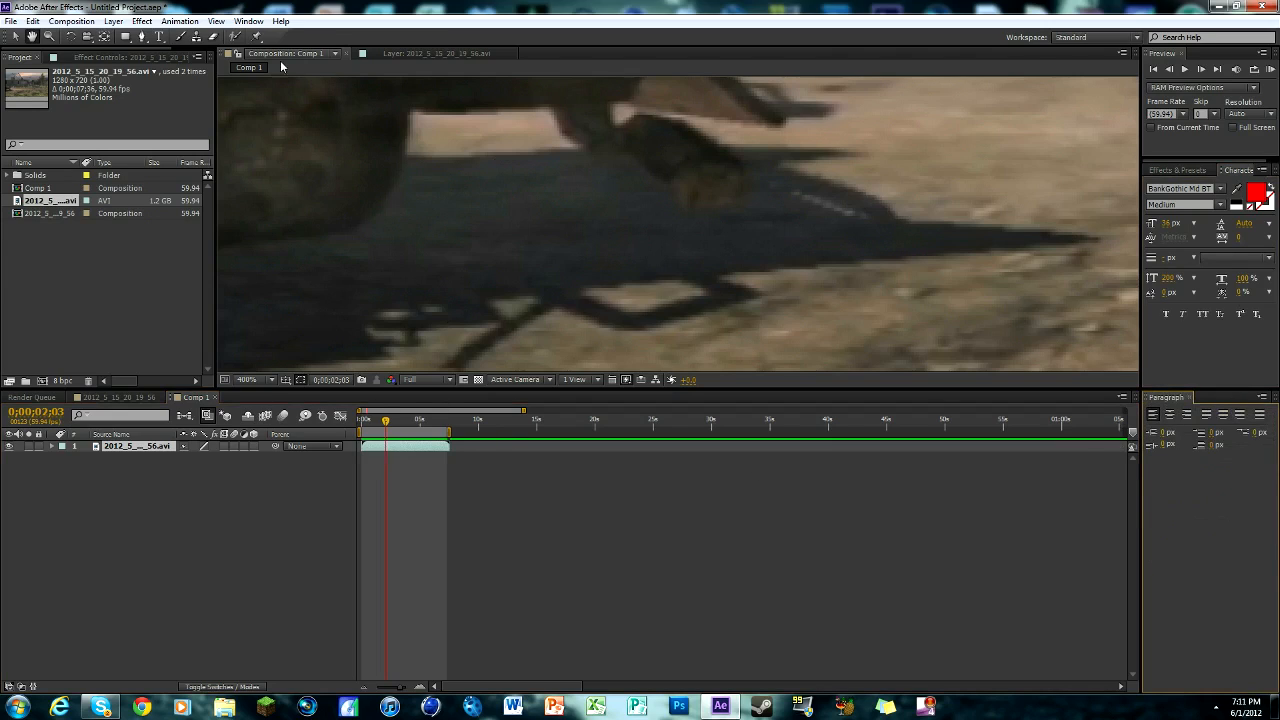
Show the Tracker panel from the Window menu and adjust viewer magnification.
left_click(248, 21)
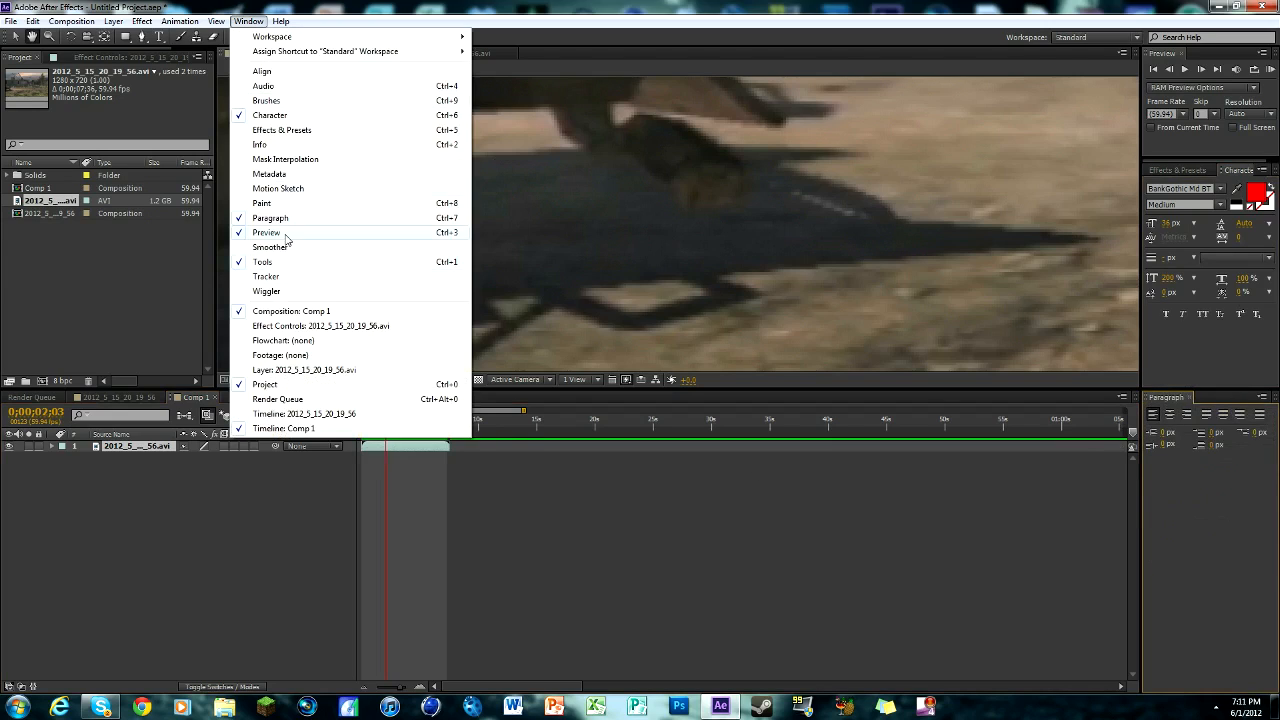
mouse_move(330, 247)
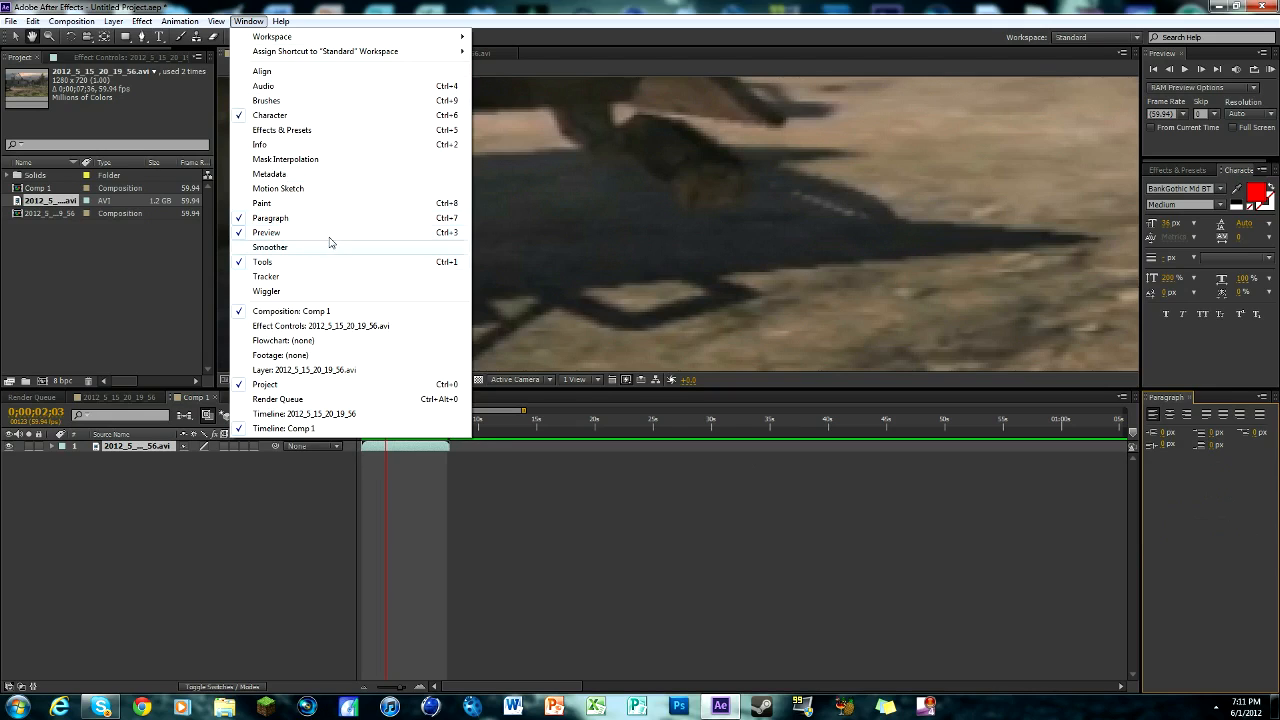
mouse_move(325, 51)
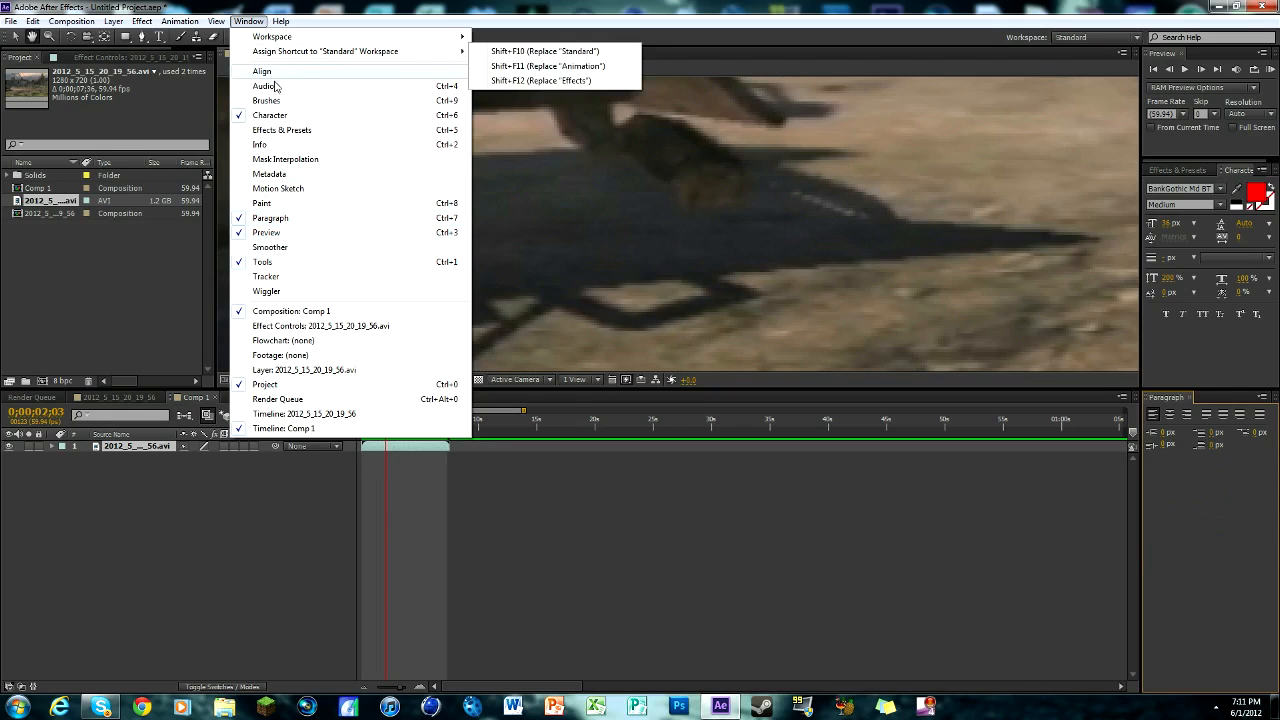
mouse_move(266, 276)
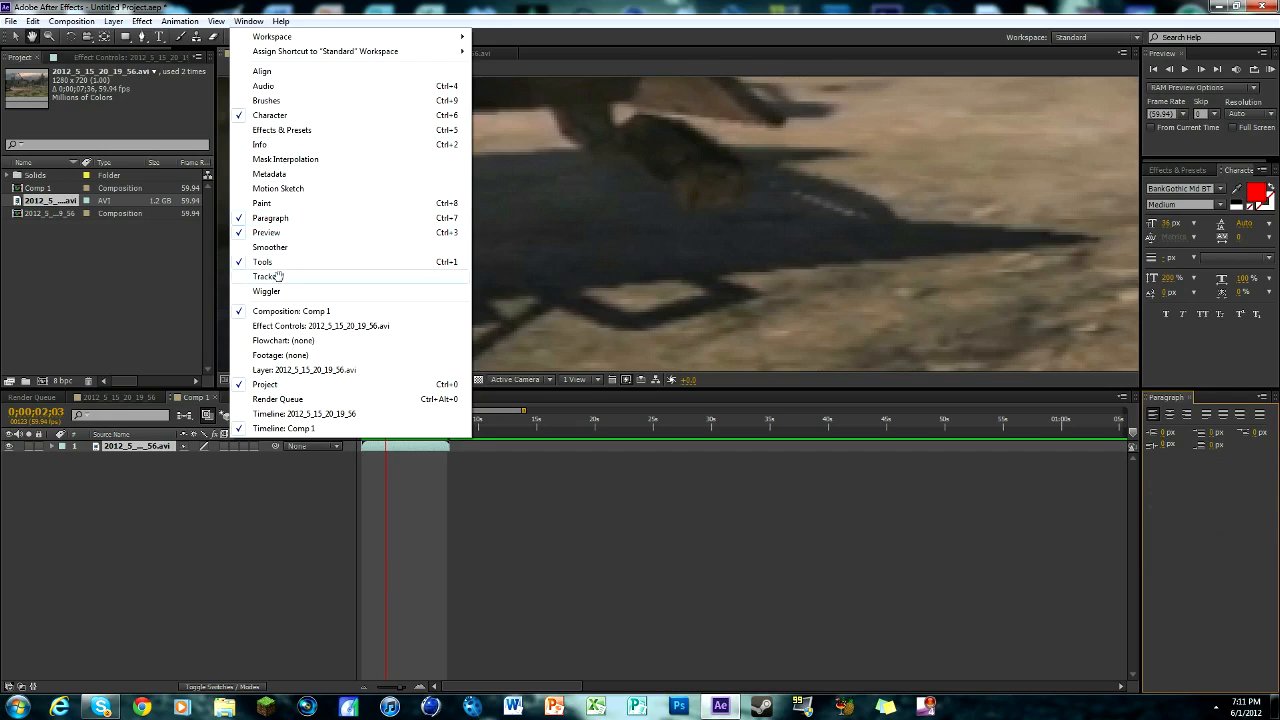
left_click(265, 276)
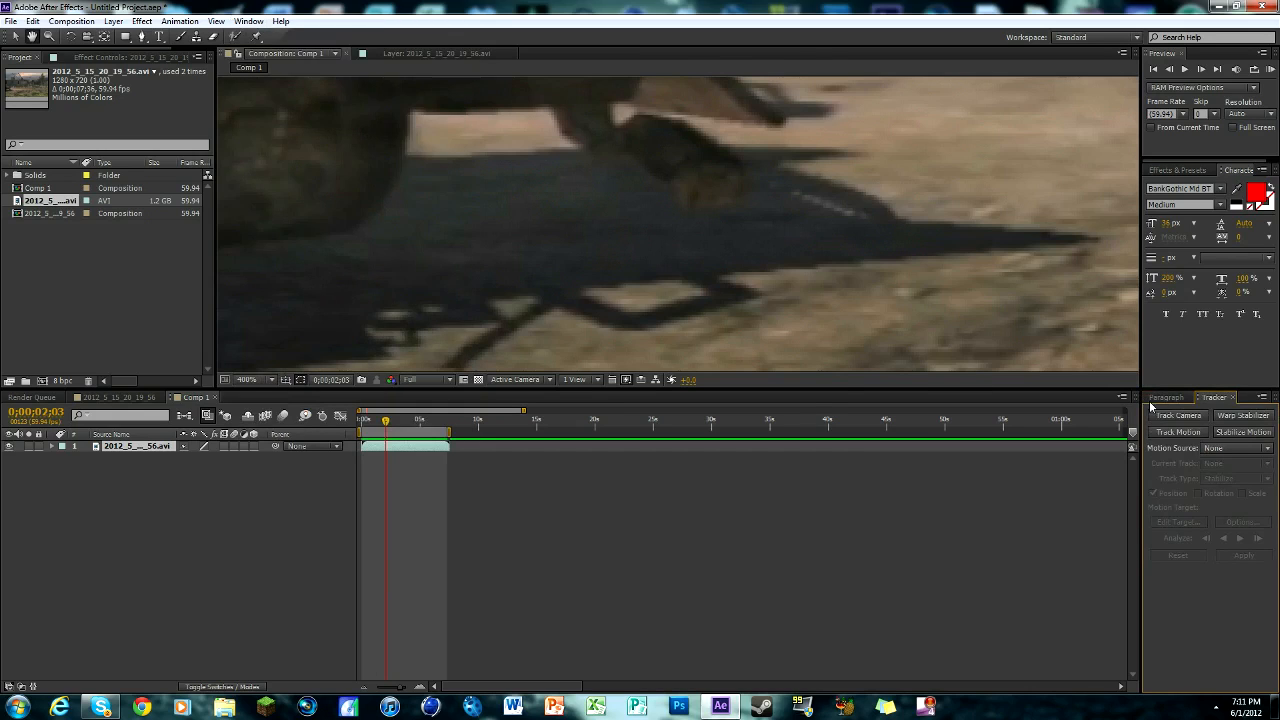
left_click(247, 379)
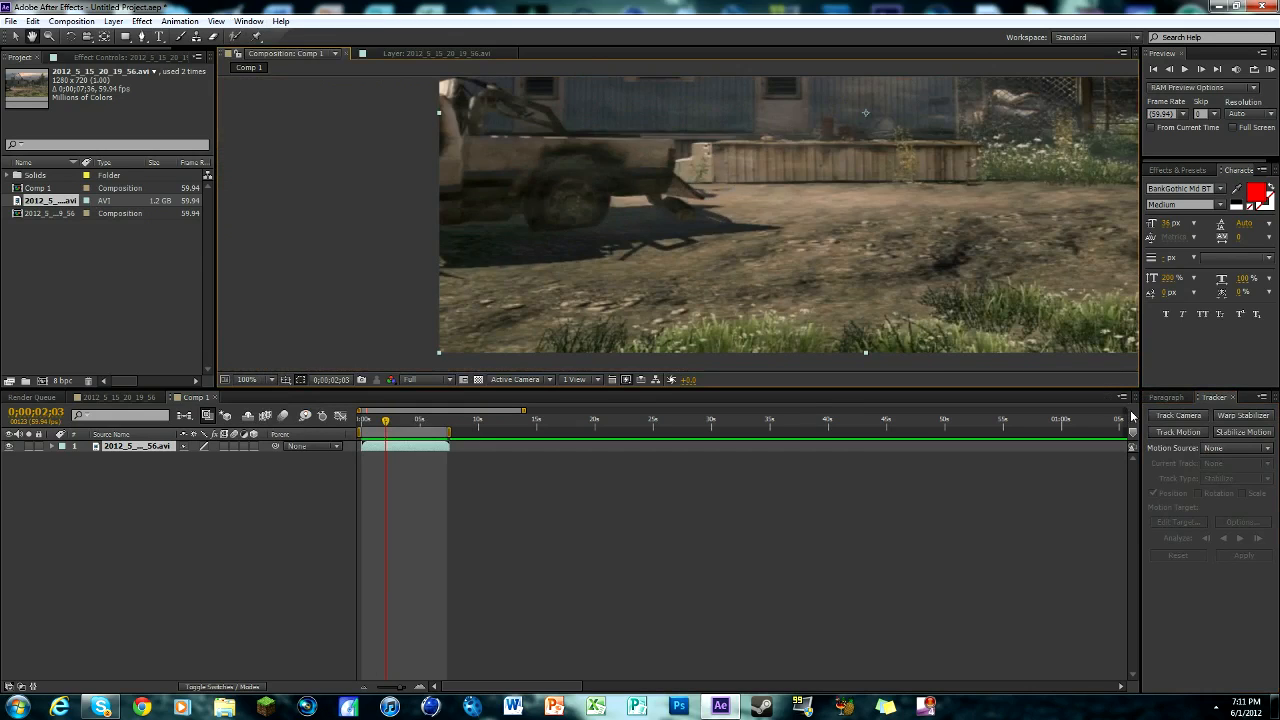
left_click(248, 379)
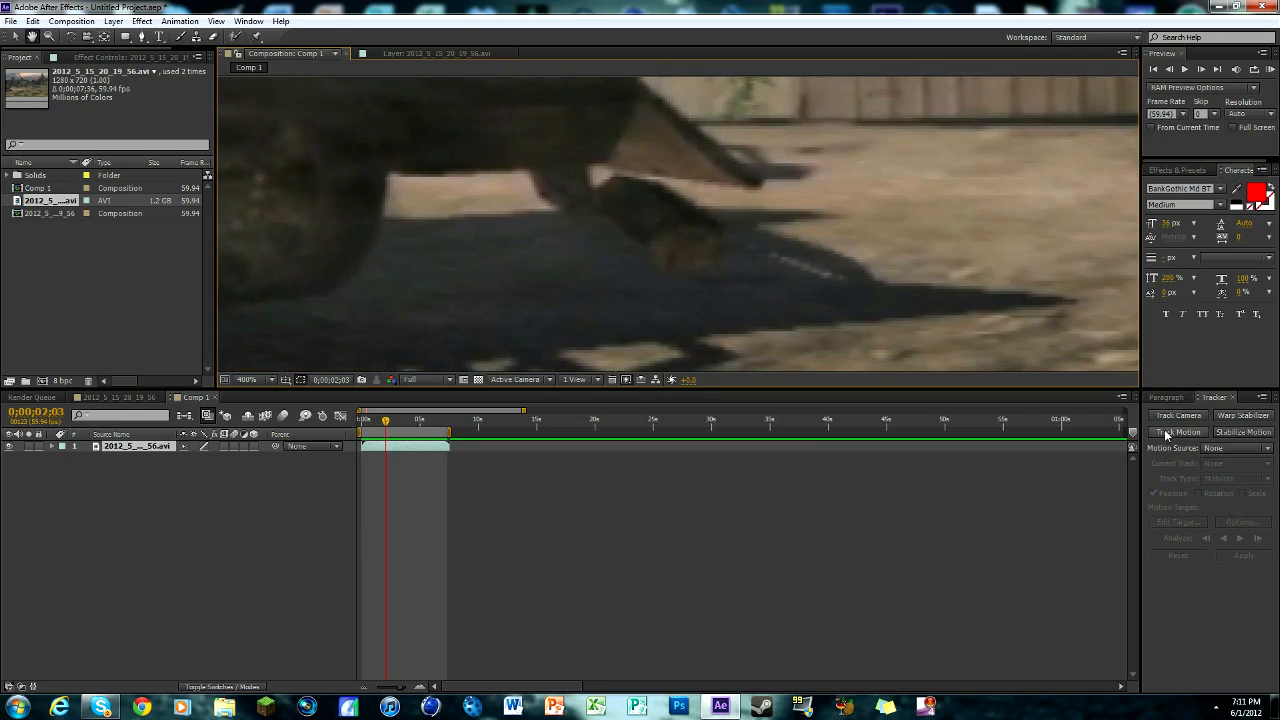
Start Track Motion and place Track Point 1 on a dark ground spot by the truck.
left_click(1178, 431)
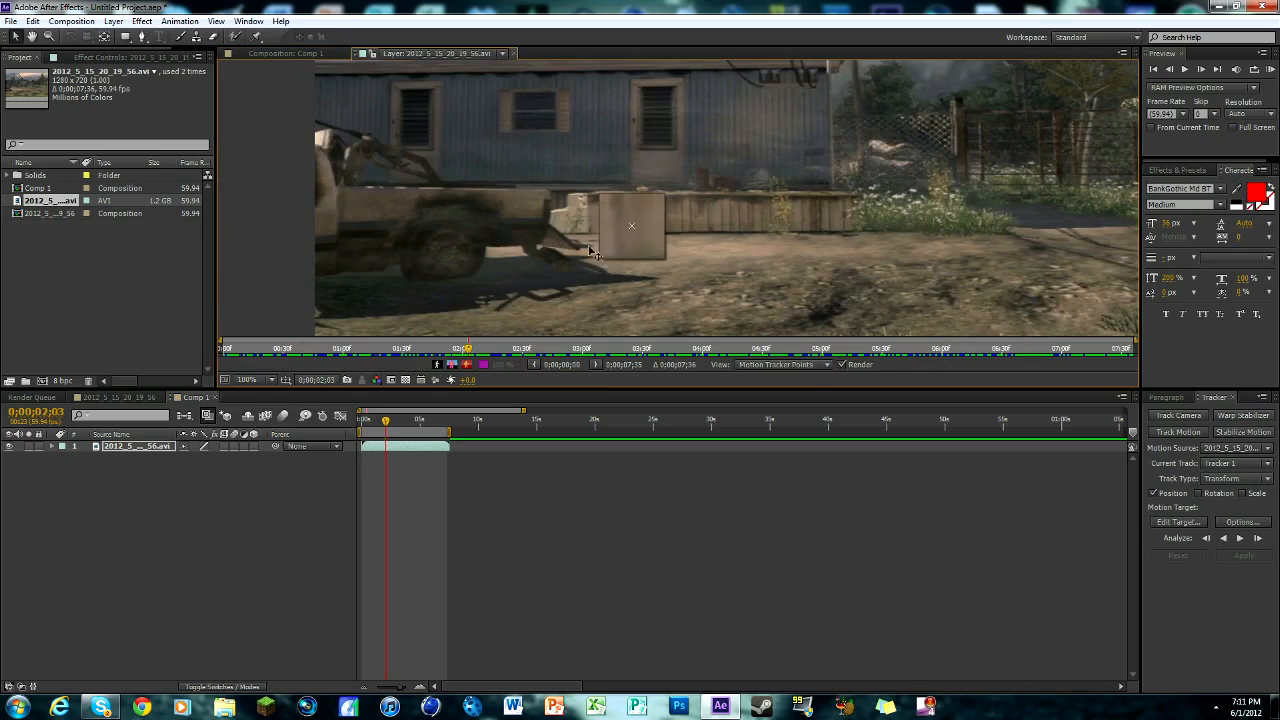
left_click_drag(631, 225, 563, 265)
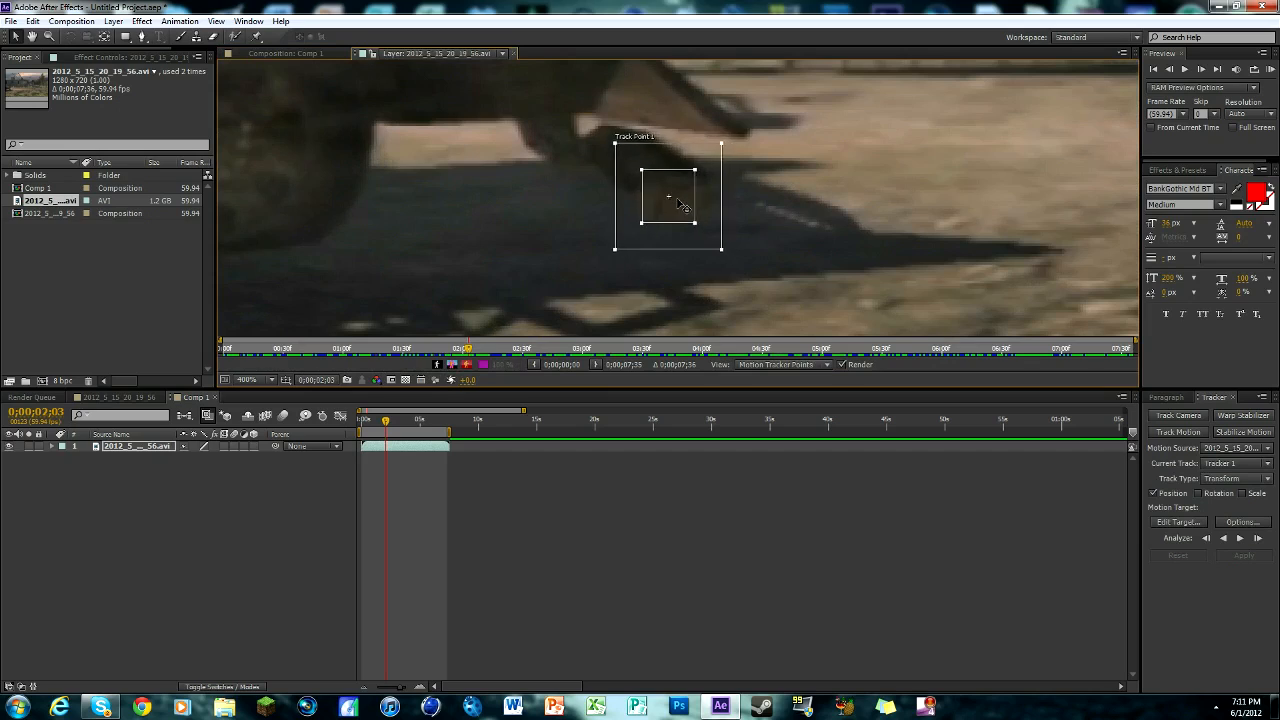
left_click_drag(668, 197, 678, 205)
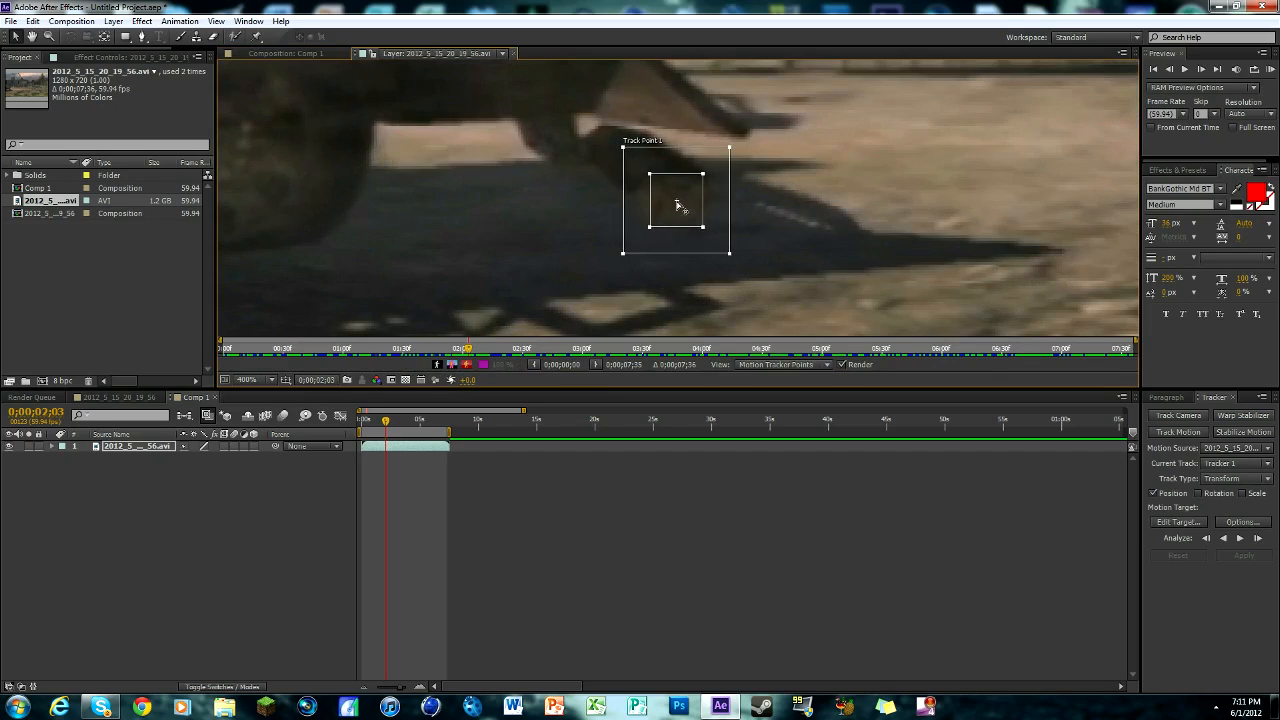
mouse_move(710, 235)
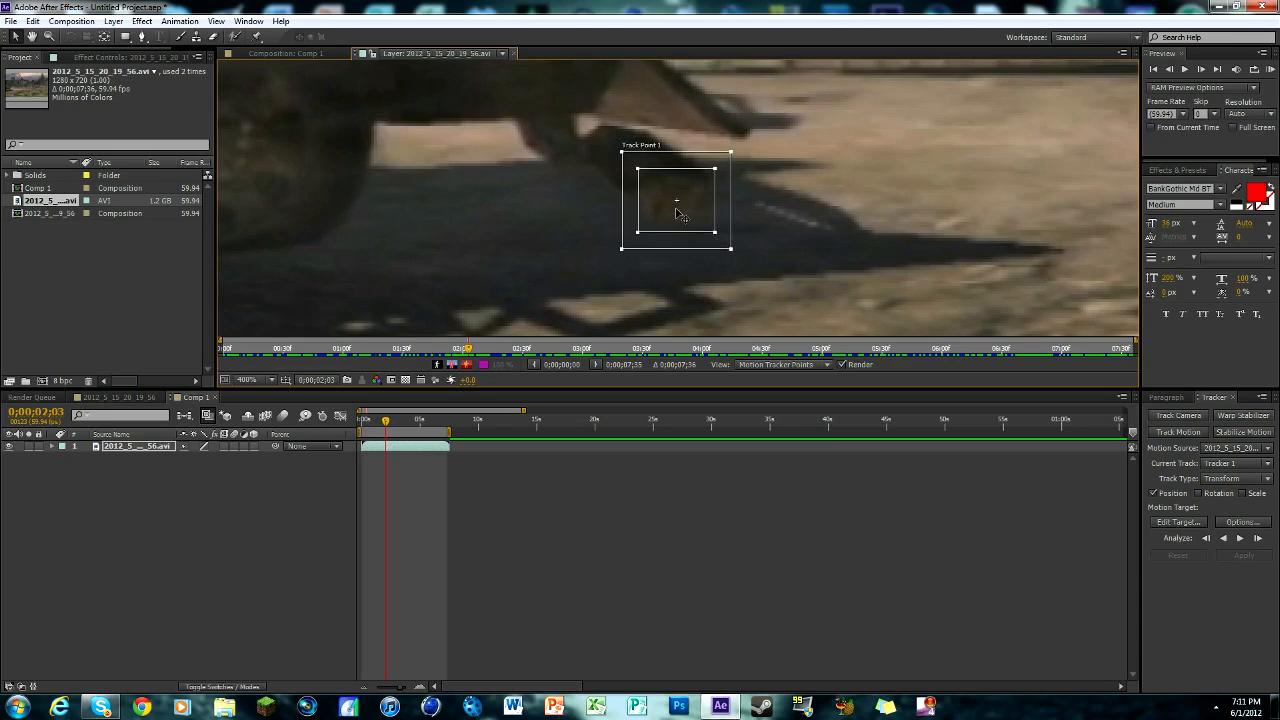
mouse_move(648, 175)
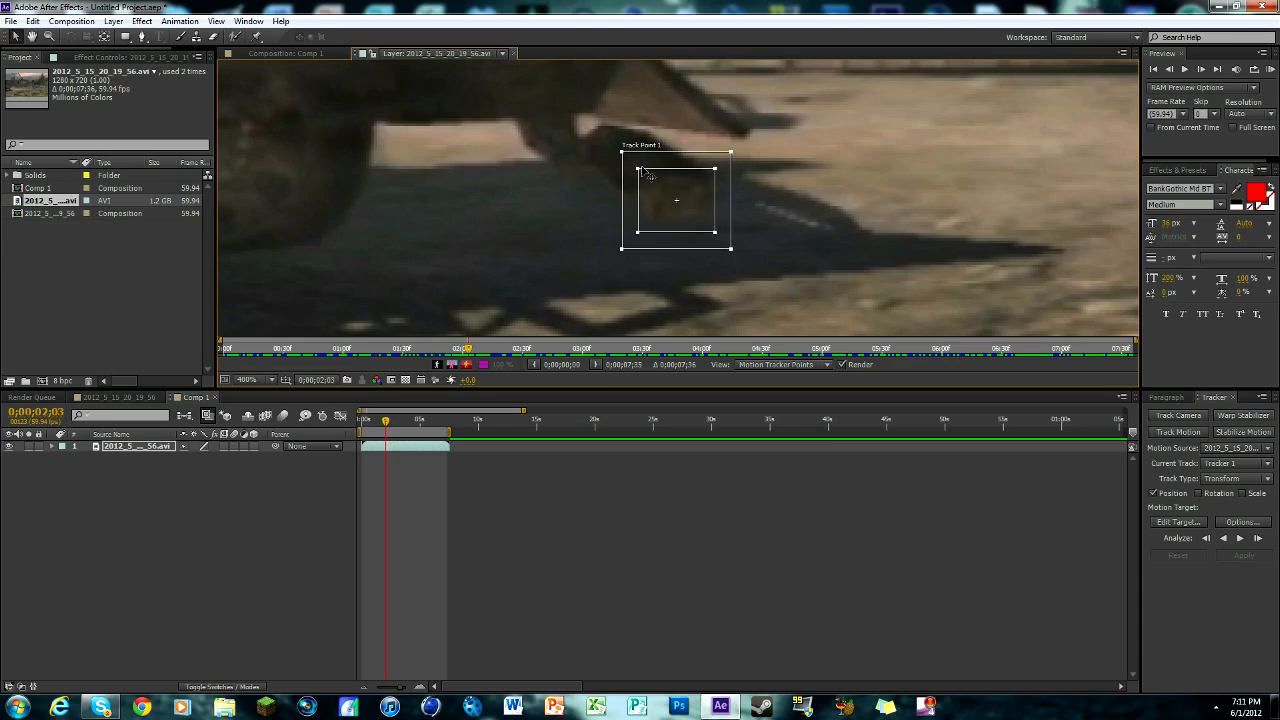
mouse_move(658, 195)
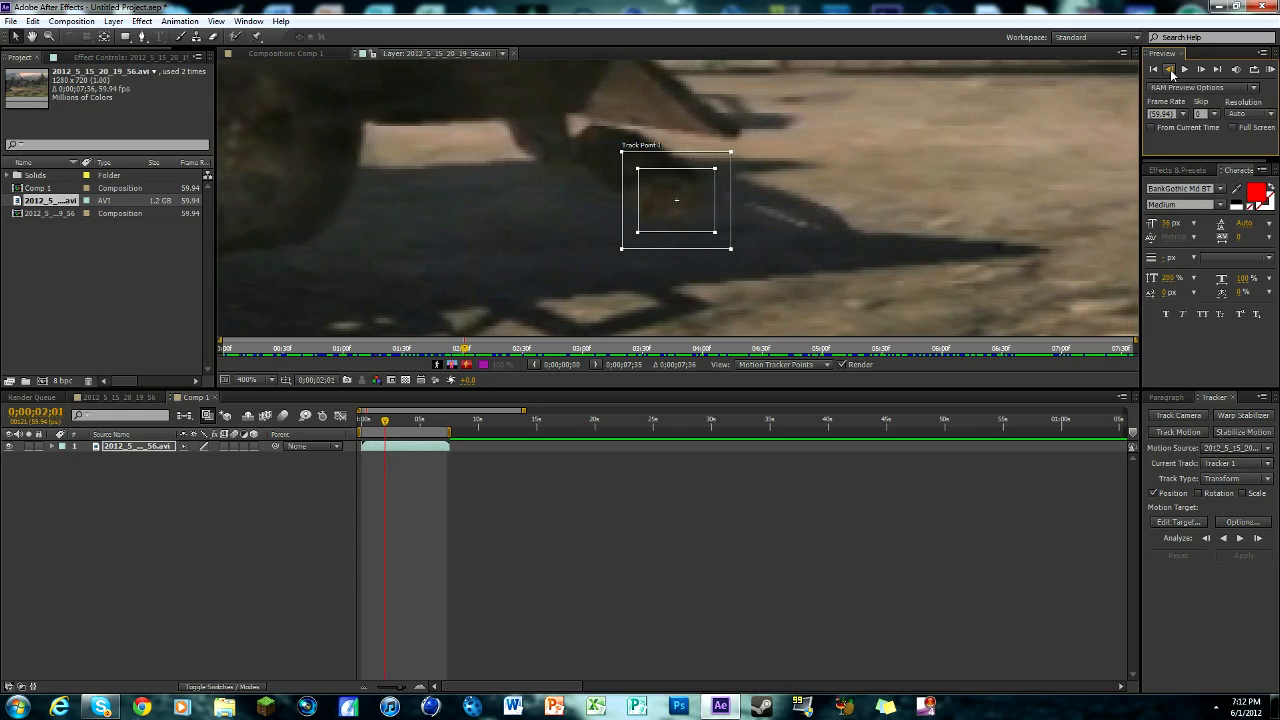
Return to frame 0 and move Track Point 1 onto a different dark ground spot.
left_click(1201, 69)
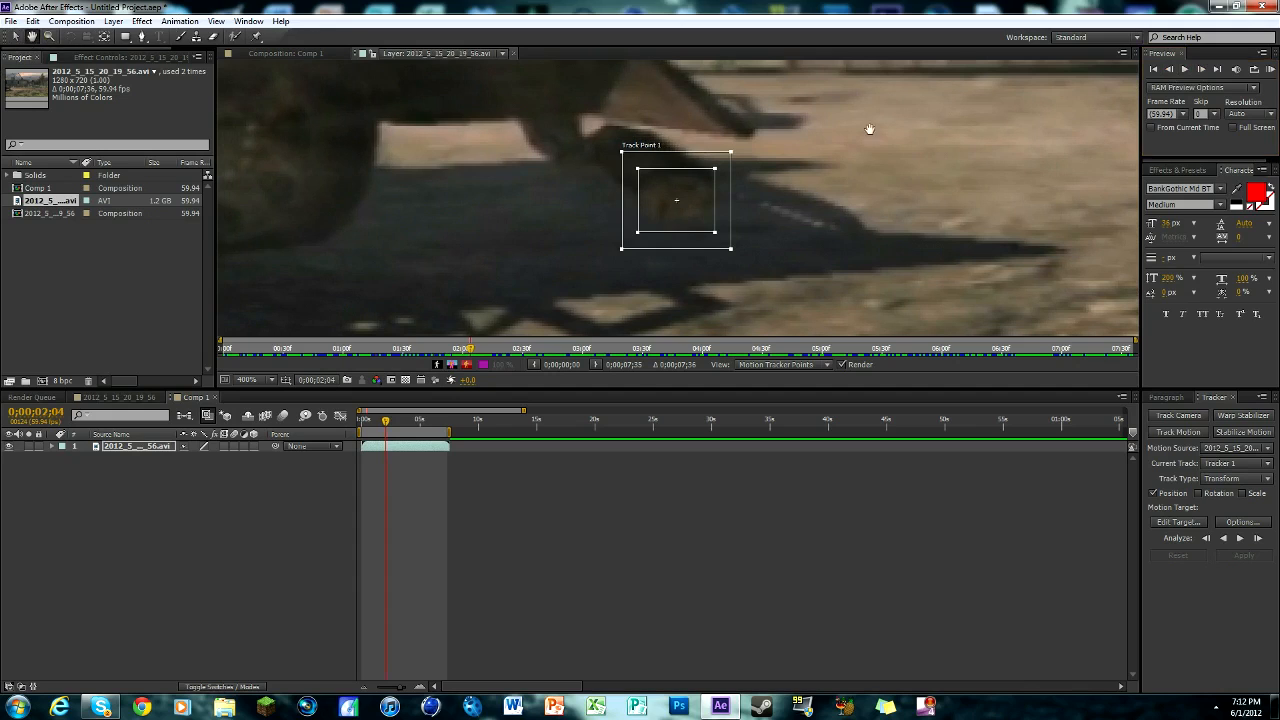
left_click(258, 379)
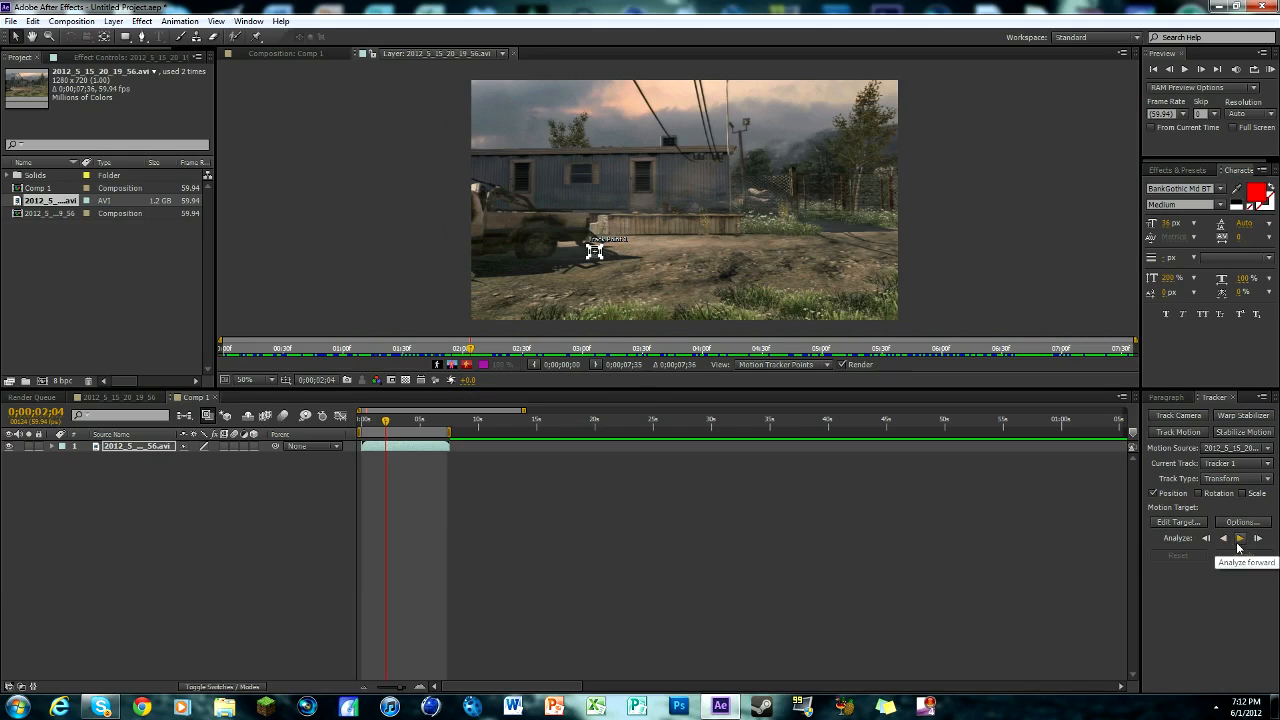
mouse_move(393, 427)
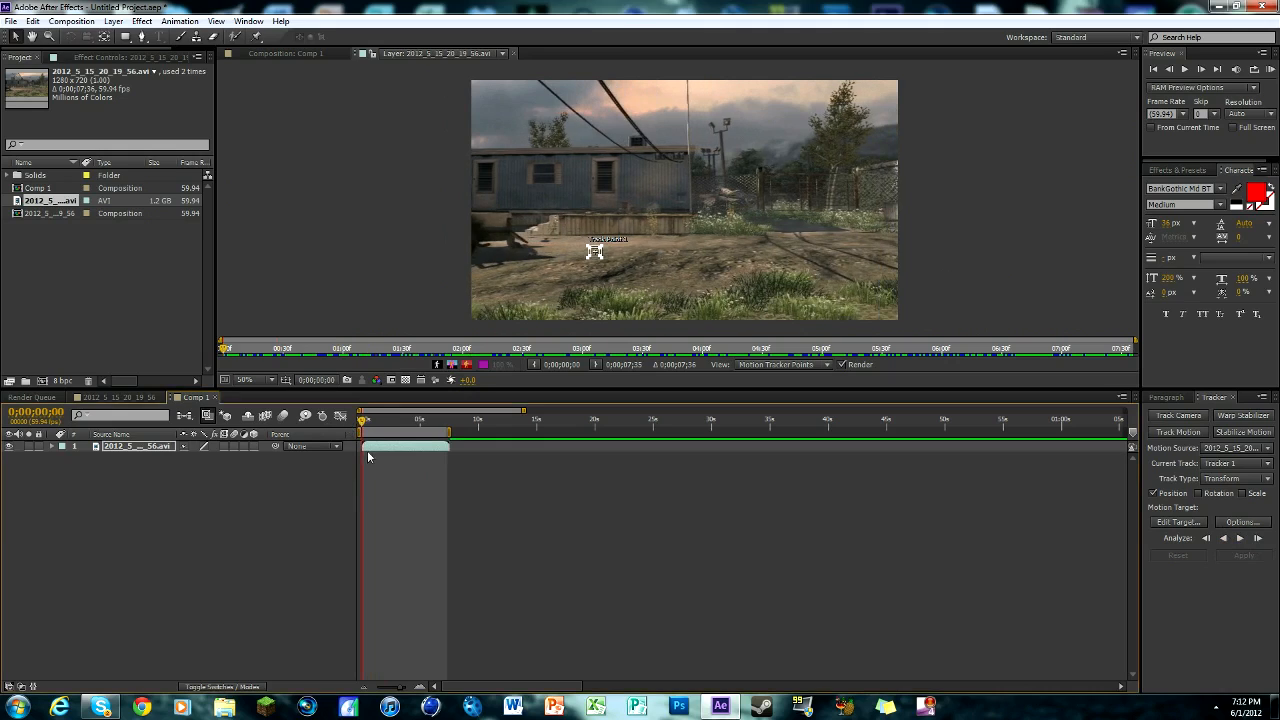
mouse_move(477, 237)
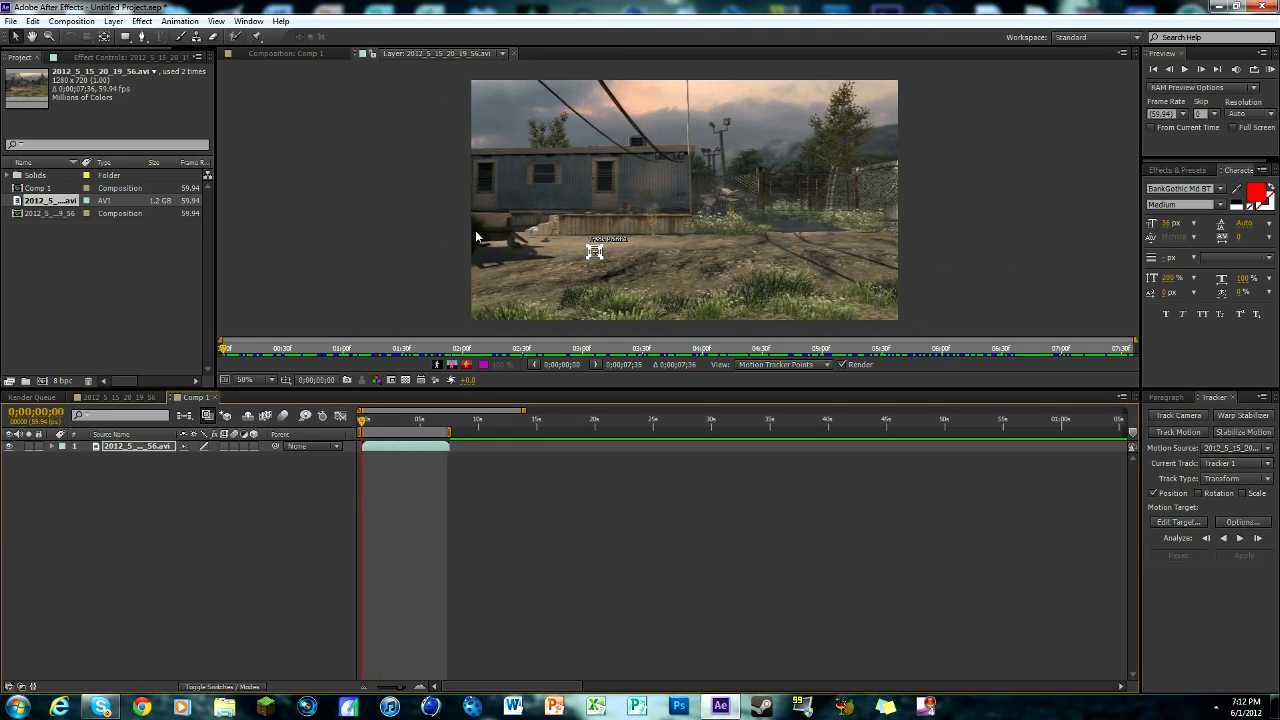
left_click(256, 379)
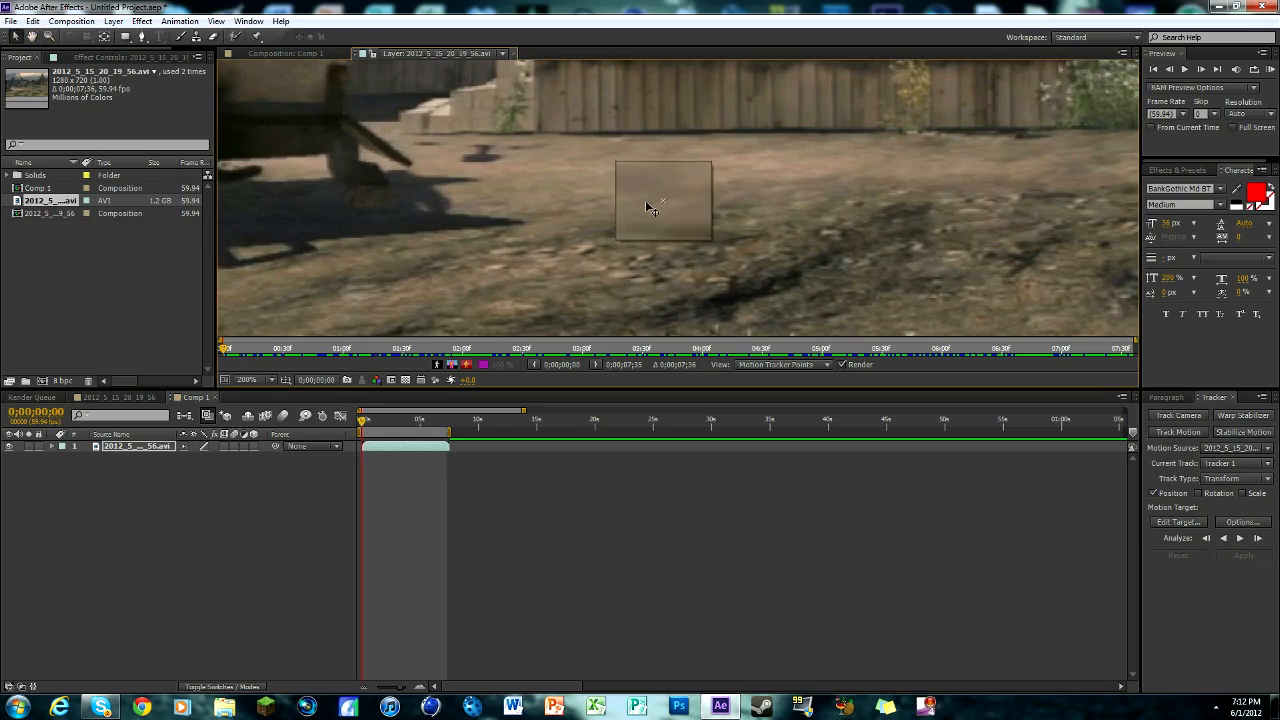
left_click_drag(655, 200, 375, 200)
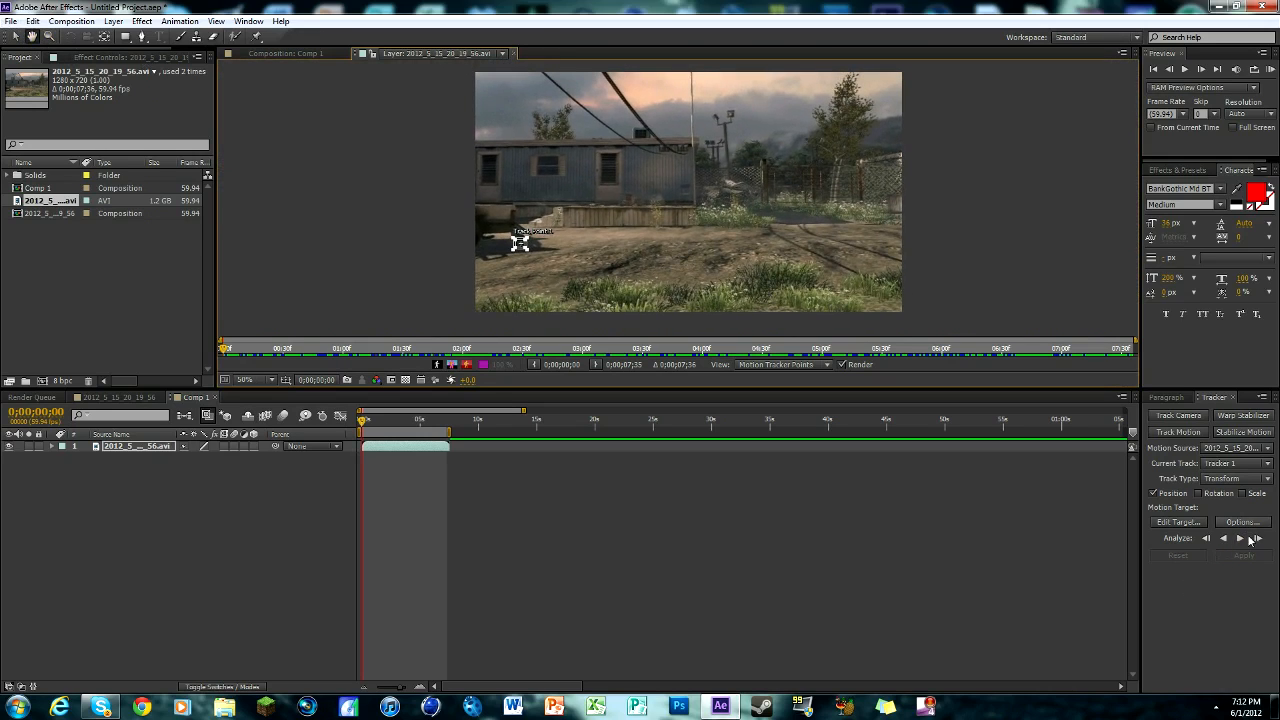
mouse_move(1239, 538)
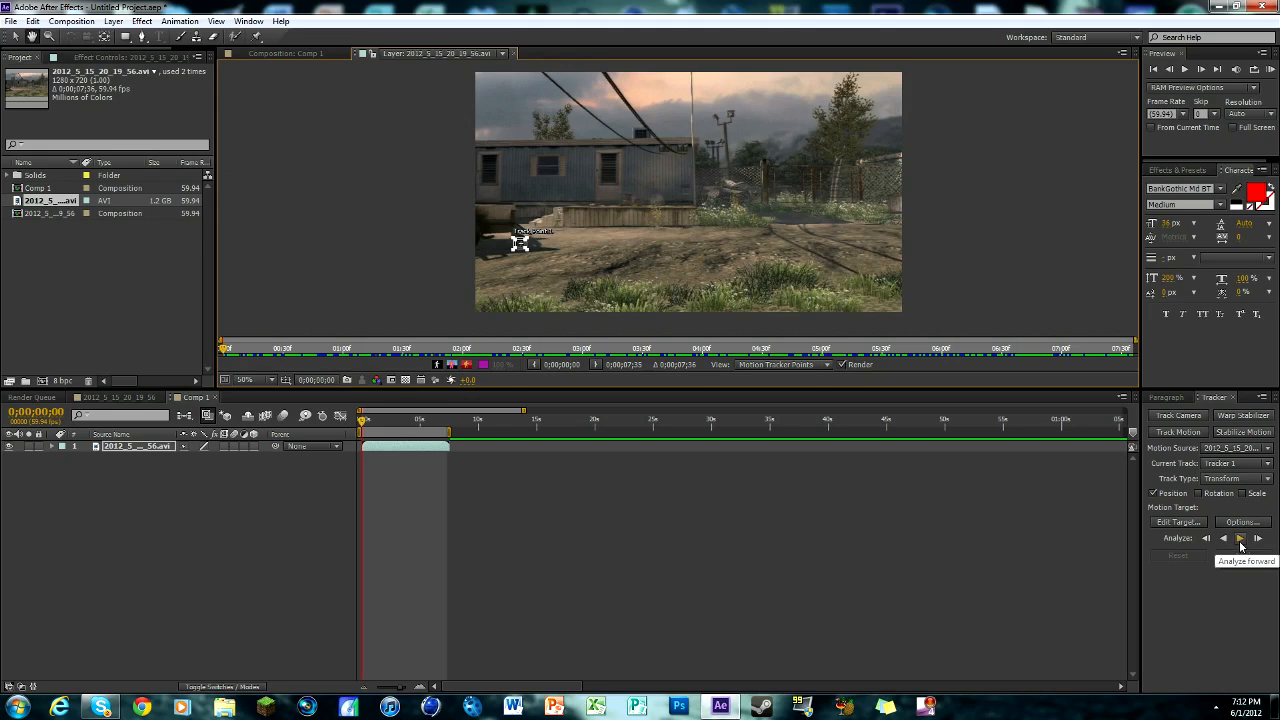
Analyze Track Point 1 forward and zoom out to review the tracked path.
left_click(1239, 538)
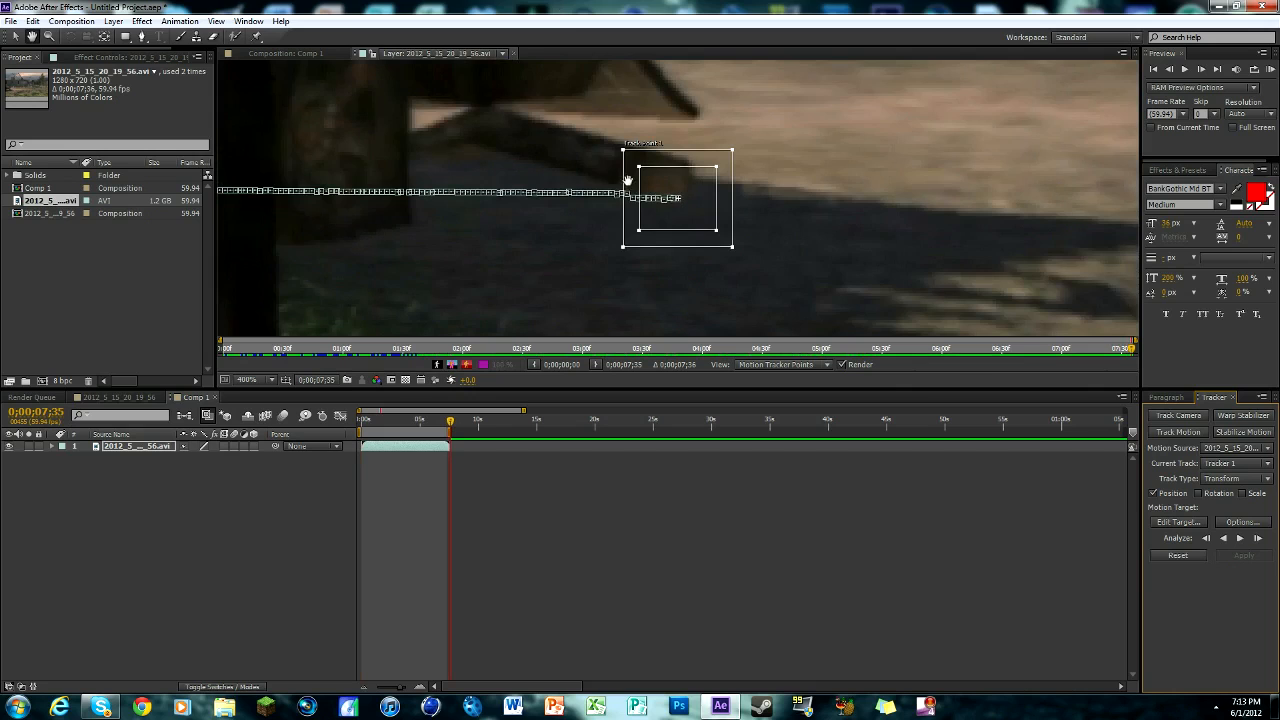
left_click(420, 420)
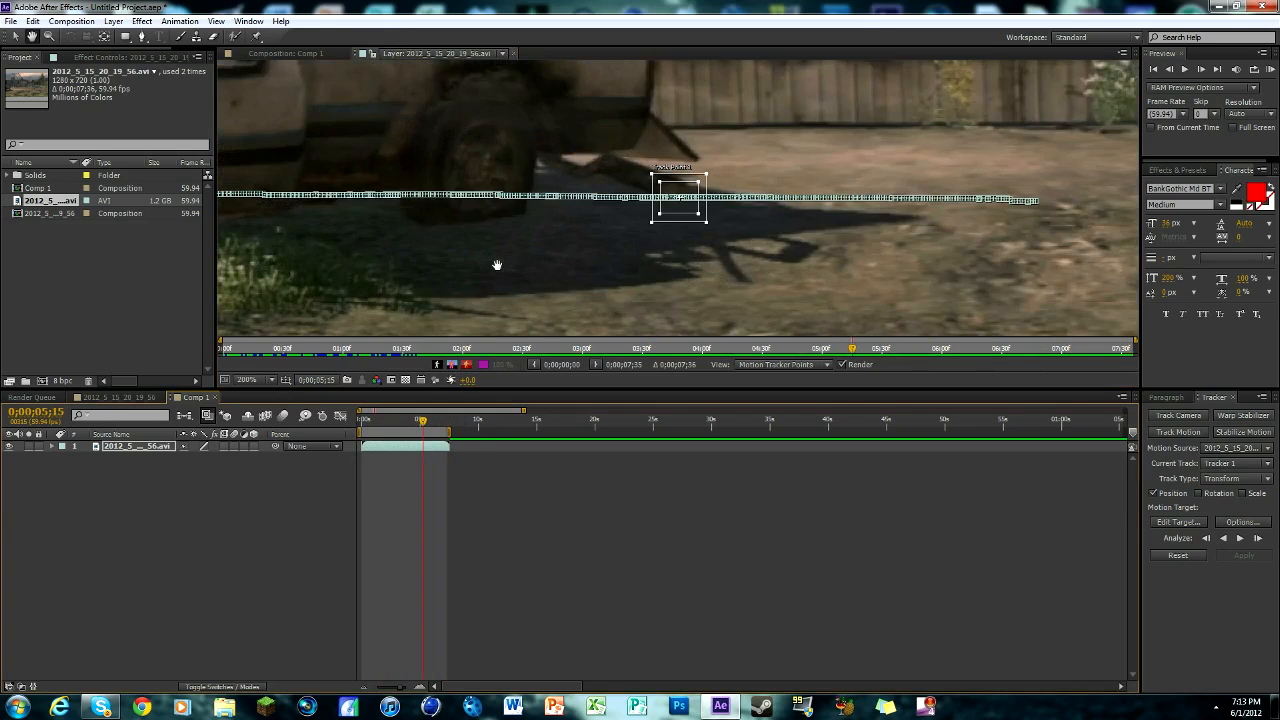
left_click(252, 379)
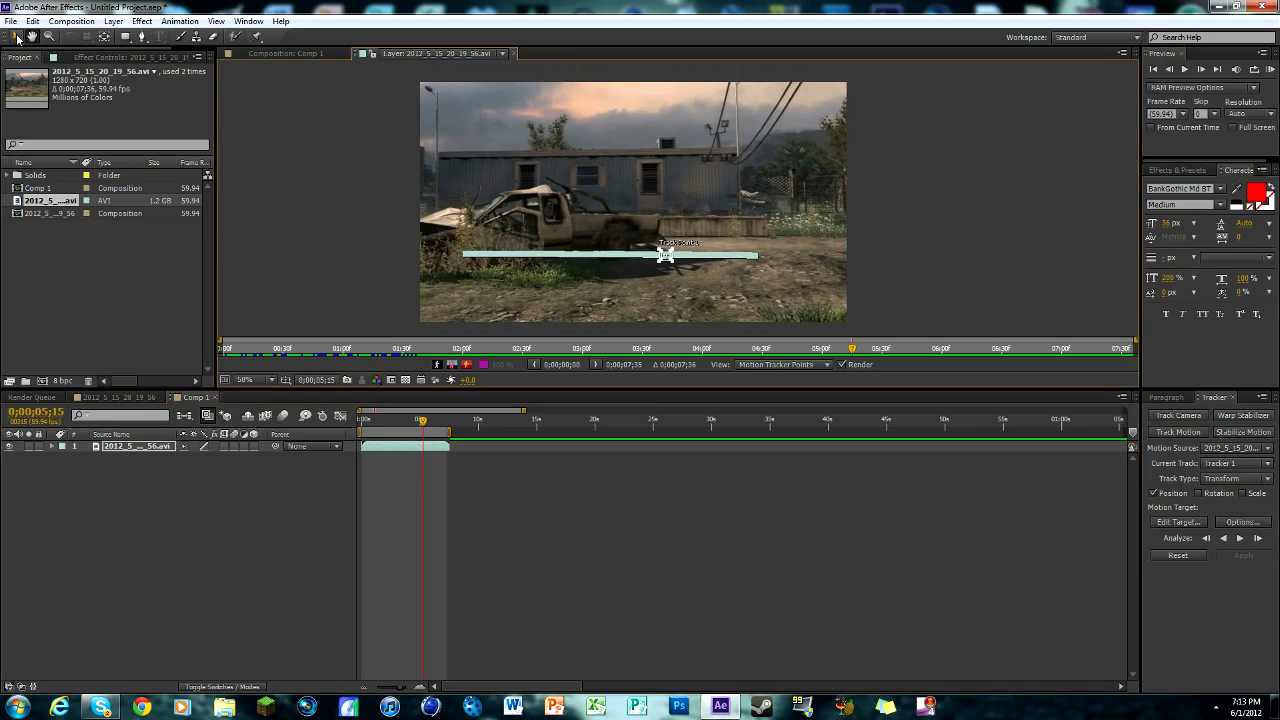
mouse_move(32, 37)
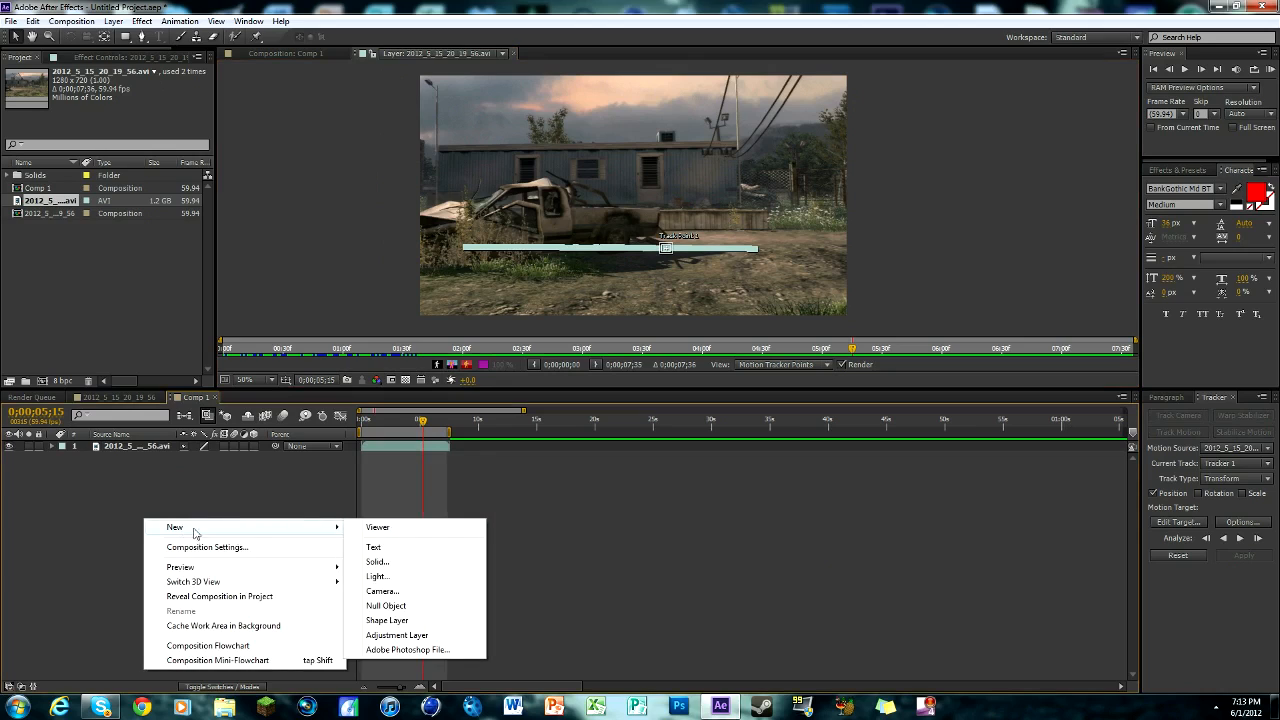
Add a null object, set Null 2 as the track target, and apply X and Y.
left_click(385, 605)
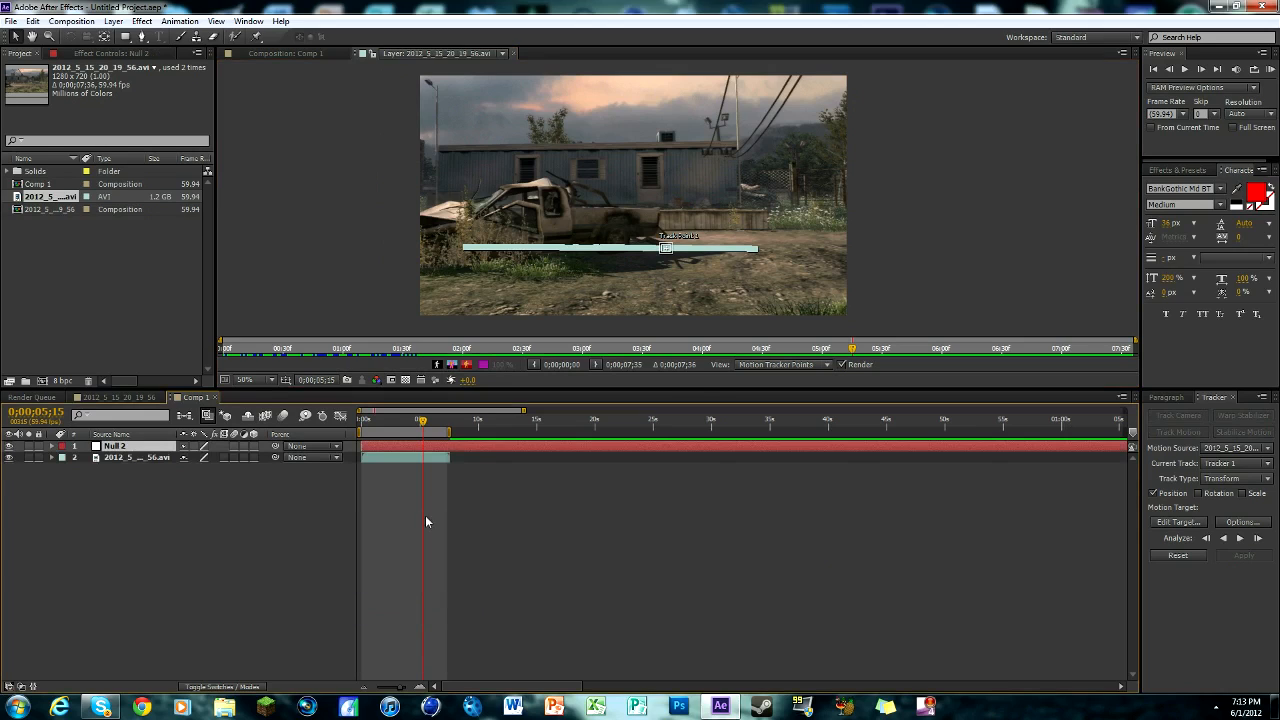
mouse_move(1120, 581)
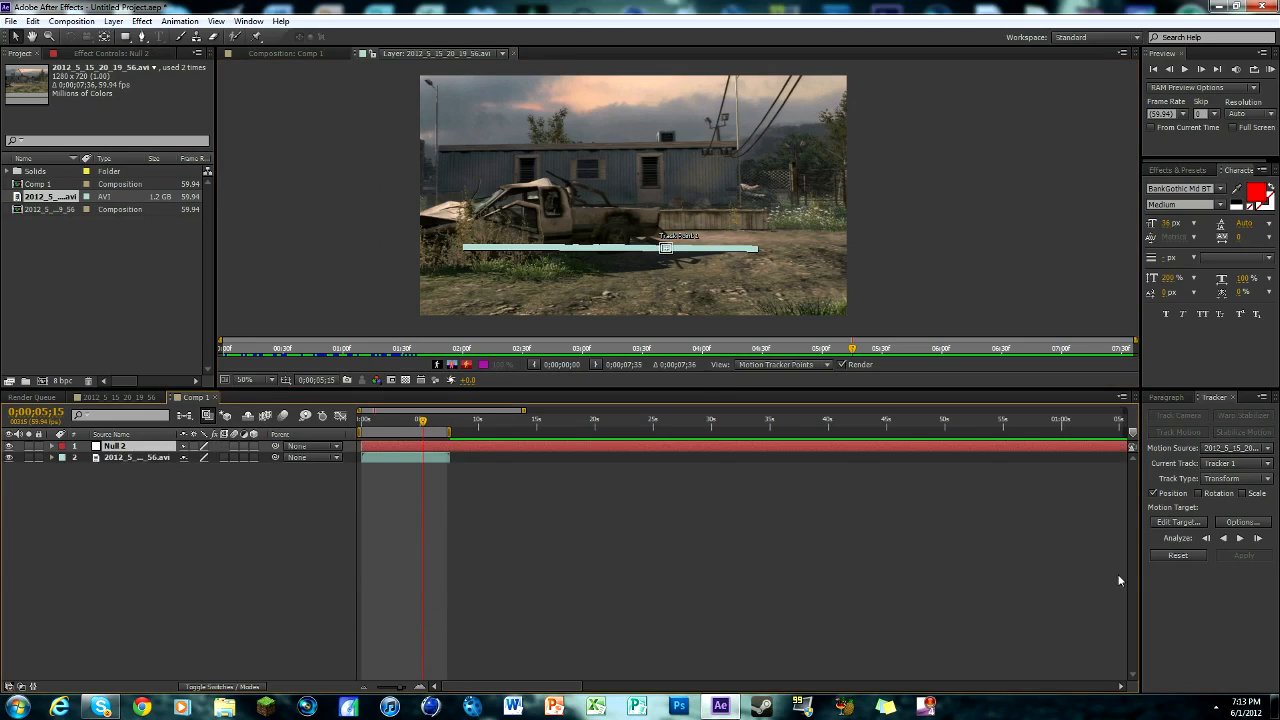
left_click(1177, 521)
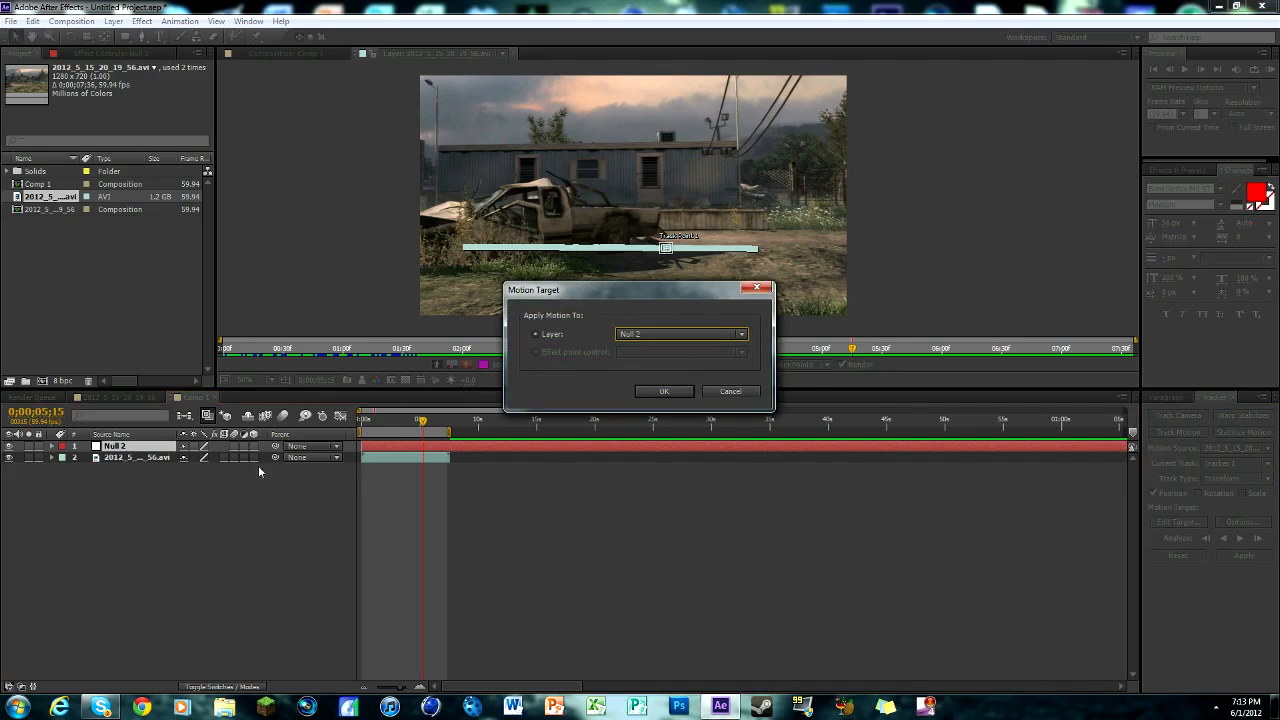
left_click(663, 391)
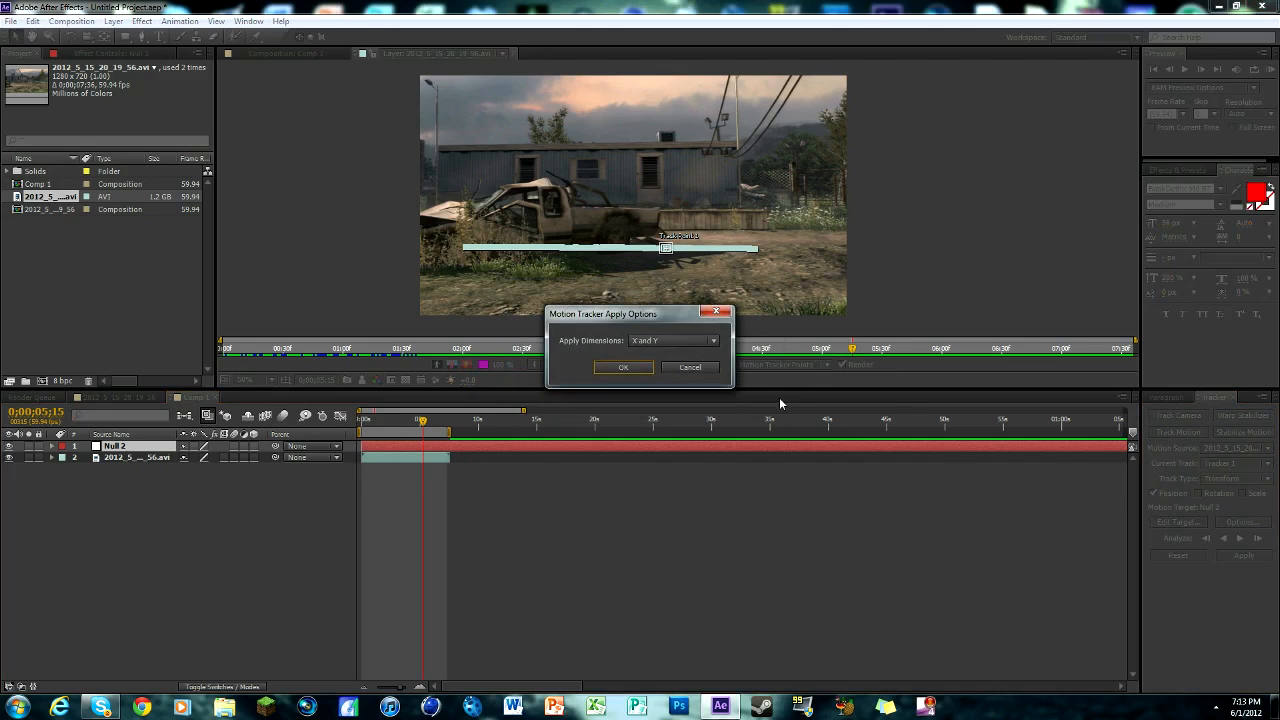
mouse_move(623, 367)
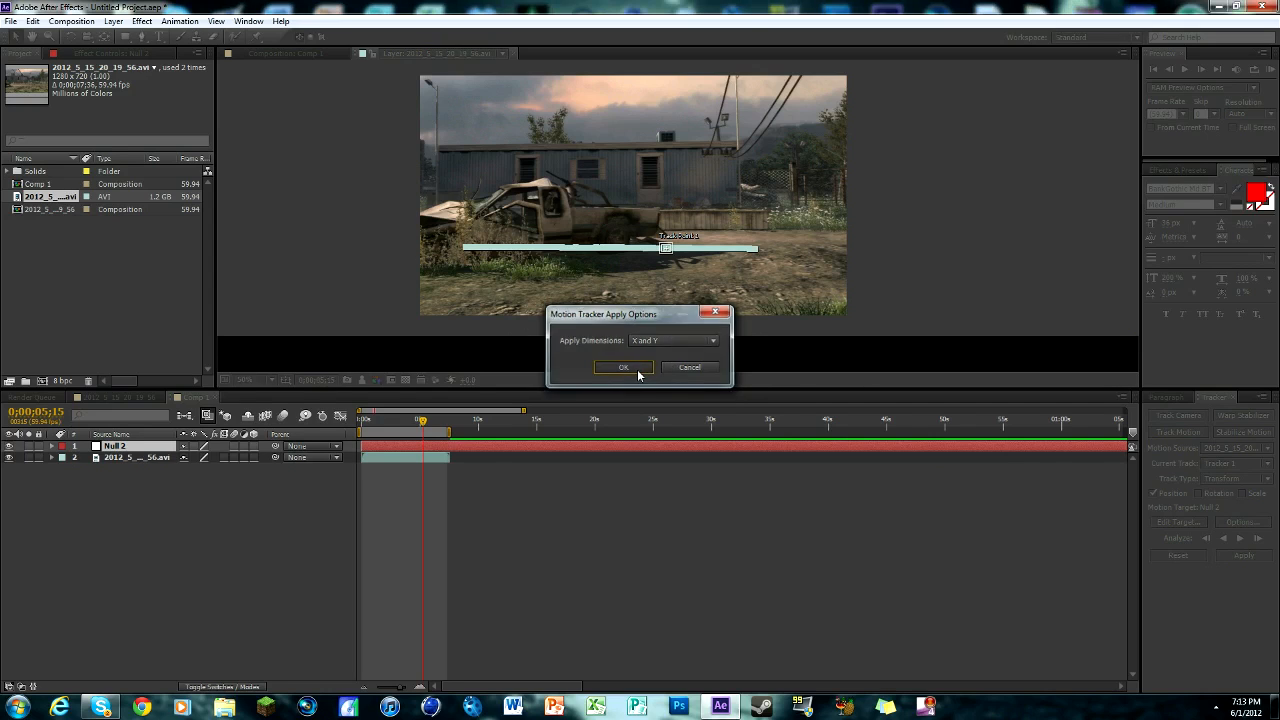
left_click(623, 367)
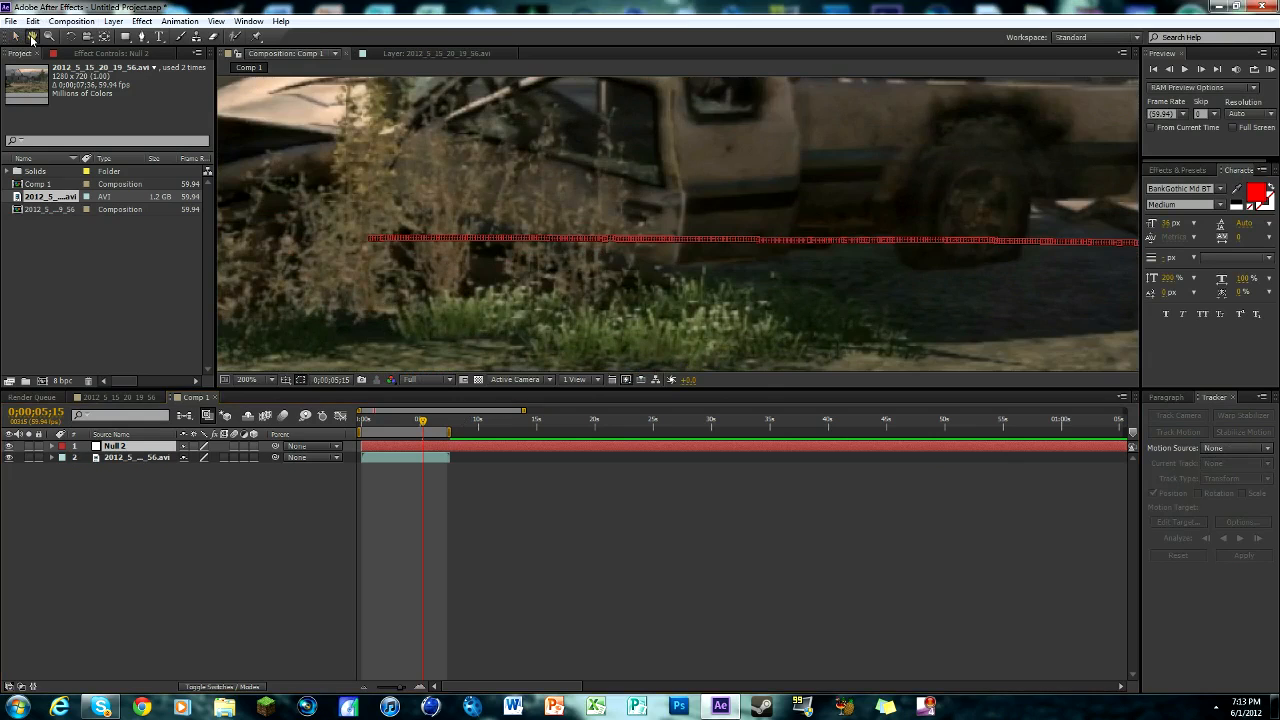
left_click(246, 379)
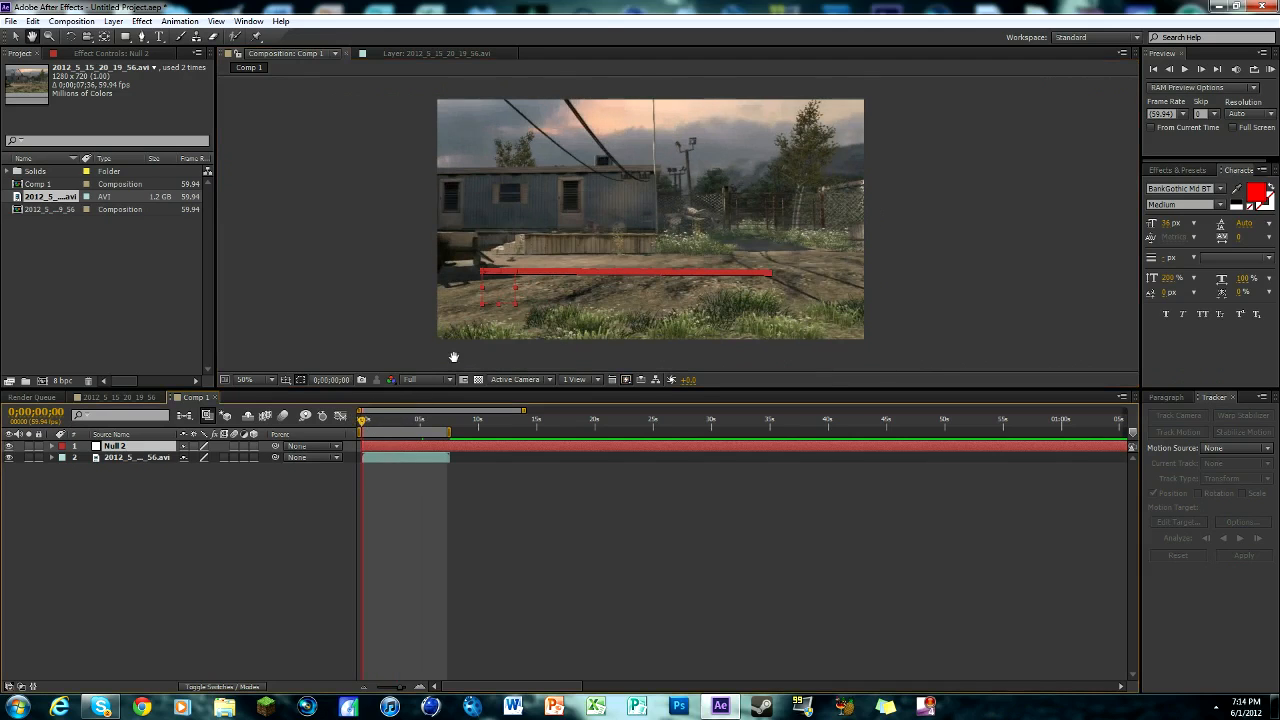
mouse_move(379, 505)
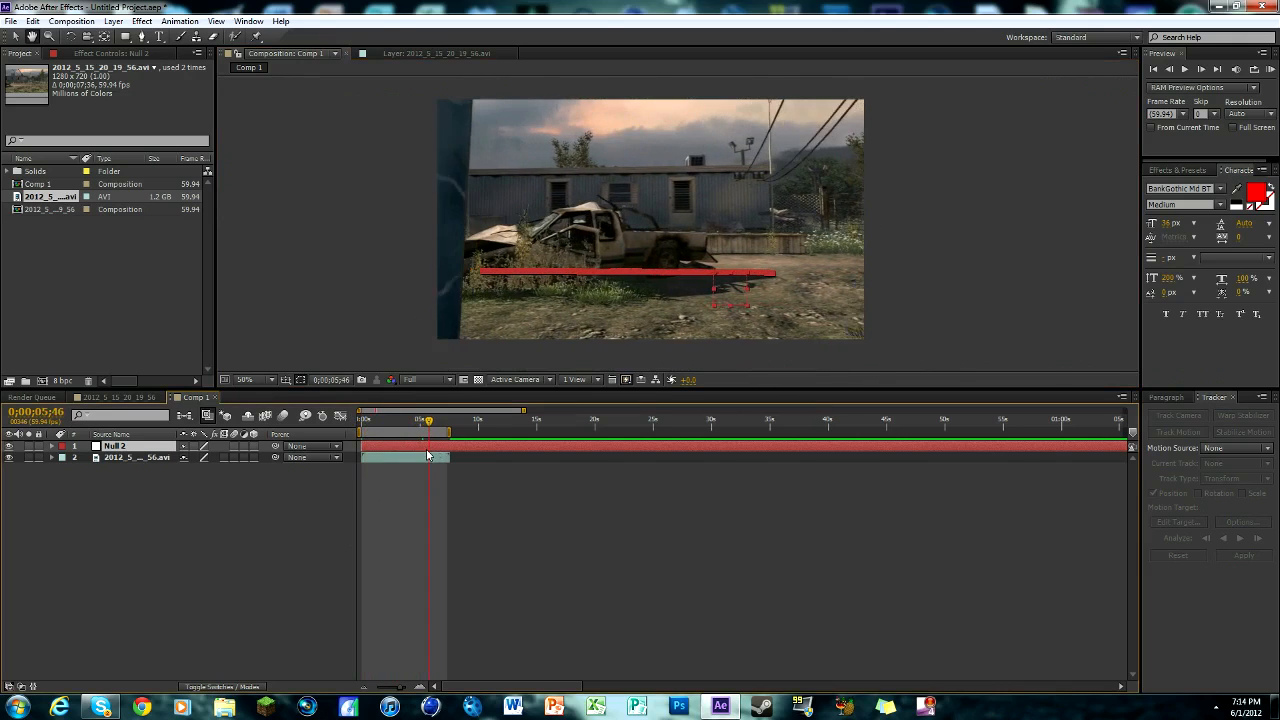
left_click_drag(428, 419, 422, 419)
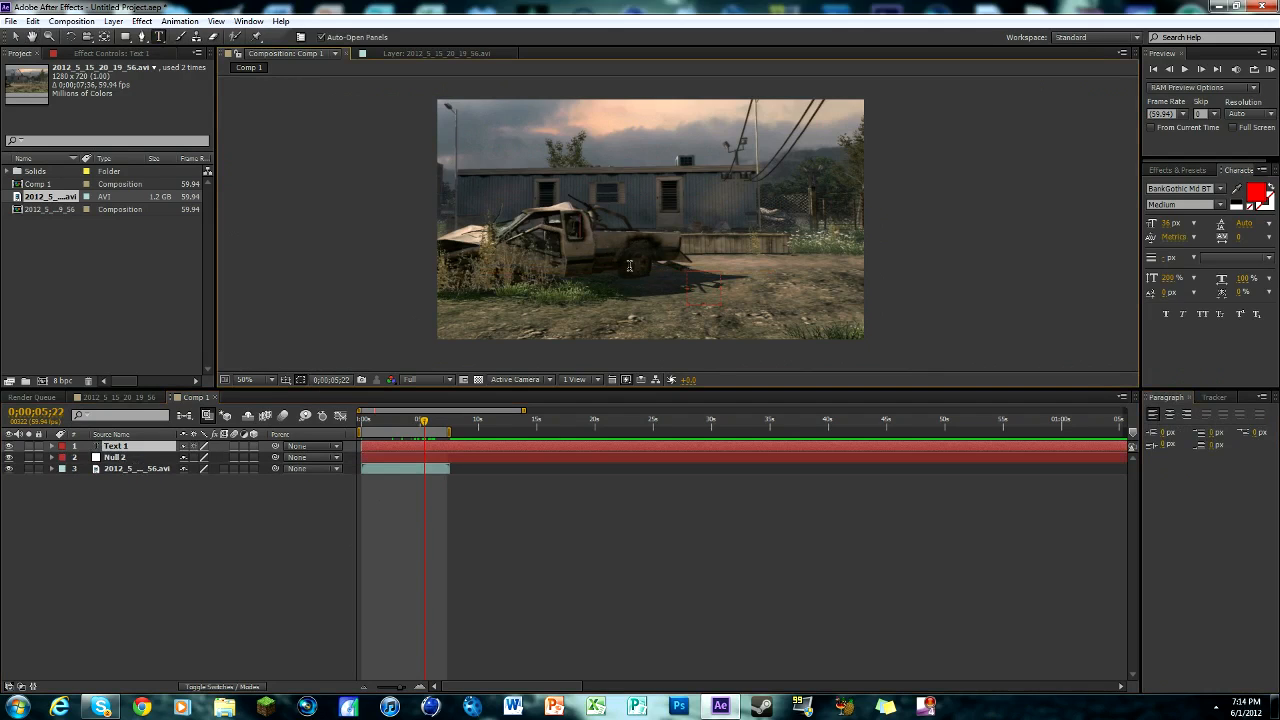
mouse_move(645, 402)
type("LIKE")
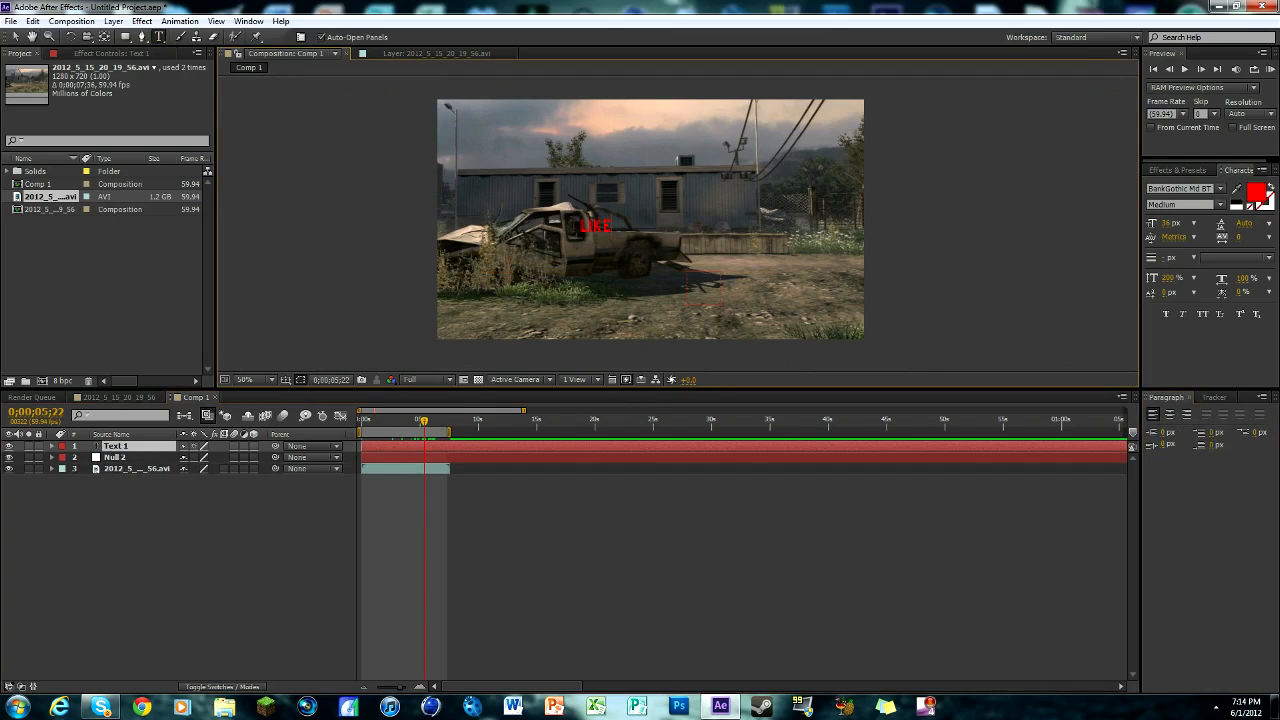
Type LIKE, COMMENT, SUBSCRIBE on separate red lines and tighten the leading.
type("COMMENT")
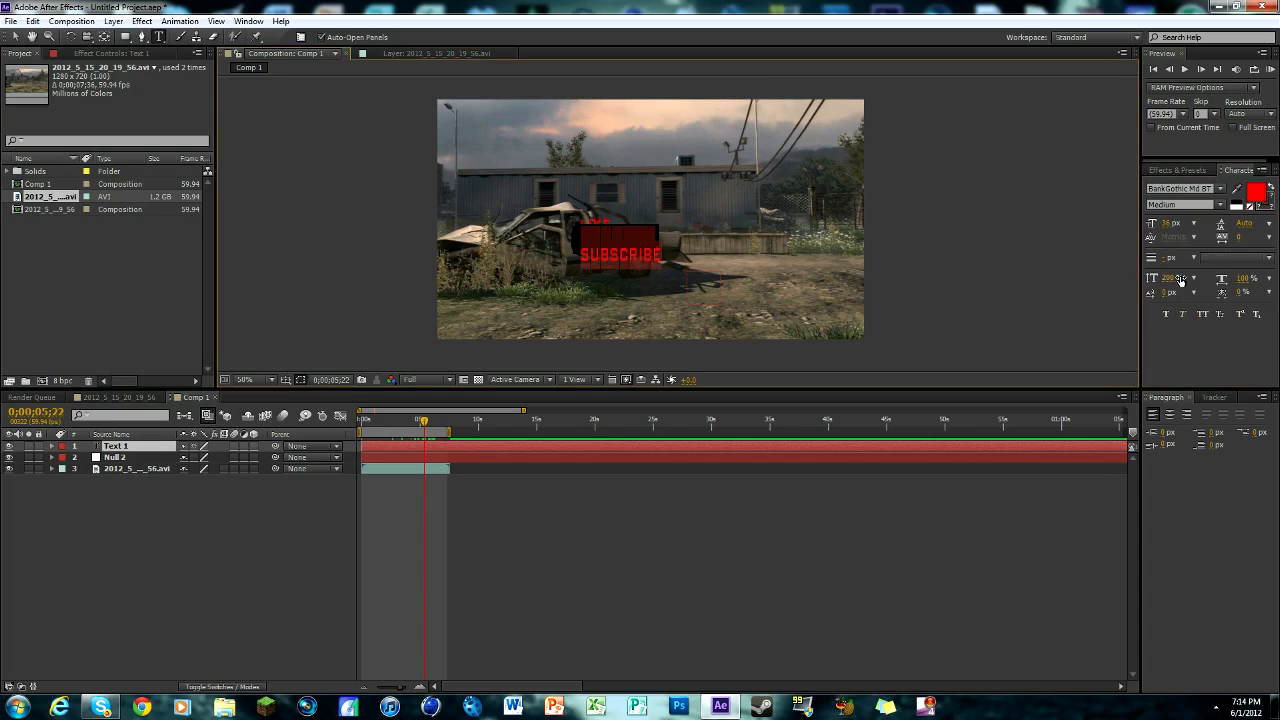
left_click(1175, 278)
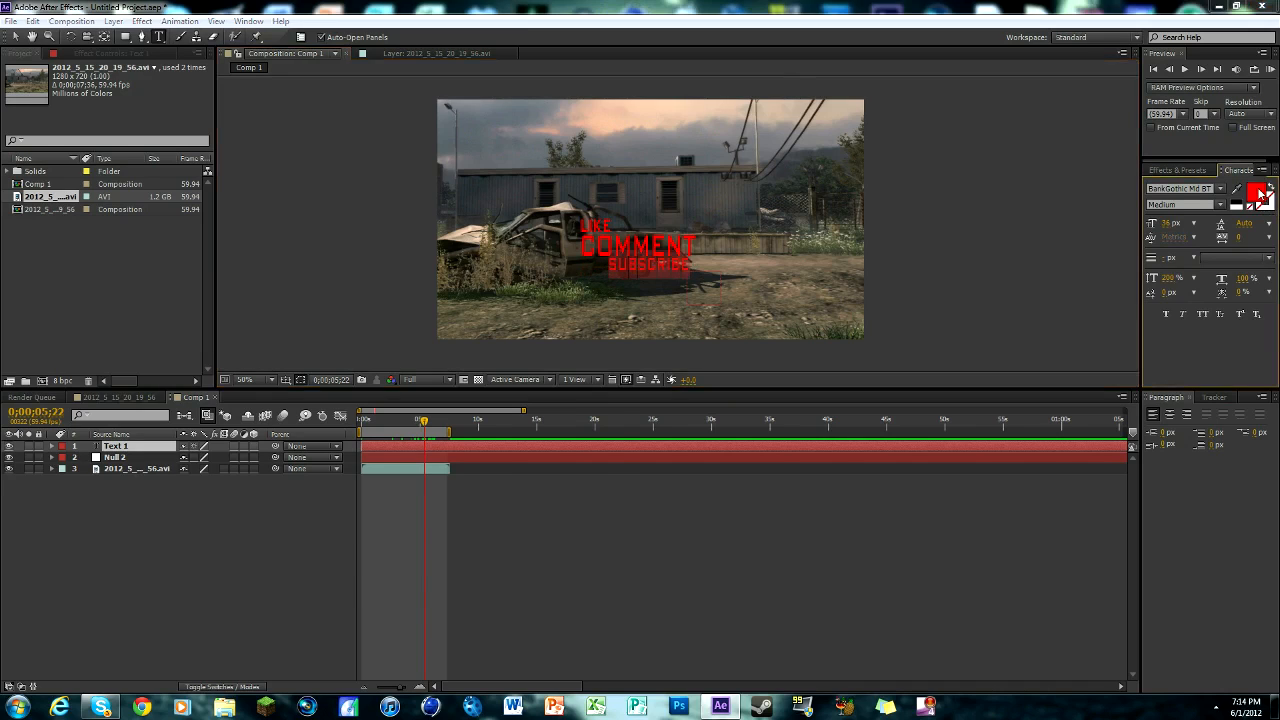
Colour the word LIKE green.
left_click(1258, 193)
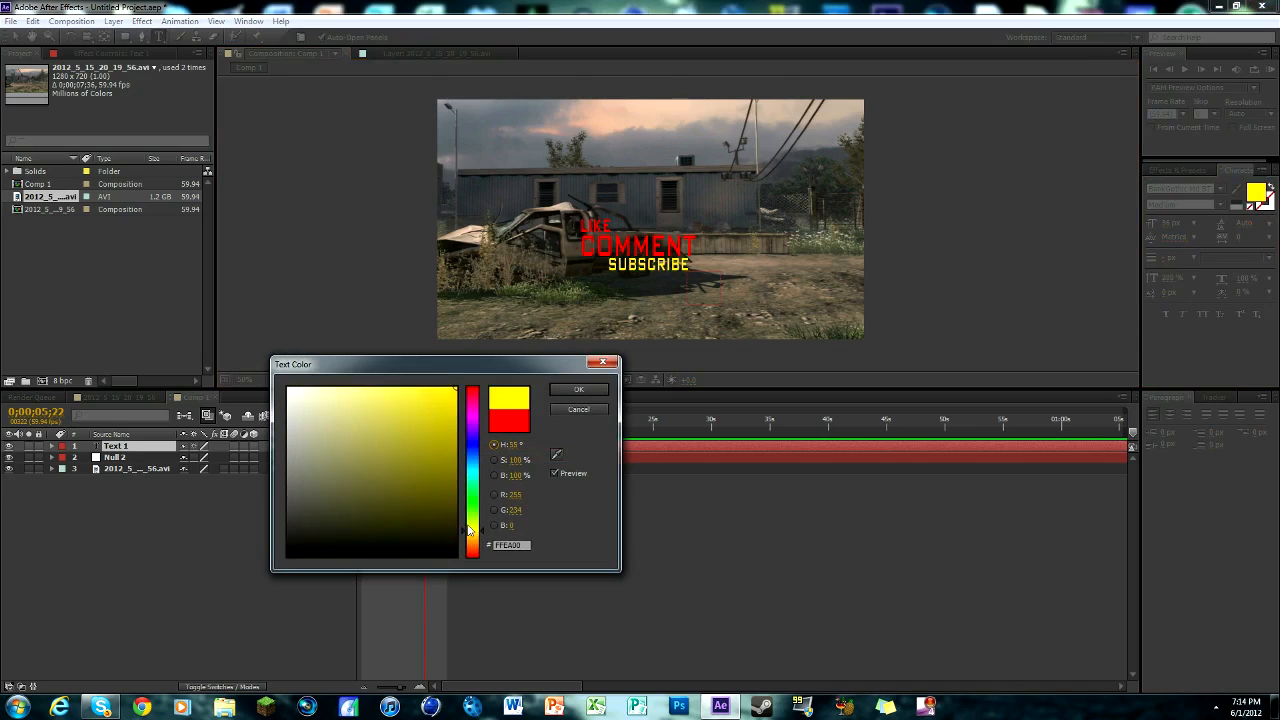
left_click(578, 389)
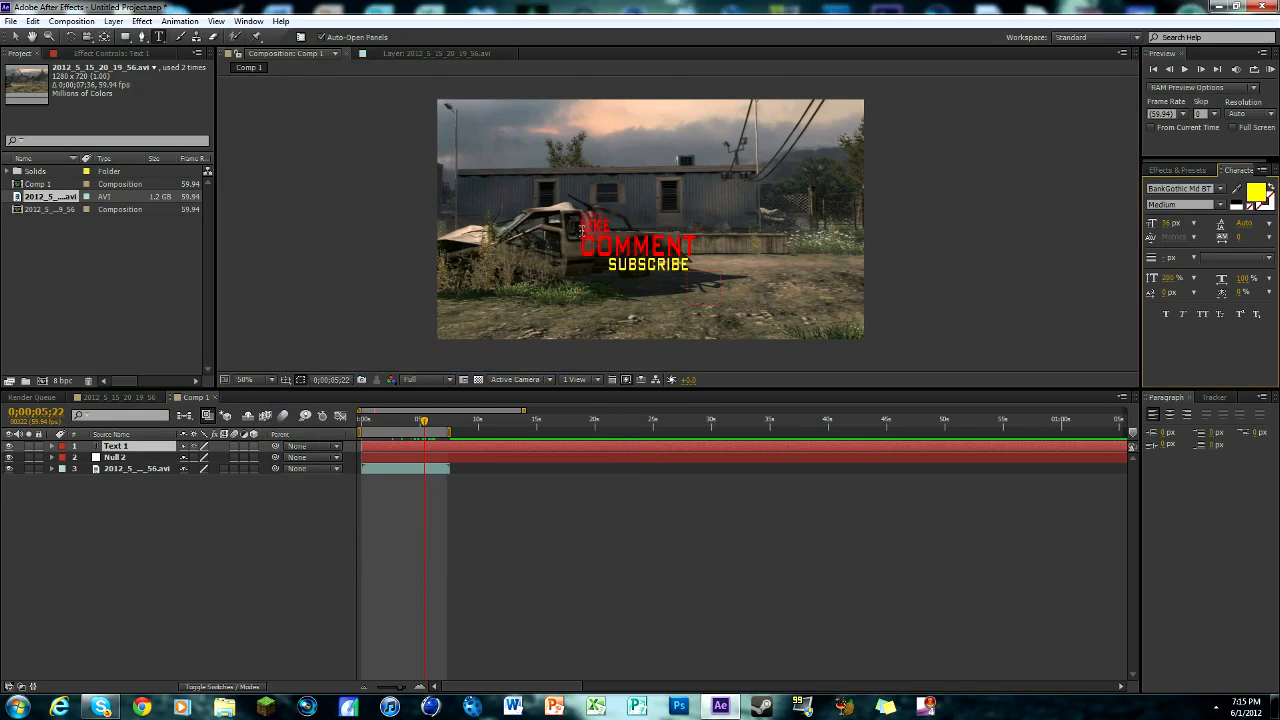
left_click(1256, 193)
type("00FF00")
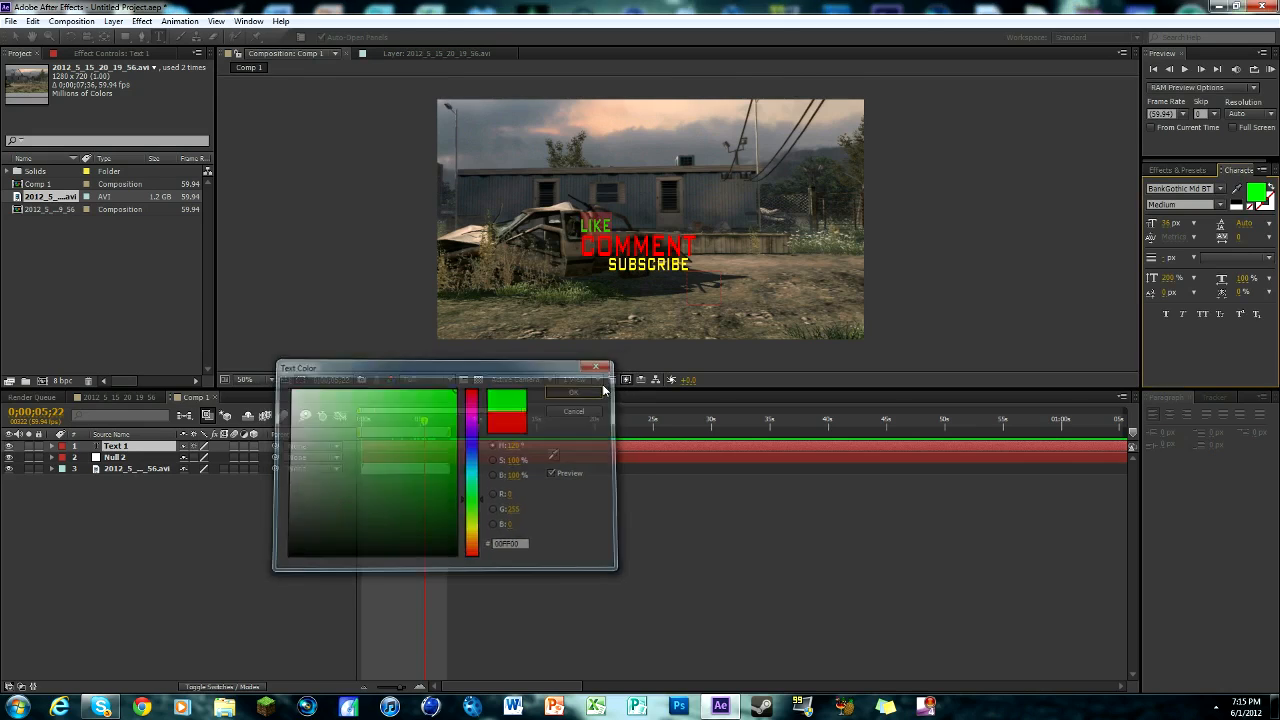
left_click(573, 391)
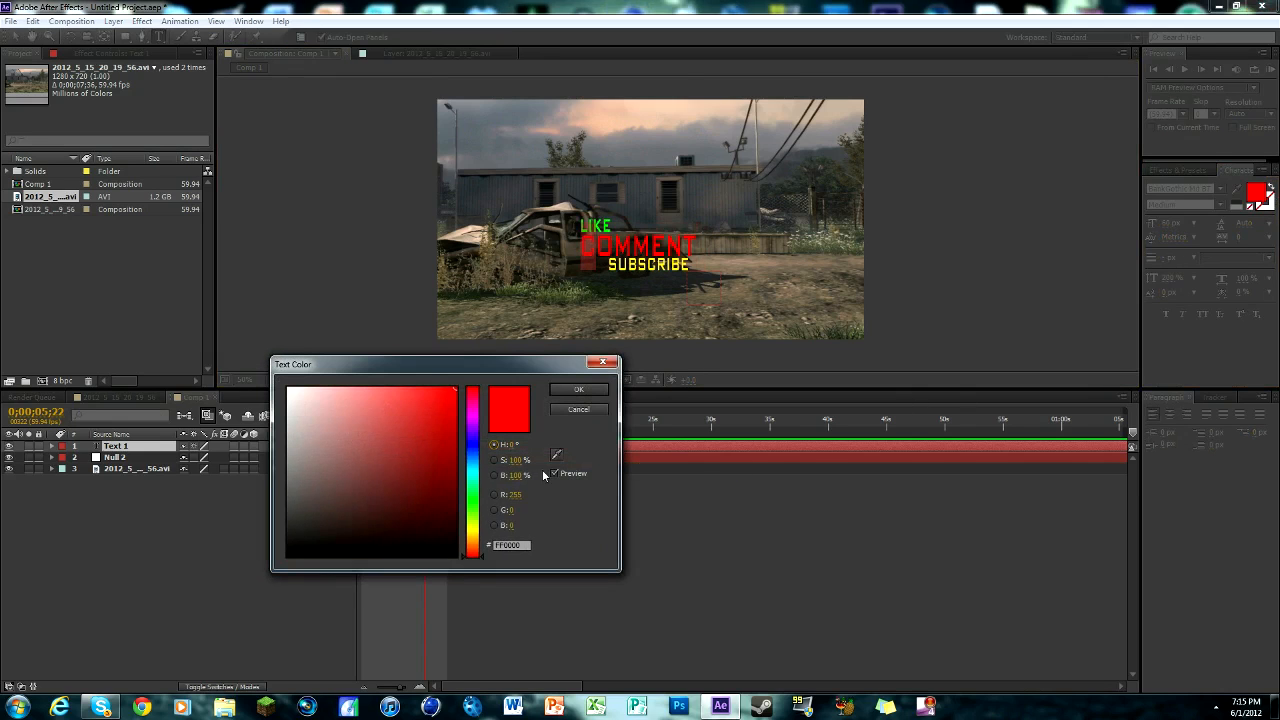
Colour the first letters of COMMENT blue.
left_click(578, 409)
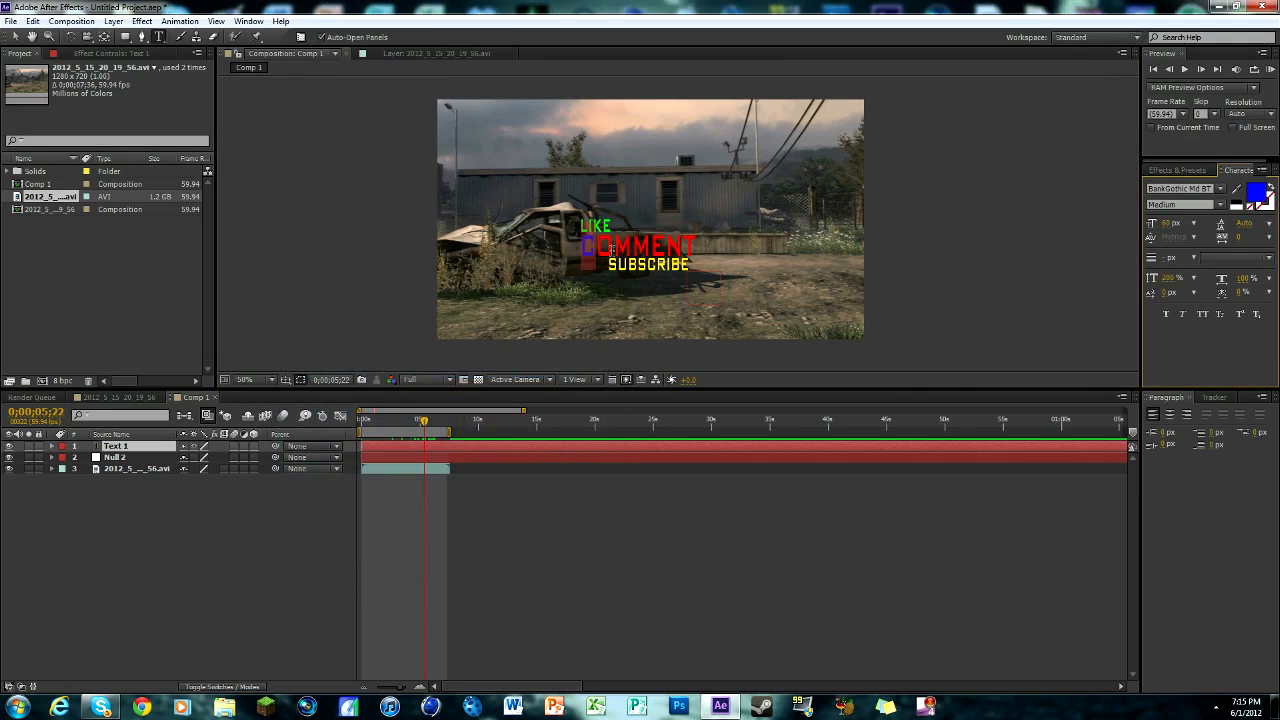
left_click(1256, 193)
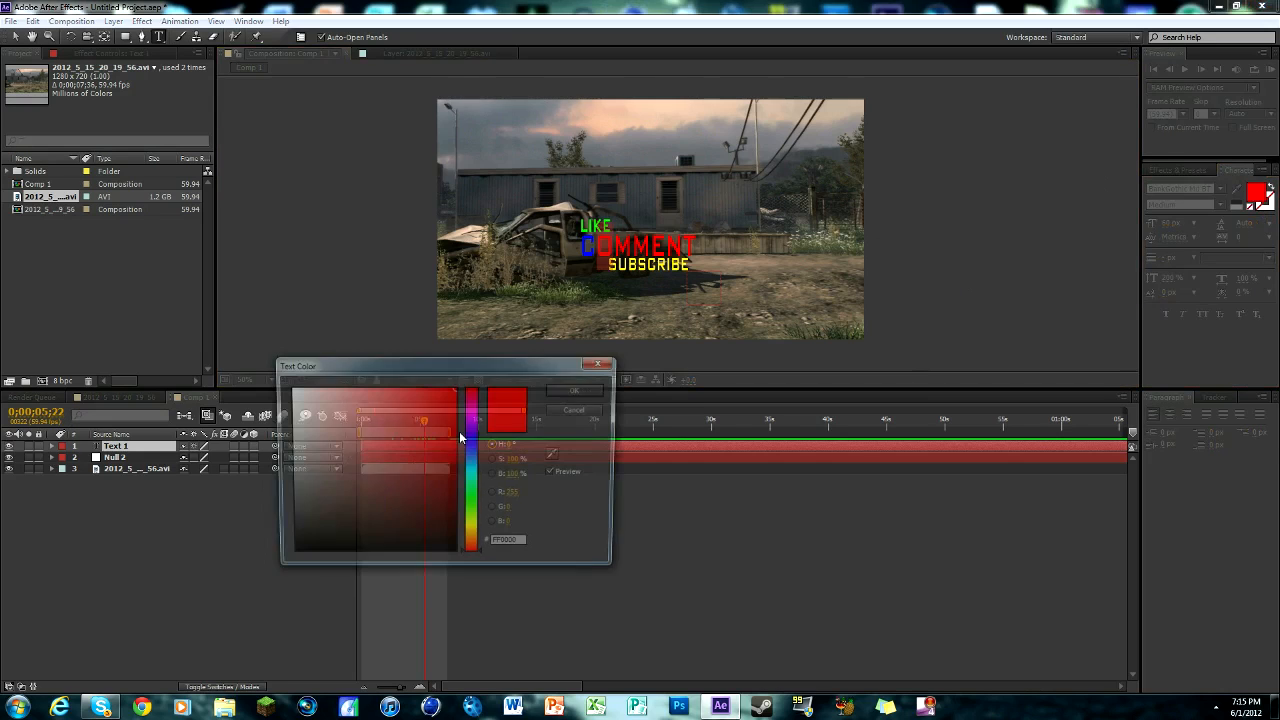
left_click(573, 390)
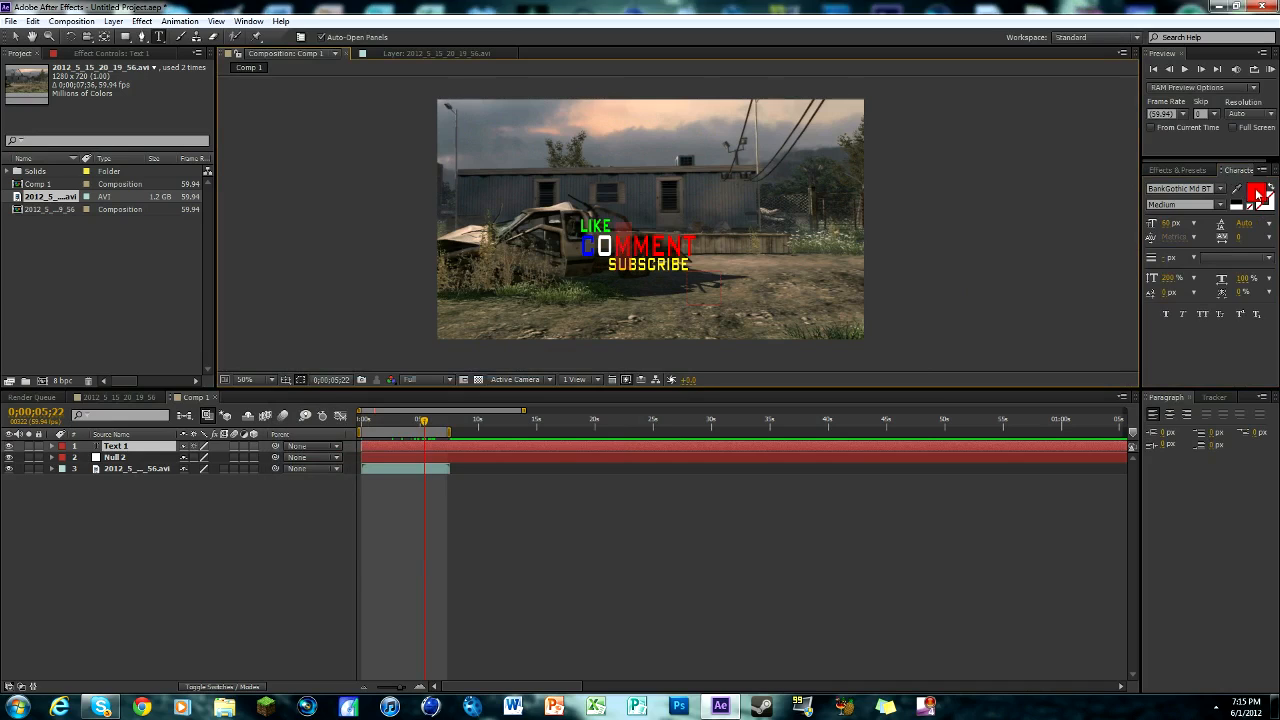
left_click(1258, 196)
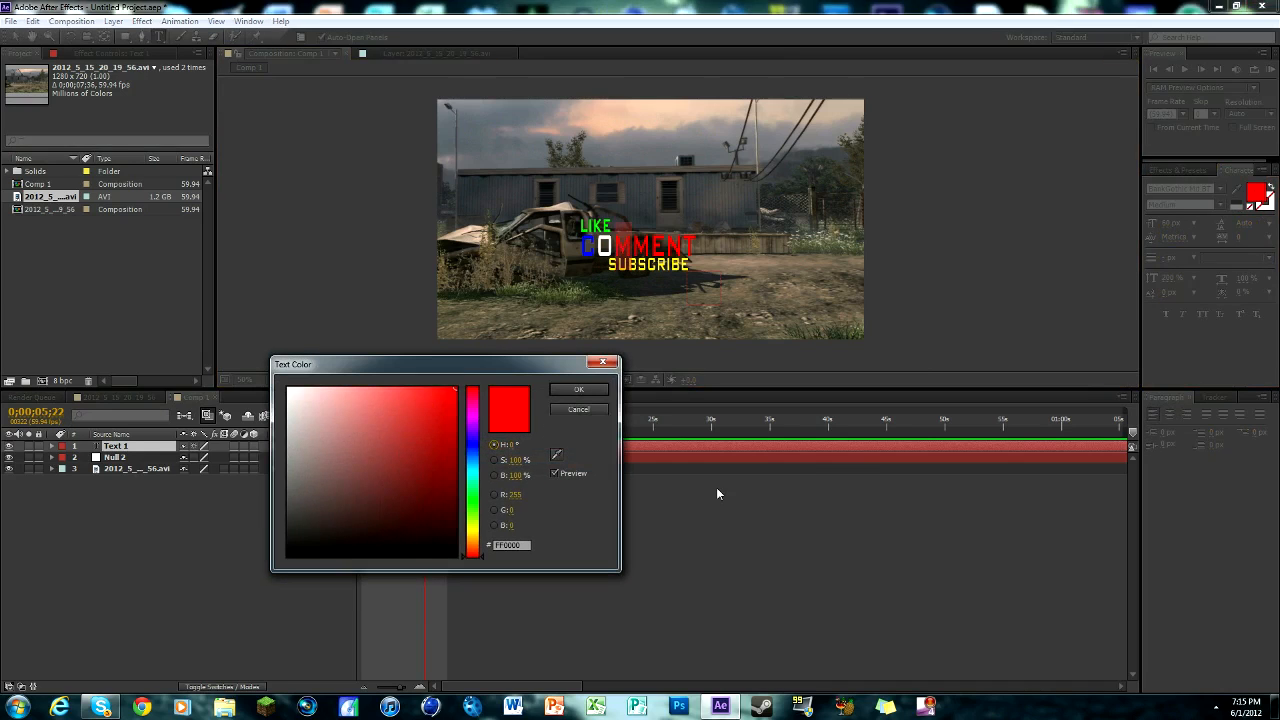
left_click(342, 406)
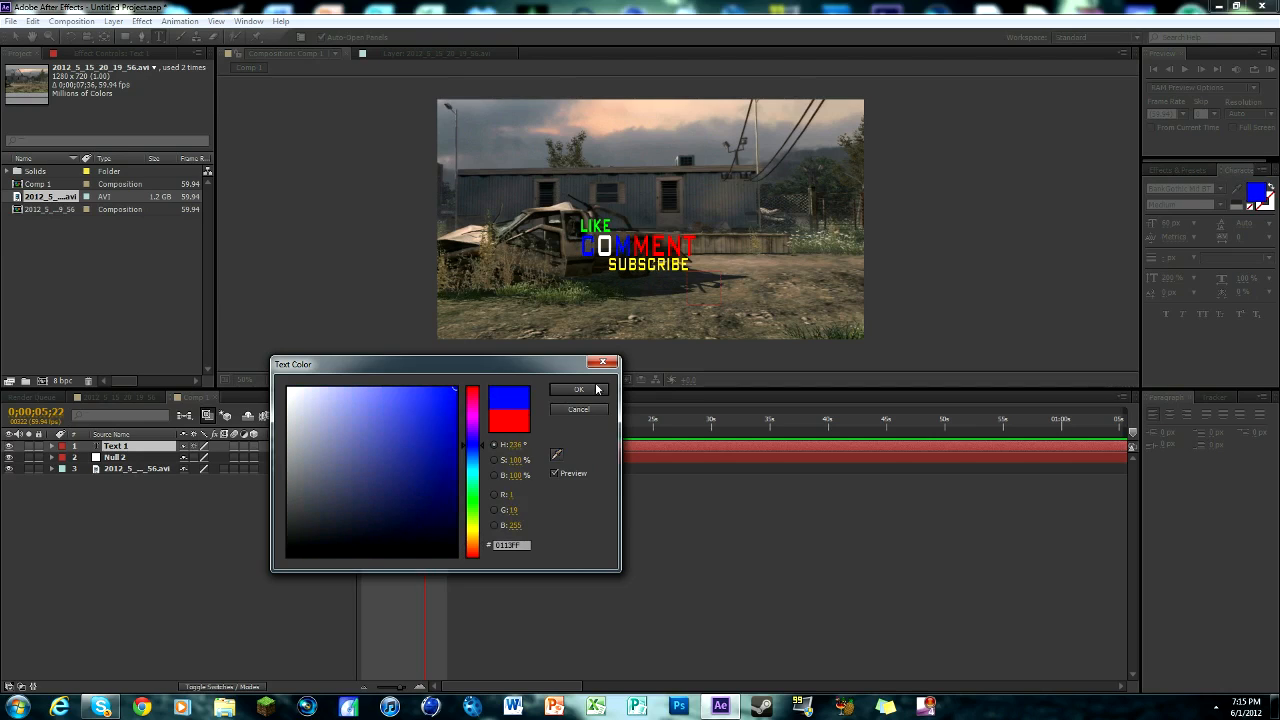
left_click(578, 389)
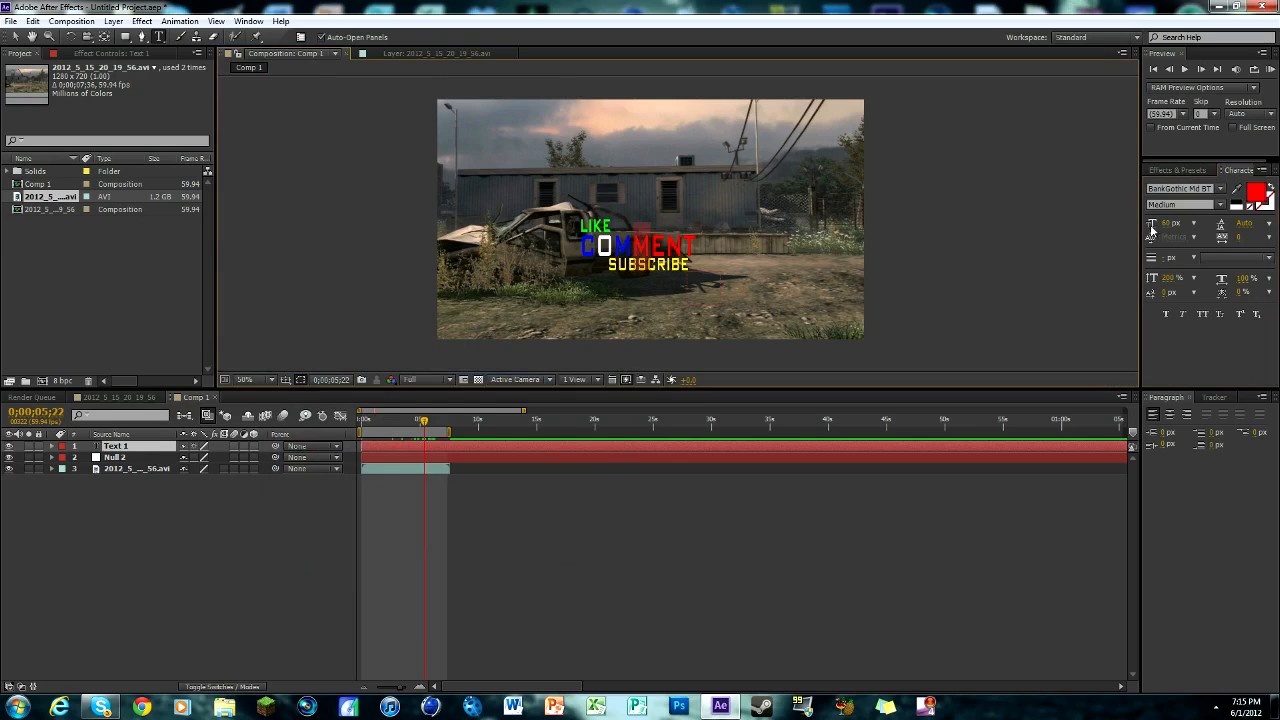
Colour alternating COMMENT letters white and the remaining letter blue.
left_click(1256, 192)
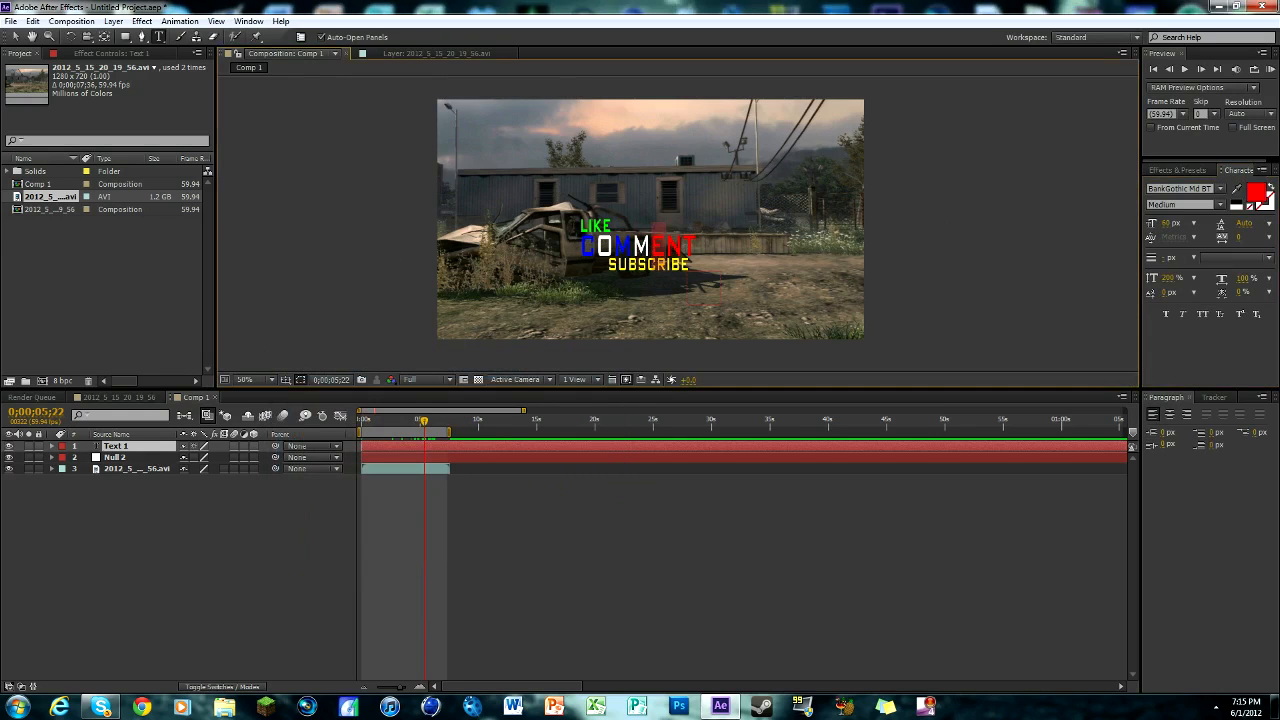
left_click(1258, 195)
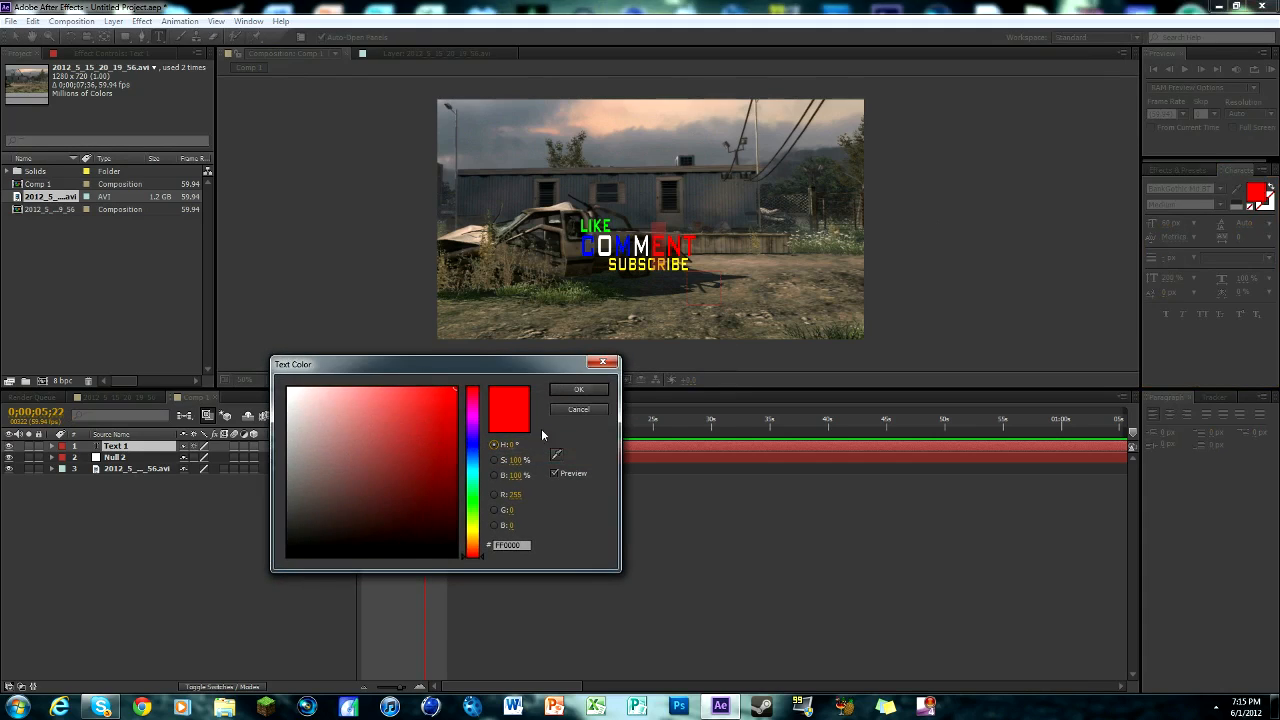
left_click(325, 515)
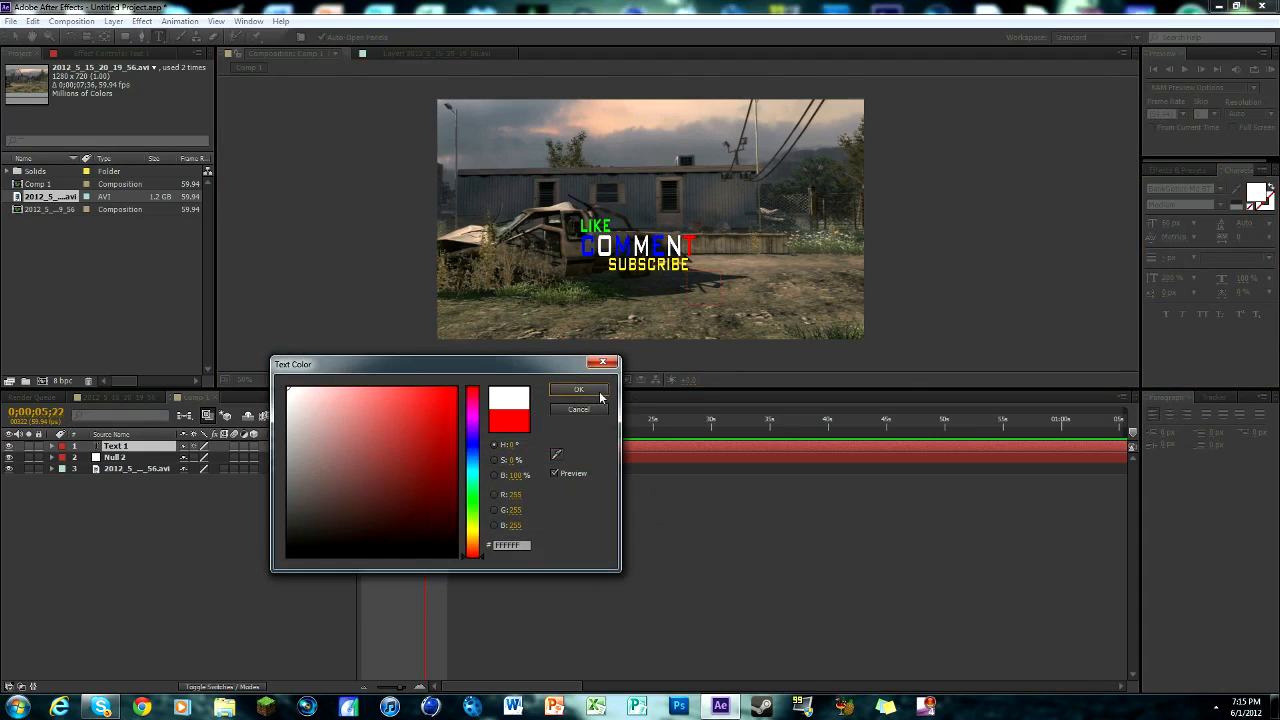
left_click(578, 389)
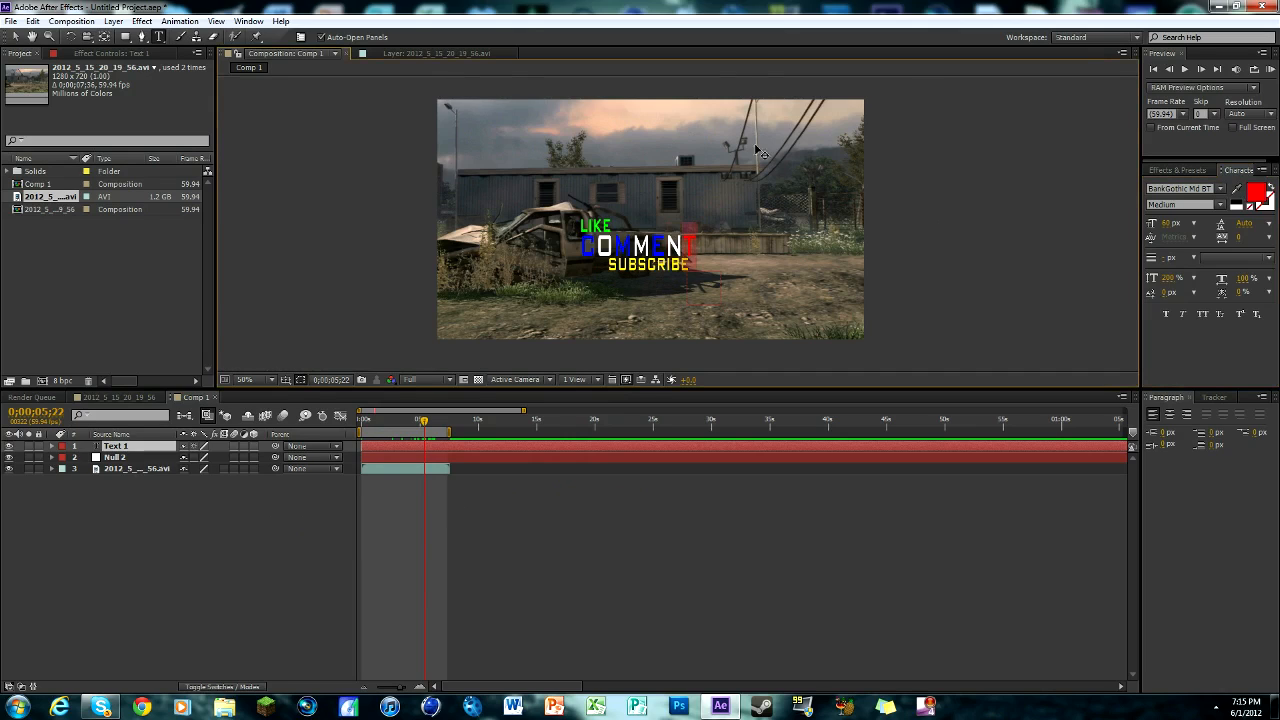
left_click(1262, 192)
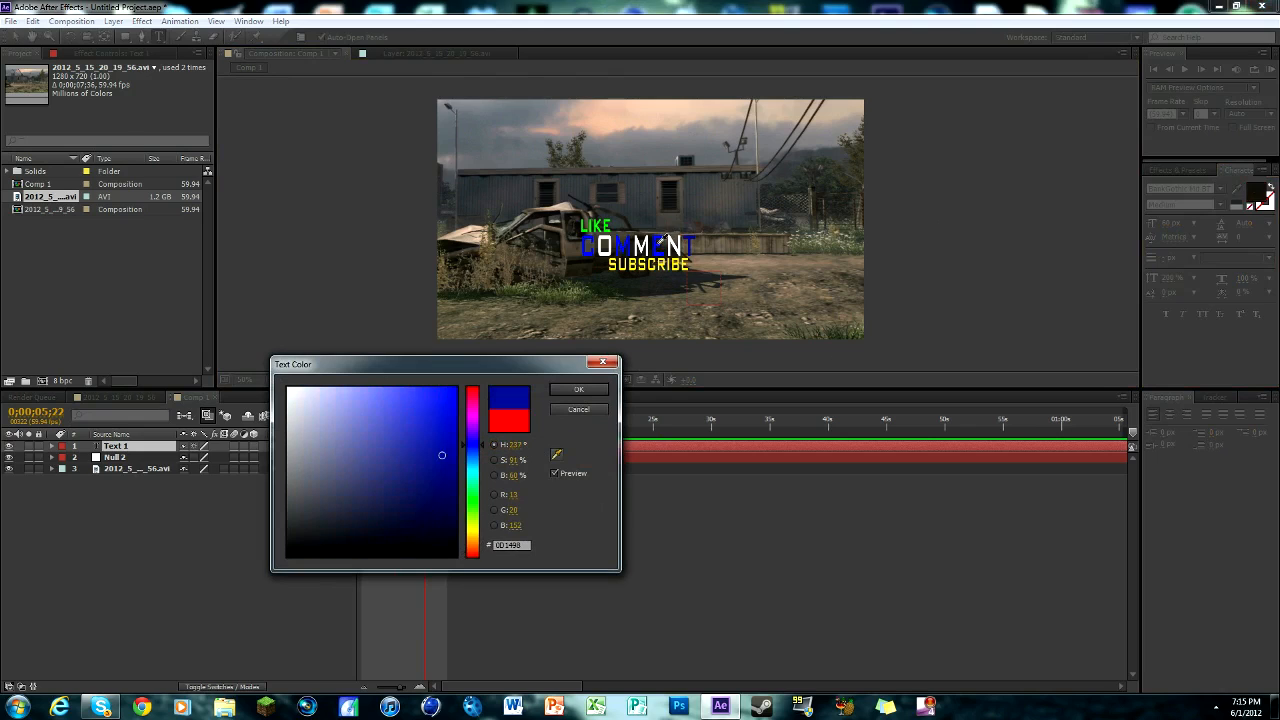
left_click(578, 389)
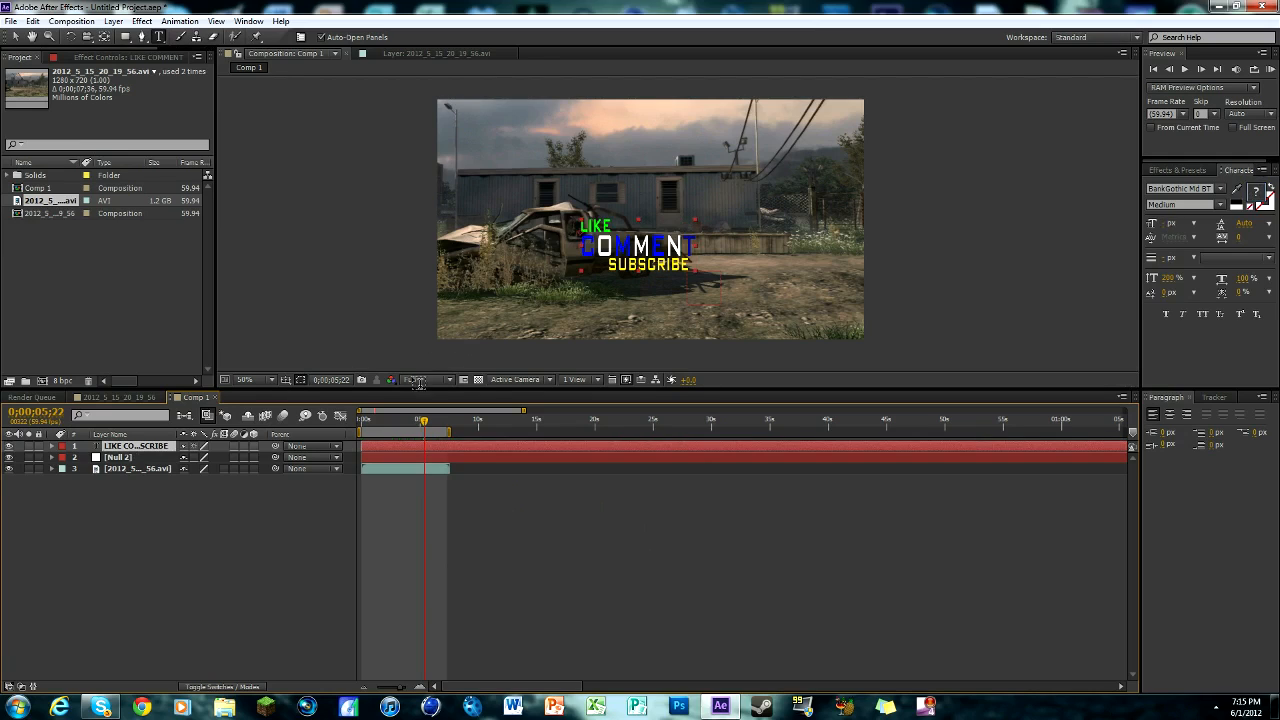
Turn on 3D for the LIKE COMMENT SUBSCRIBE layer and enlarge it.
left_click(417, 379)
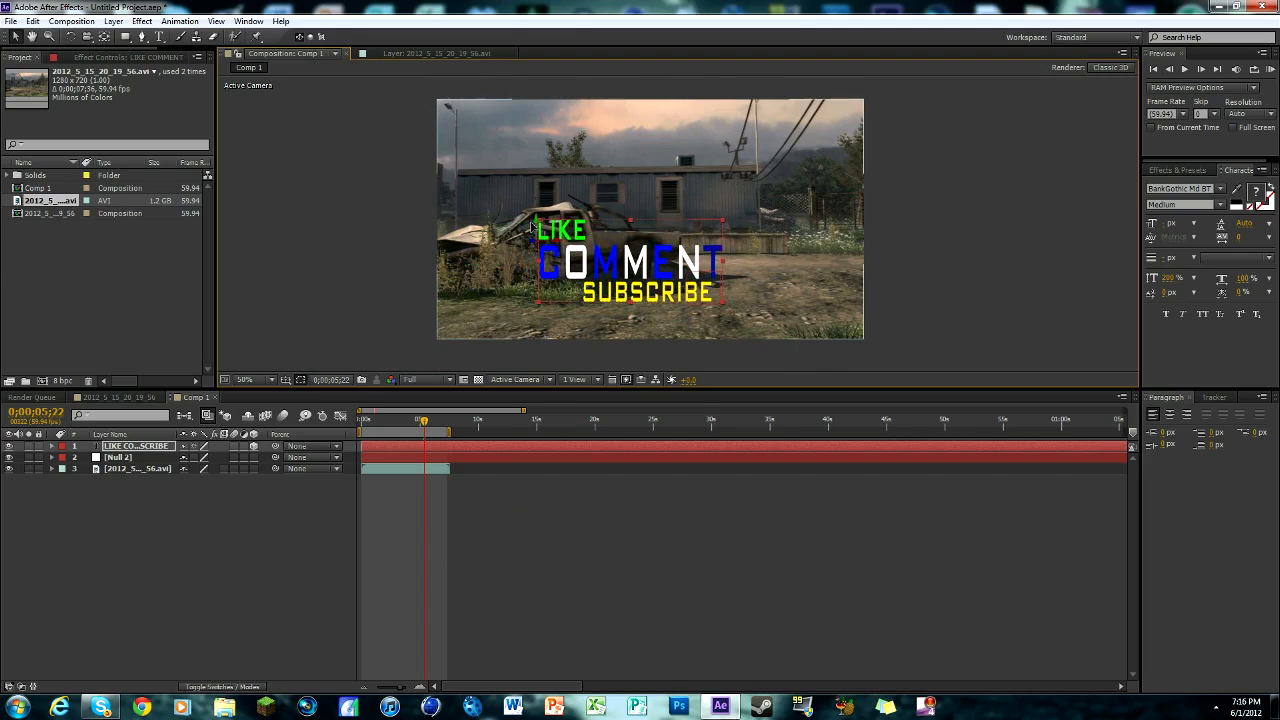
left_click(137, 468)
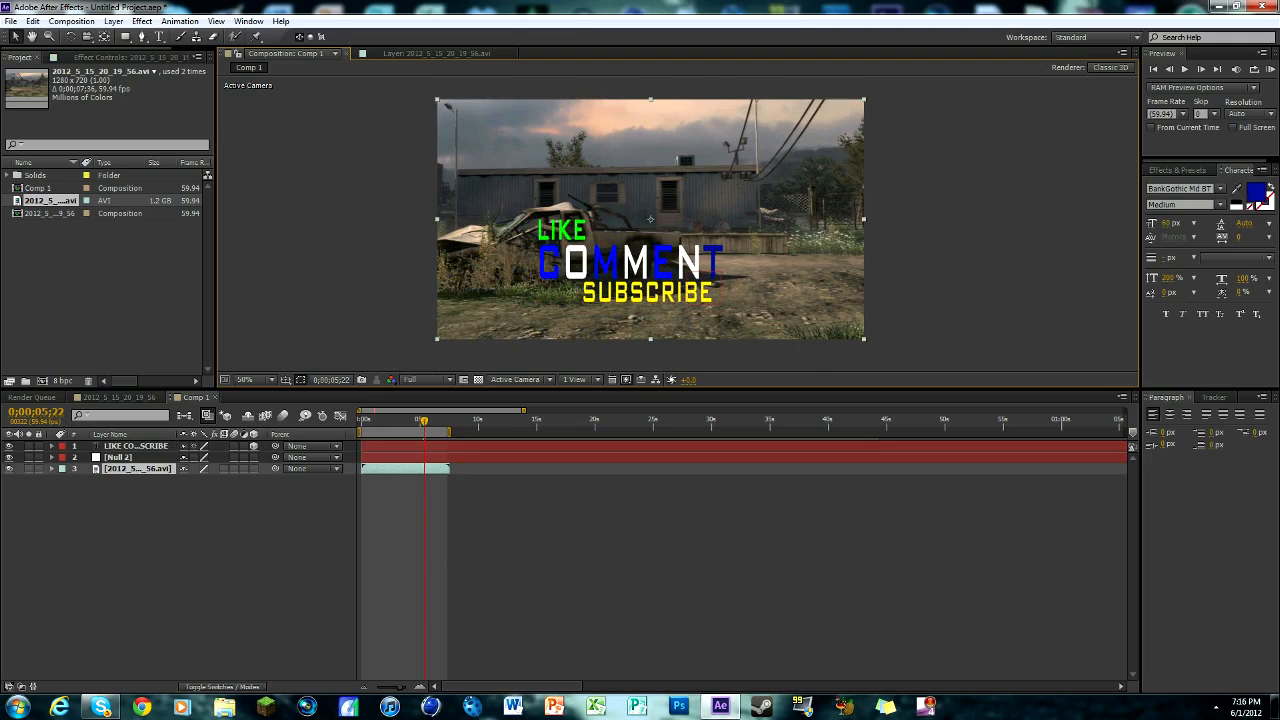
left_click(135, 446)
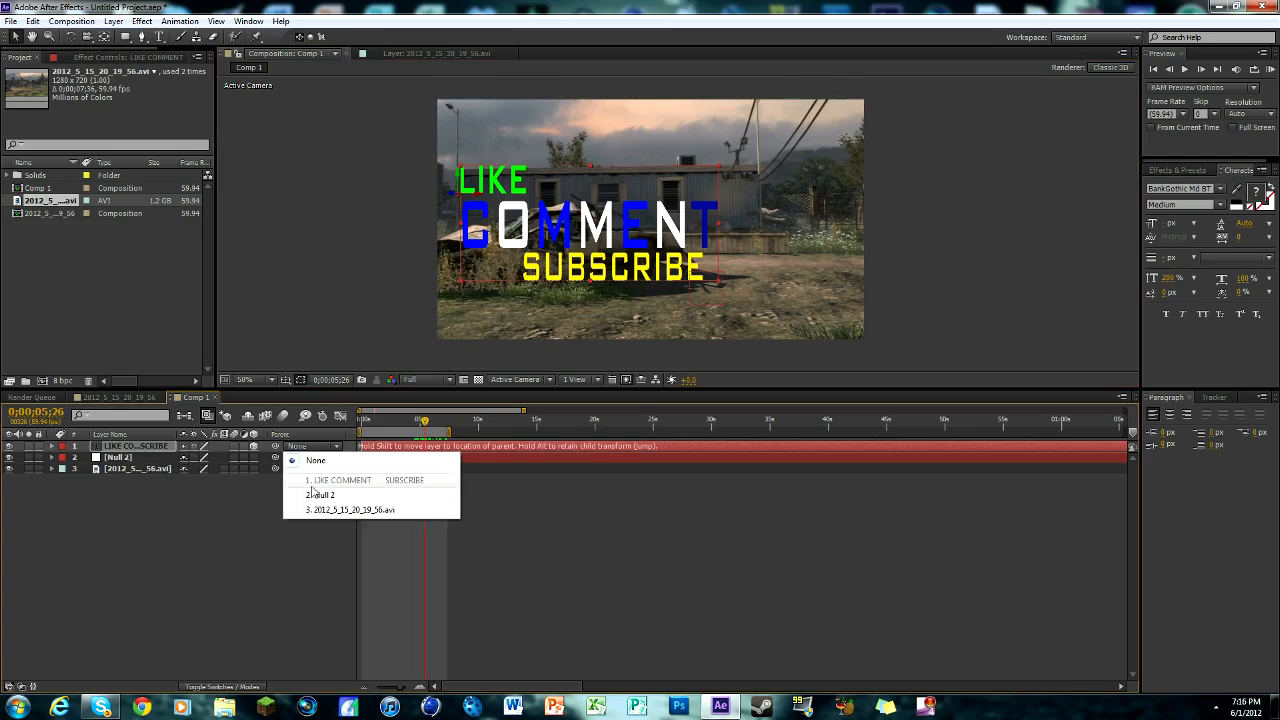
Parent the LIKE COMMENT SUBSCRIBE text layer to Null 2 and scrub to verify the tracking.
left_click(321, 494)
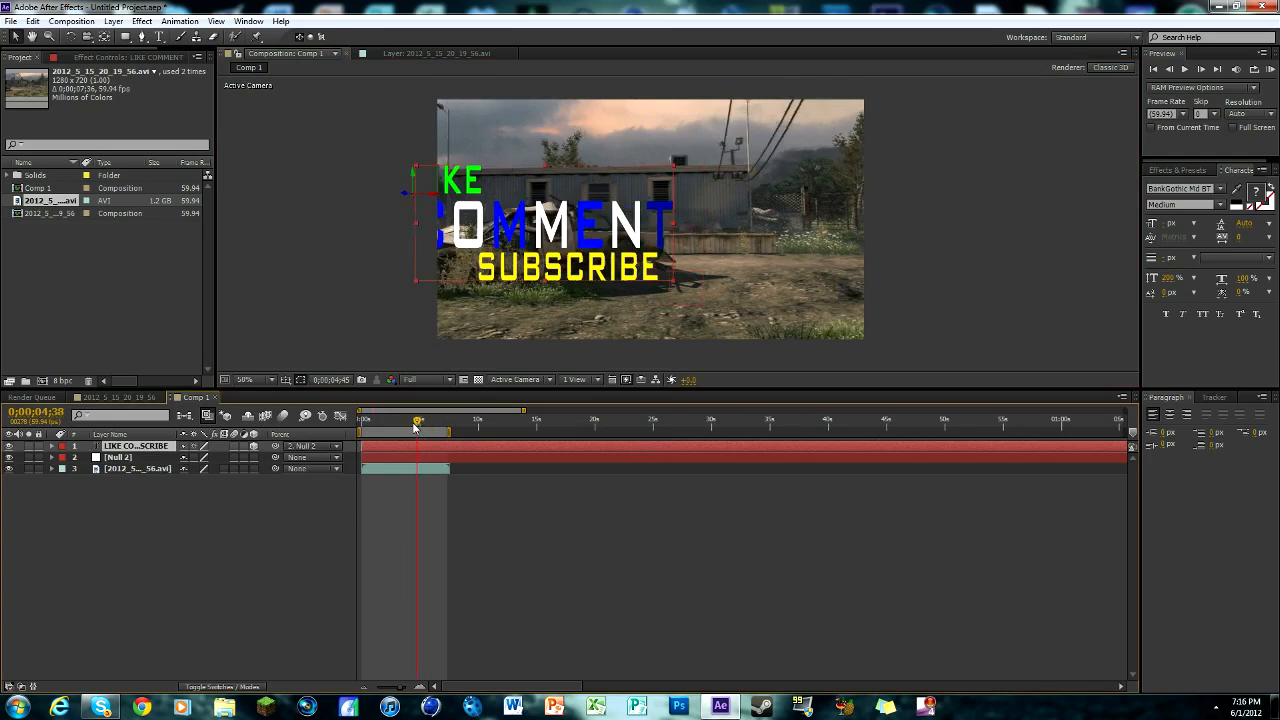
left_click_drag(418, 428, 448, 428)
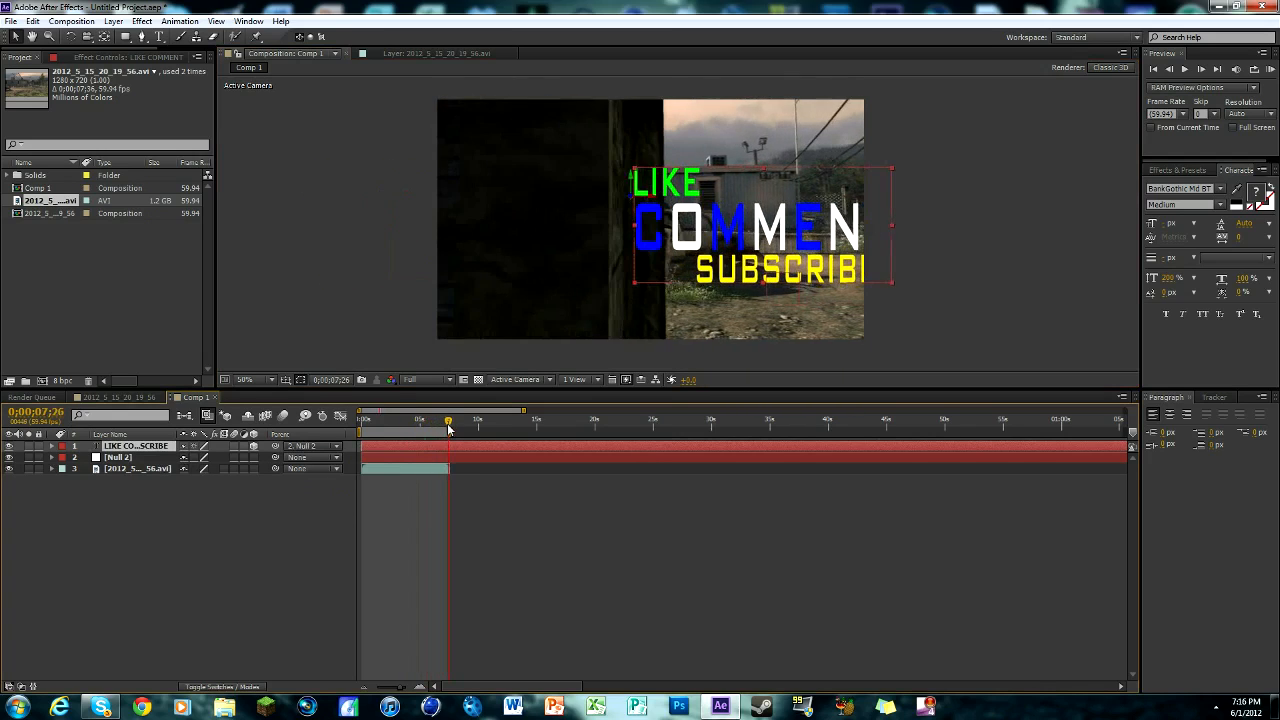
left_click_drag(448, 418, 393, 418)
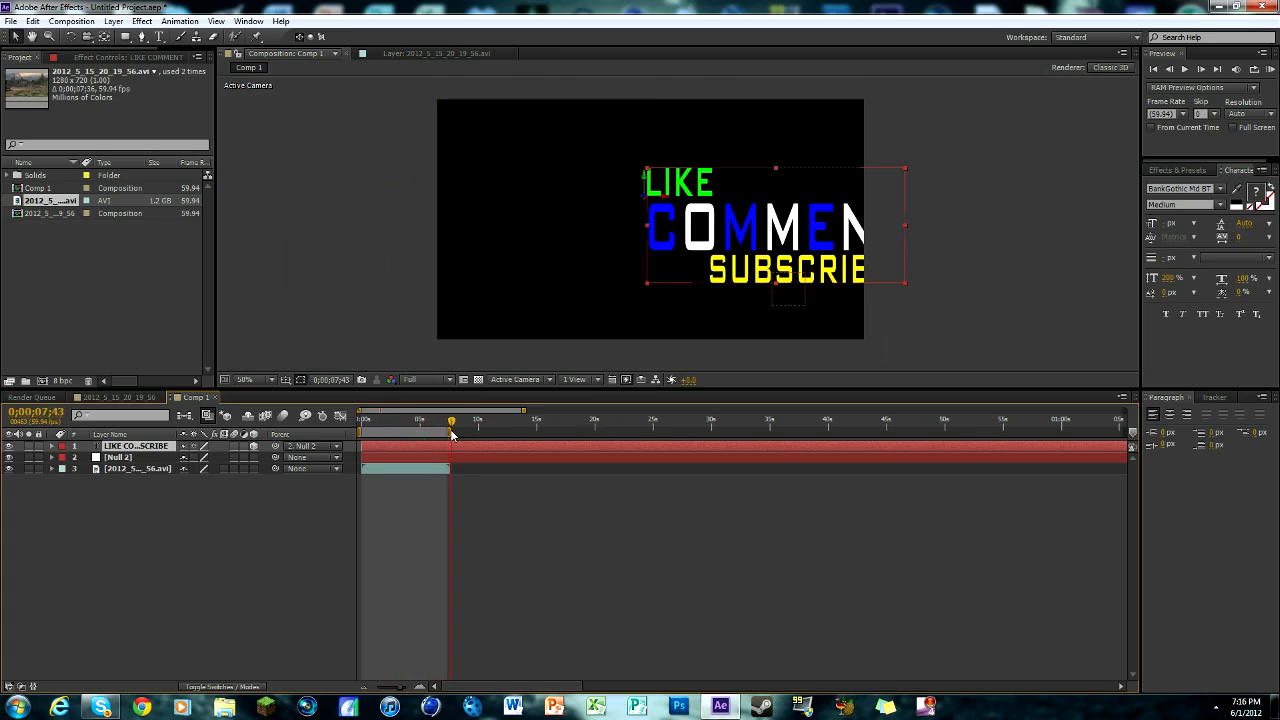
left_click(448, 418)
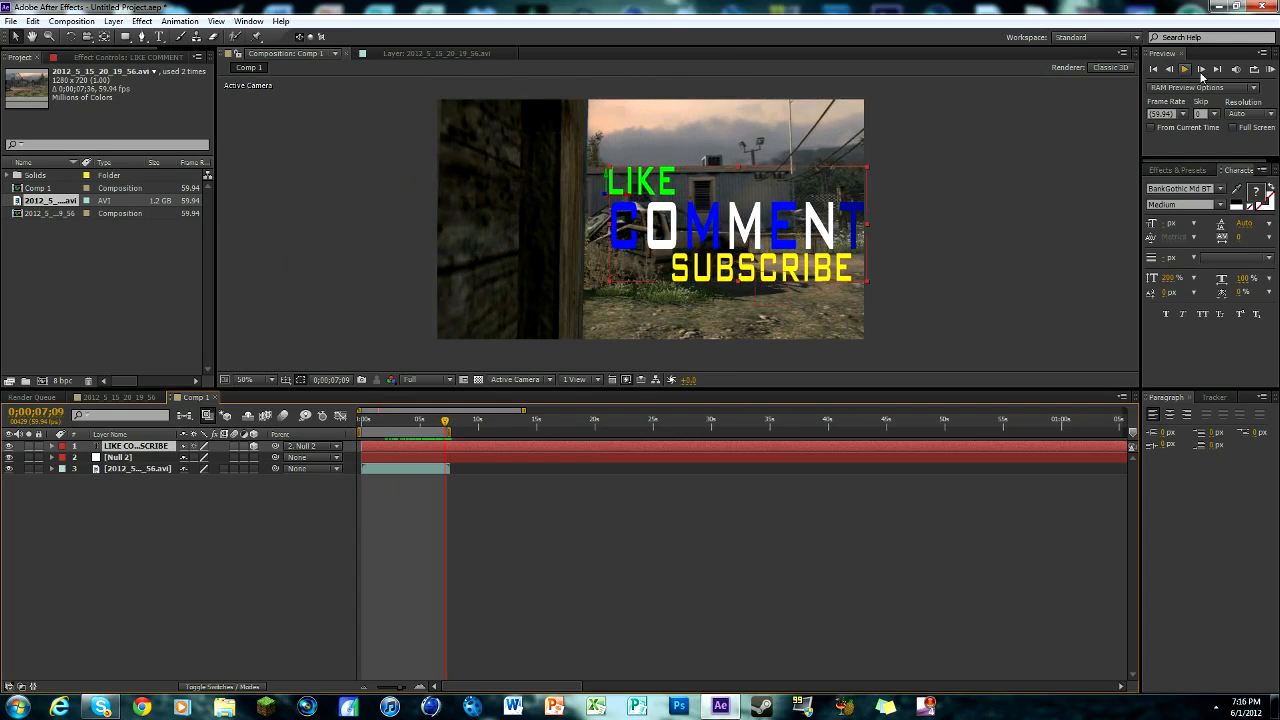
Step to the frame showing the wall, select the text layer and pick the Pen tool.
left_click(1201, 69)
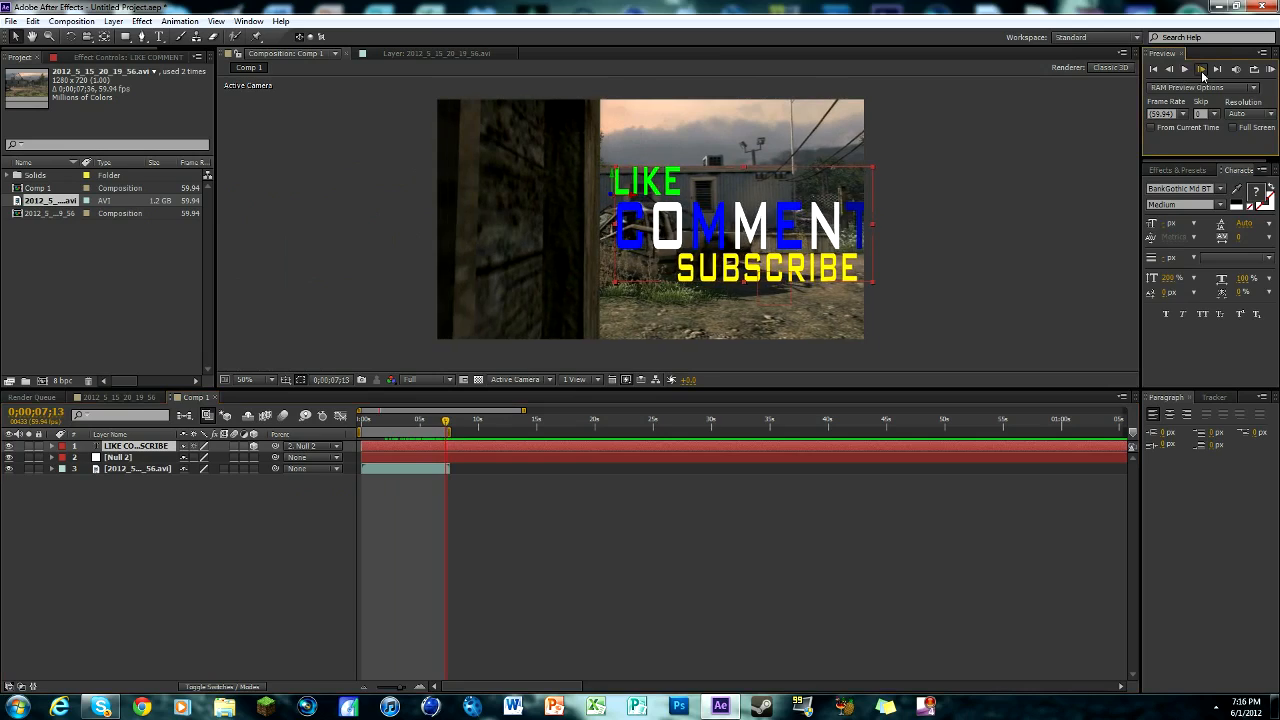
left_click(1201, 69)
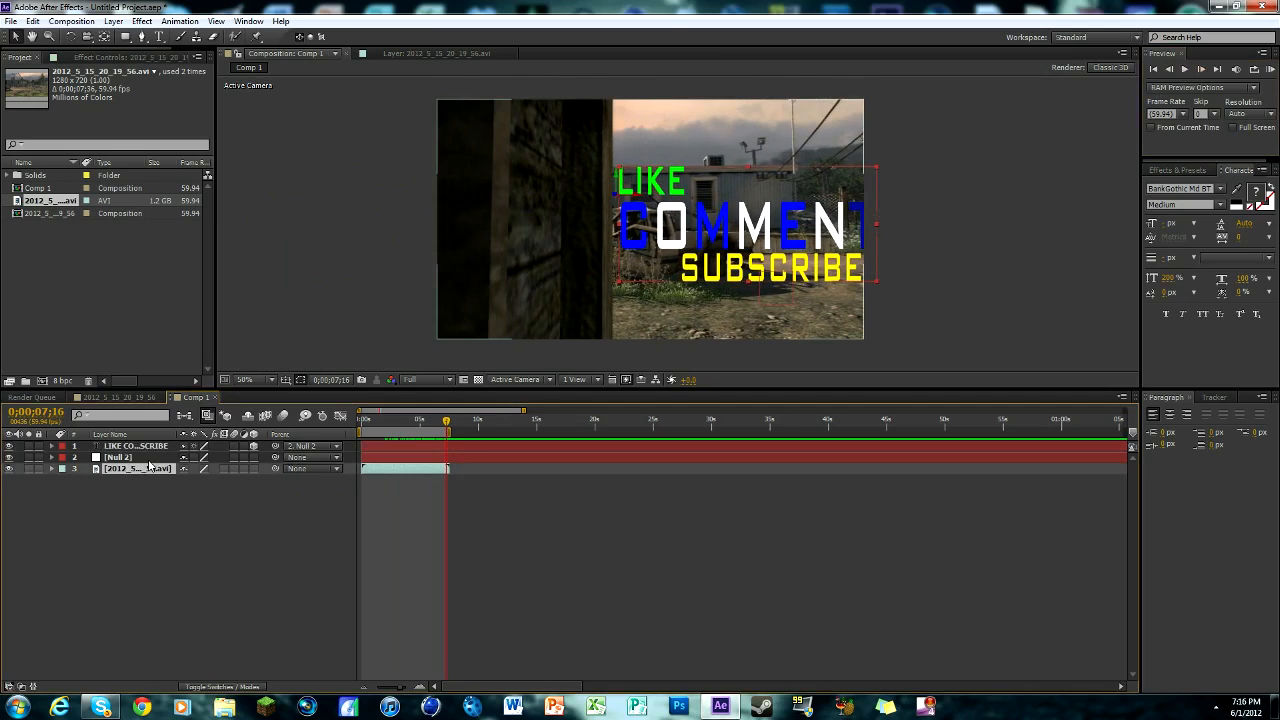
left_click(1201, 69)
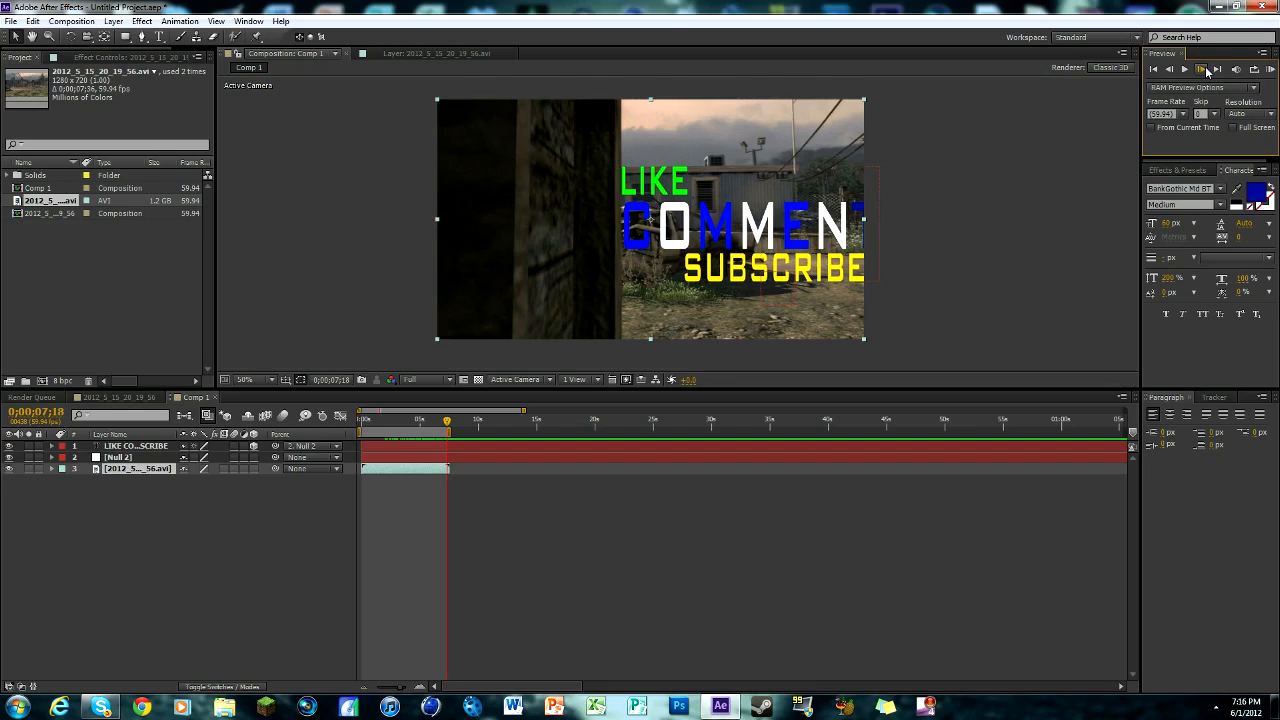
left_click(1199, 69)
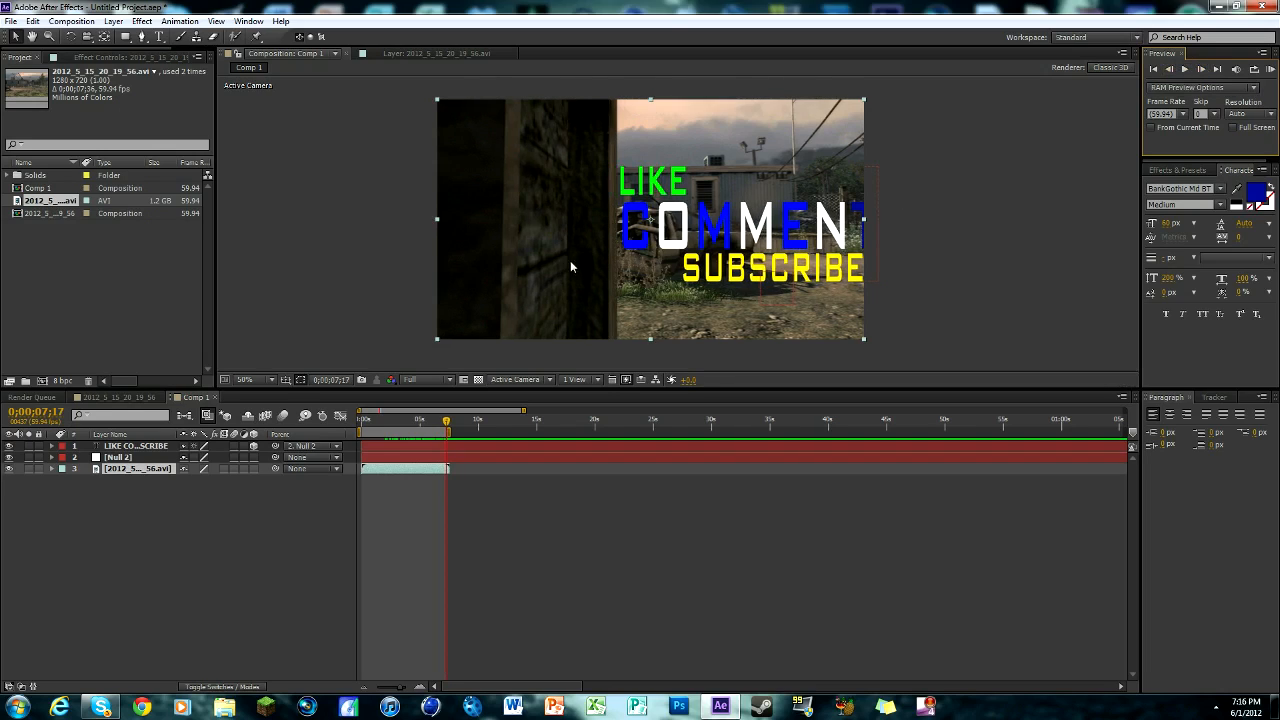
left_click(135, 446)
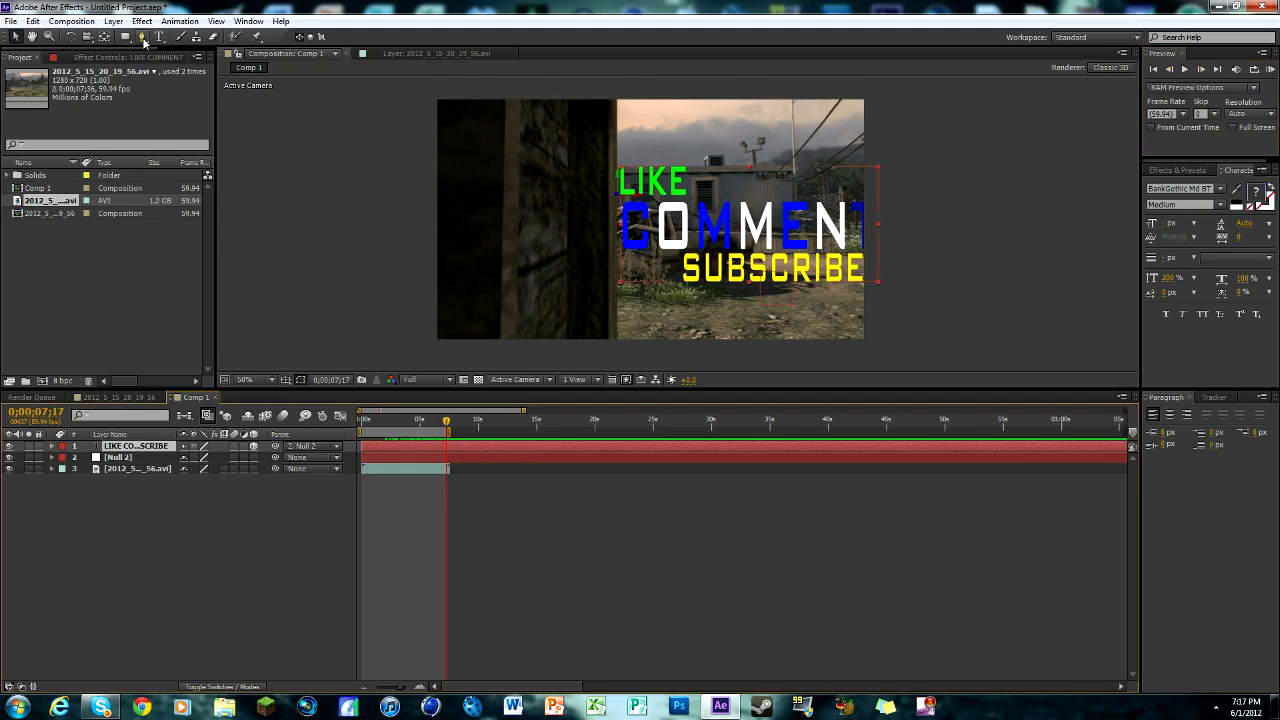
left_click(142, 37)
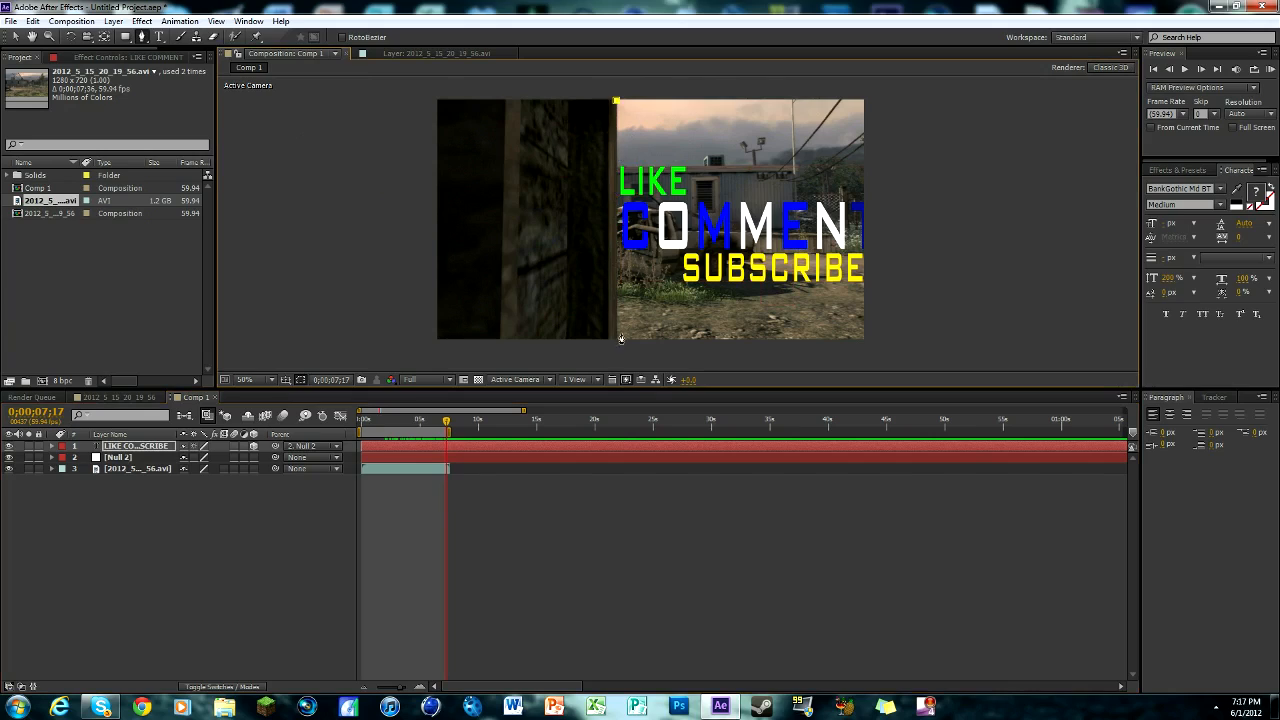
mouse_move(617, 343)
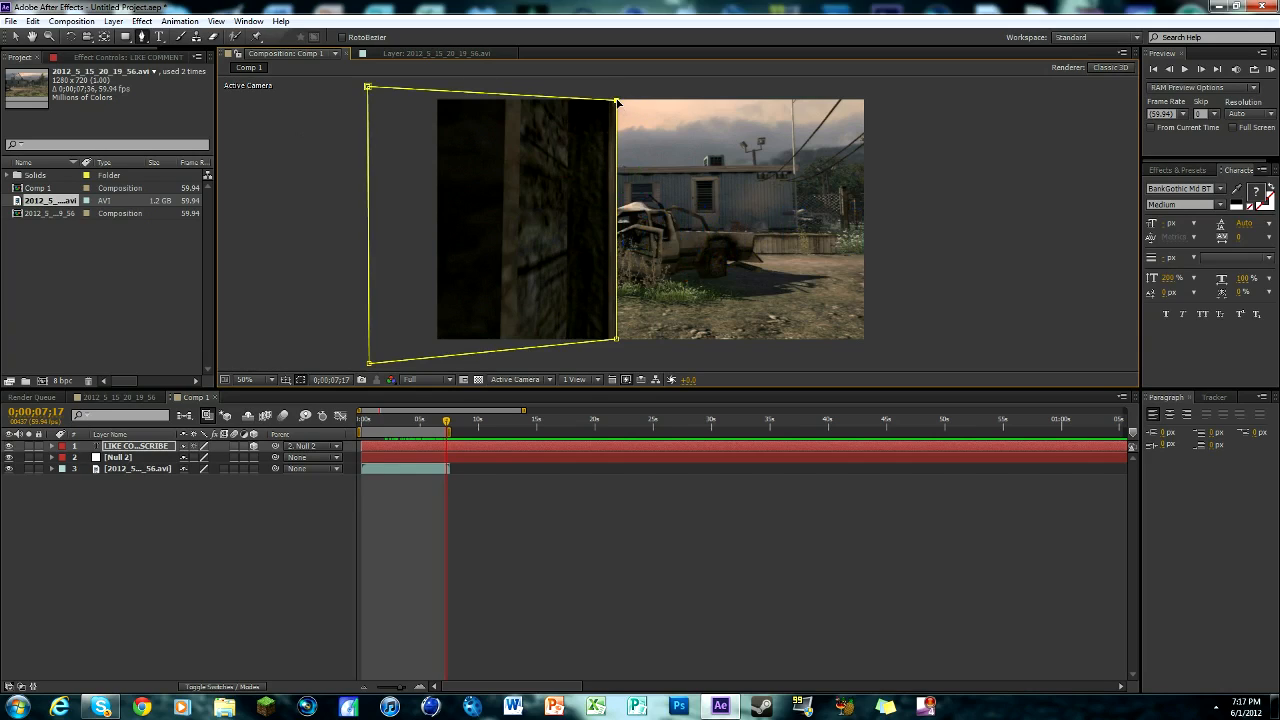
mouse_move(271, 297)
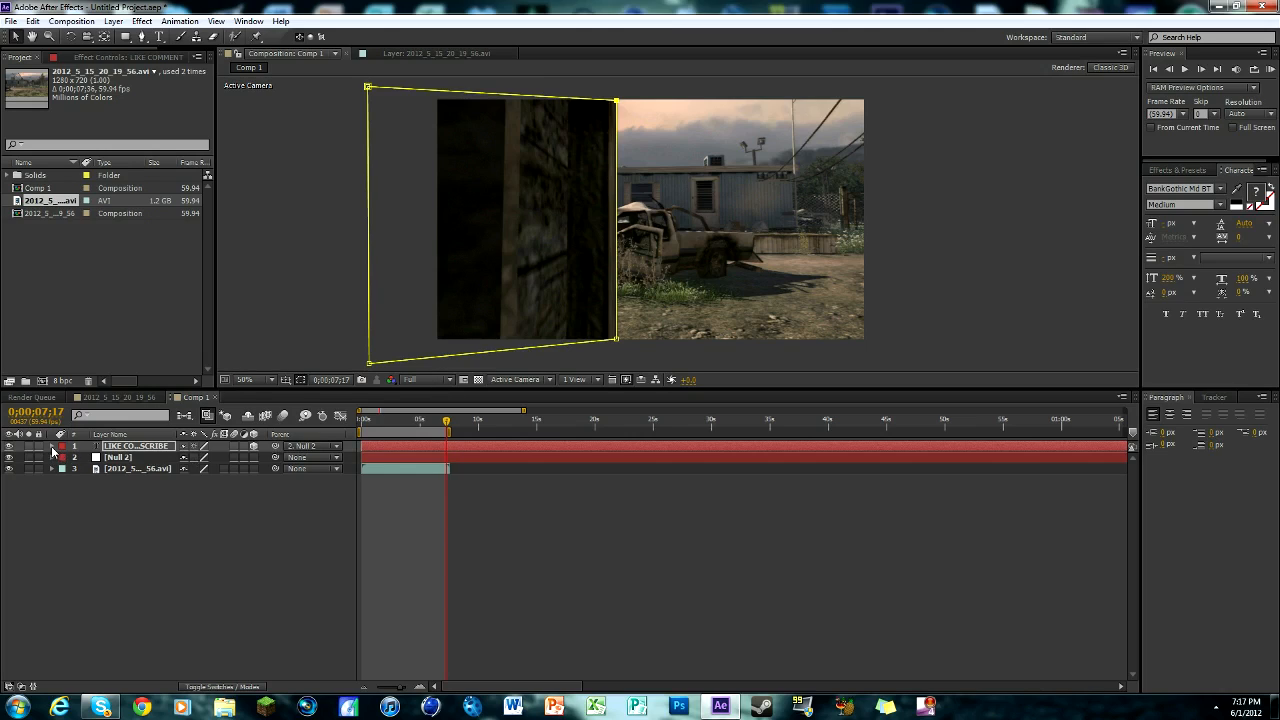
Tick Inverted on the text layer's Mask 1 so the text shows outside the wall.
left_click(52, 446)
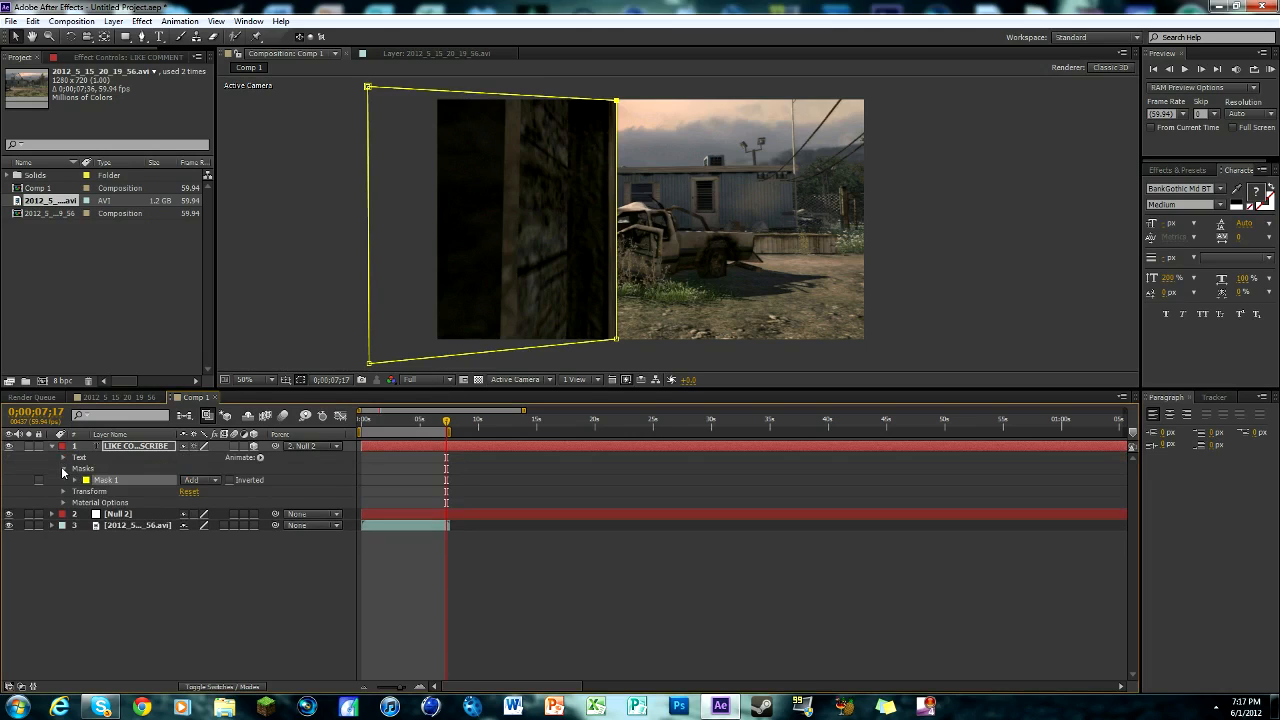
left_click(229, 481)
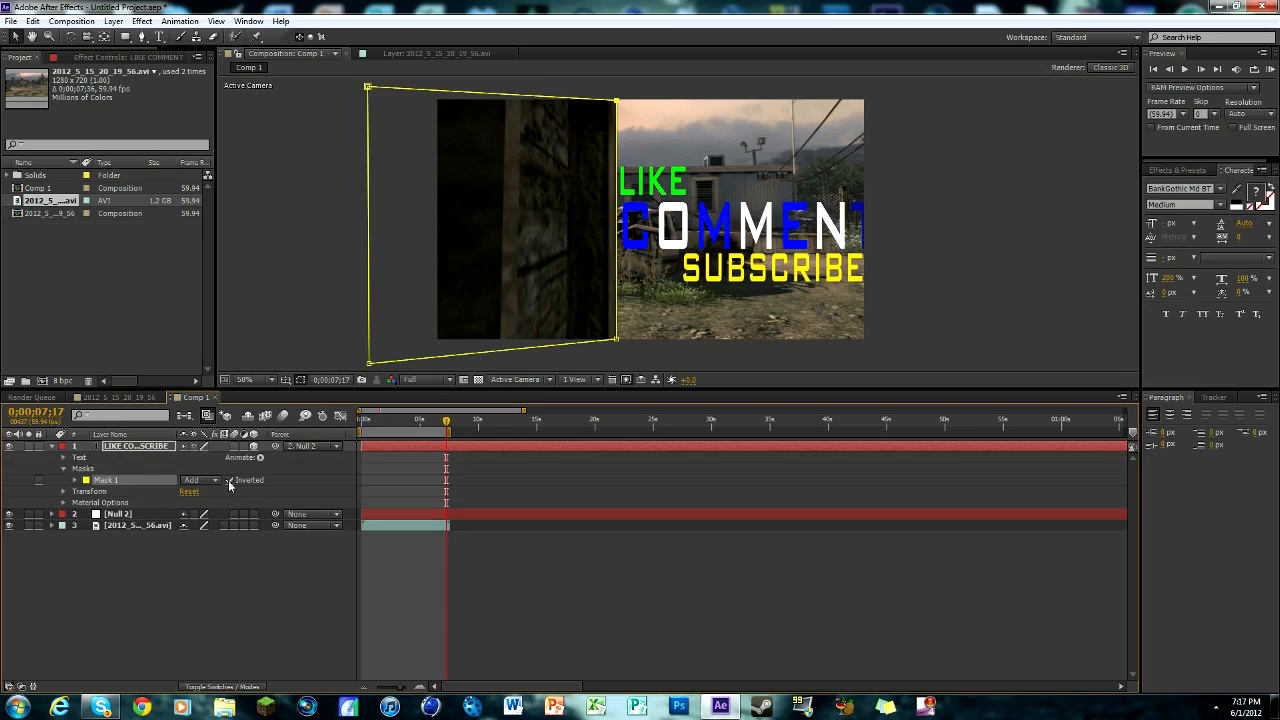
left_click(52, 446)
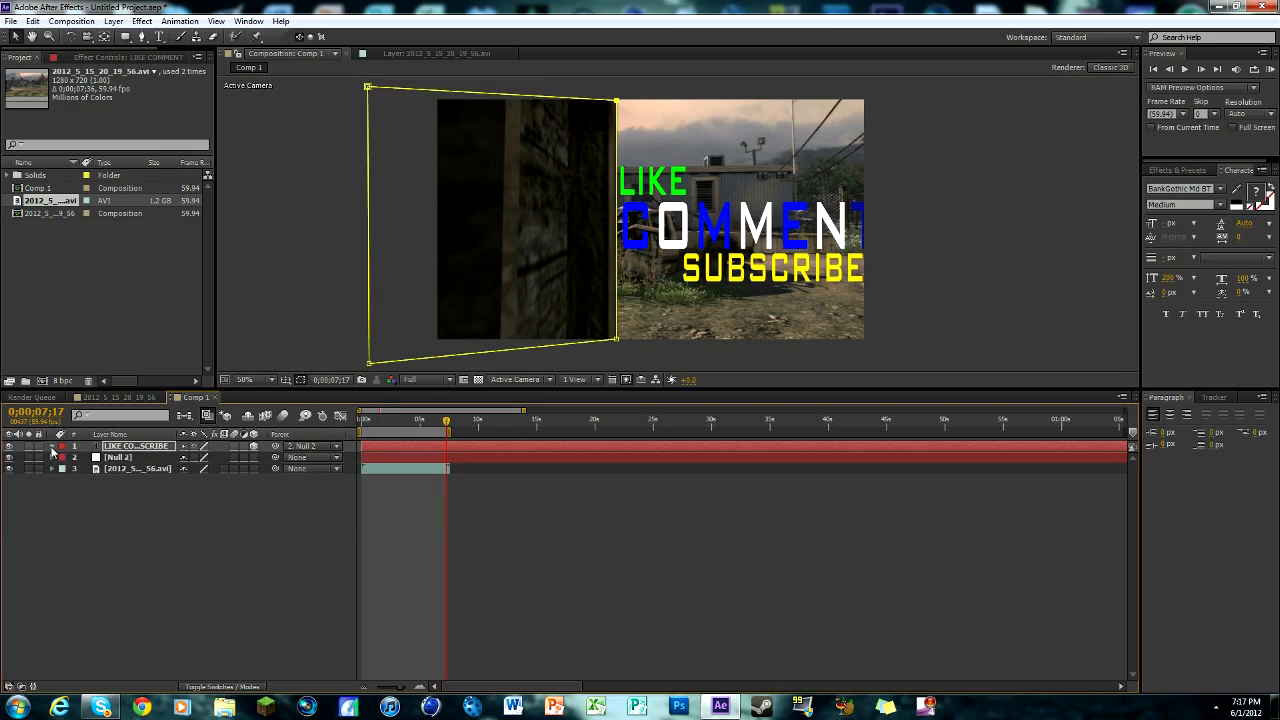
Reopen the text layer's properties and expand Mask 1's properties.
left_click(52, 446)
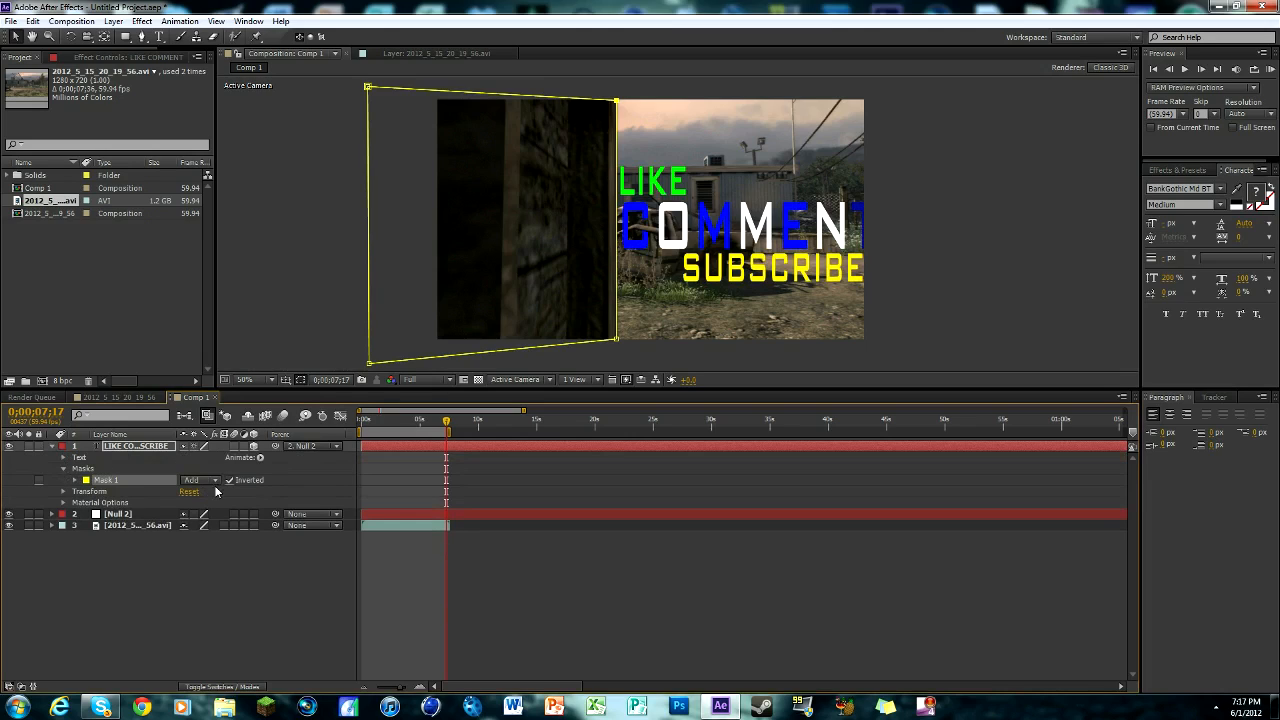
mouse_move(497, 372)
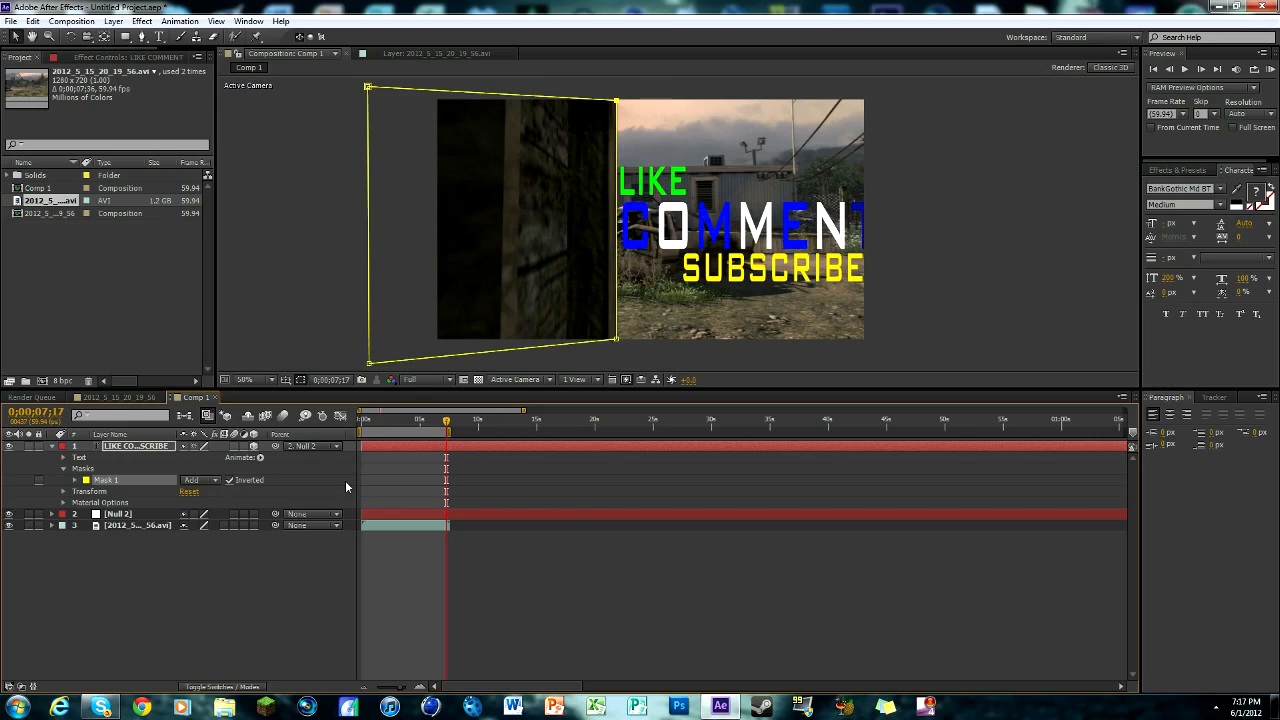
mouse_move(430, 410)
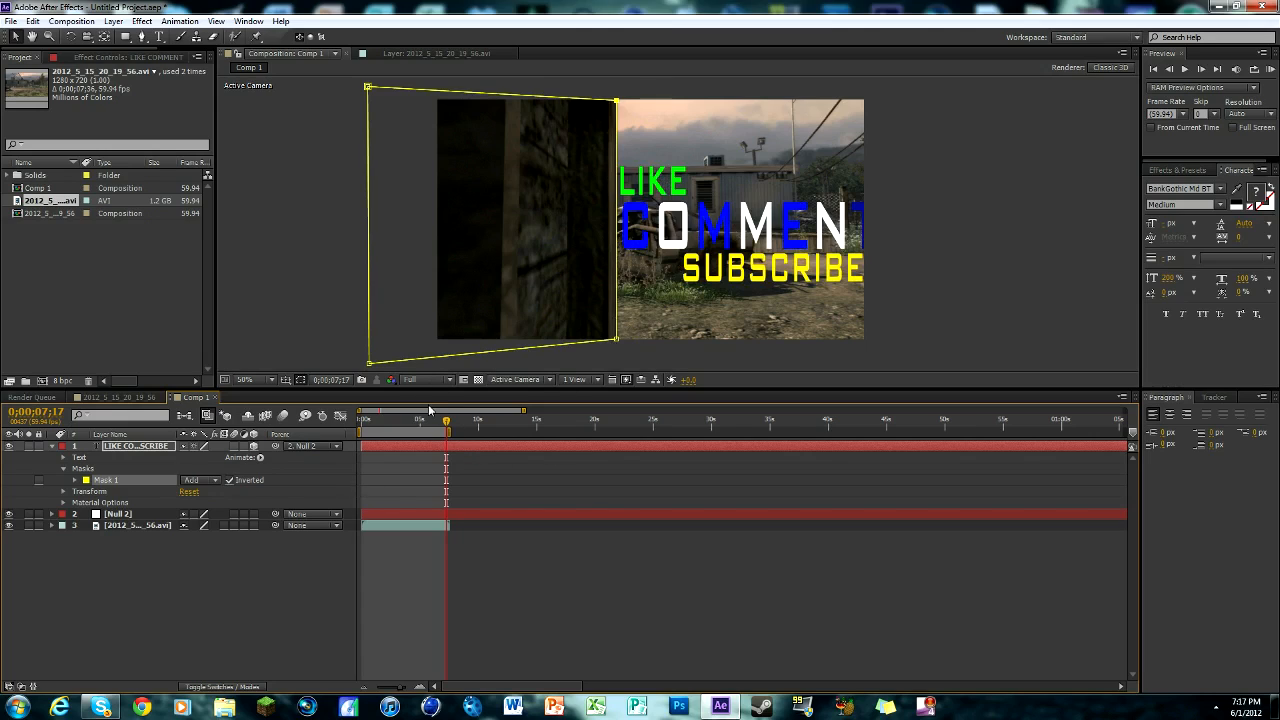
left_click(64, 491)
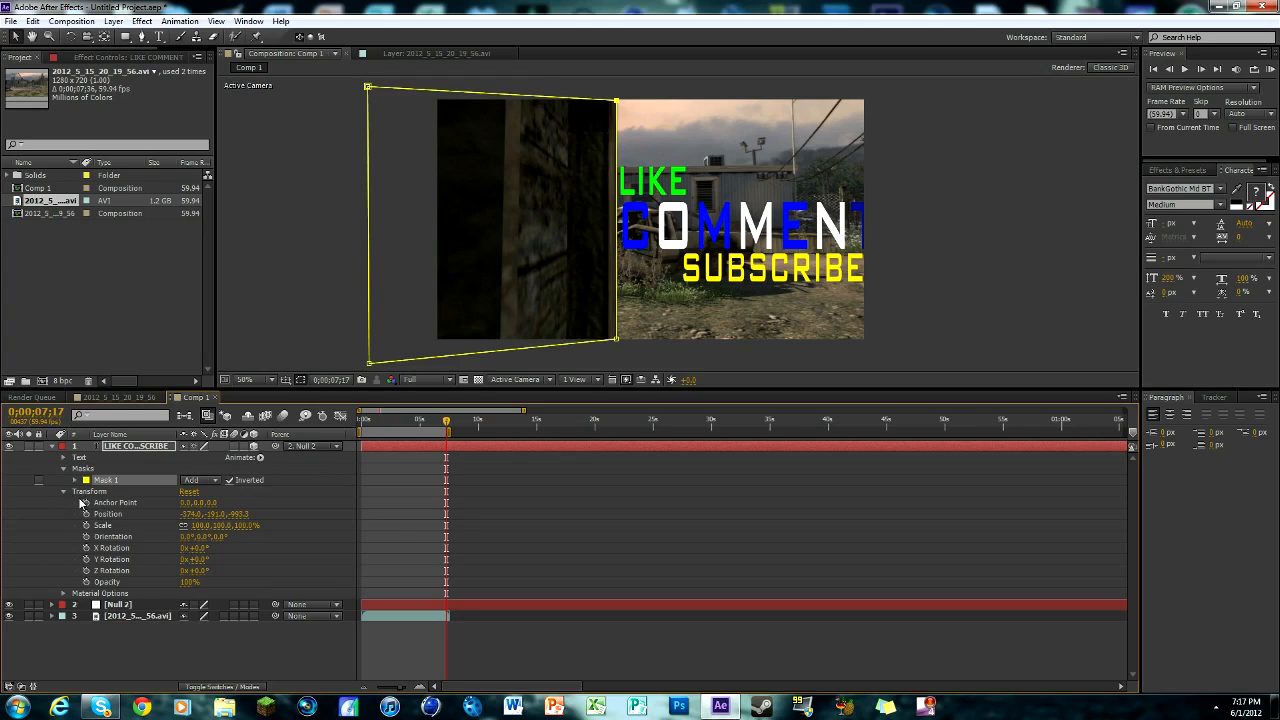
left_click(64, 491)
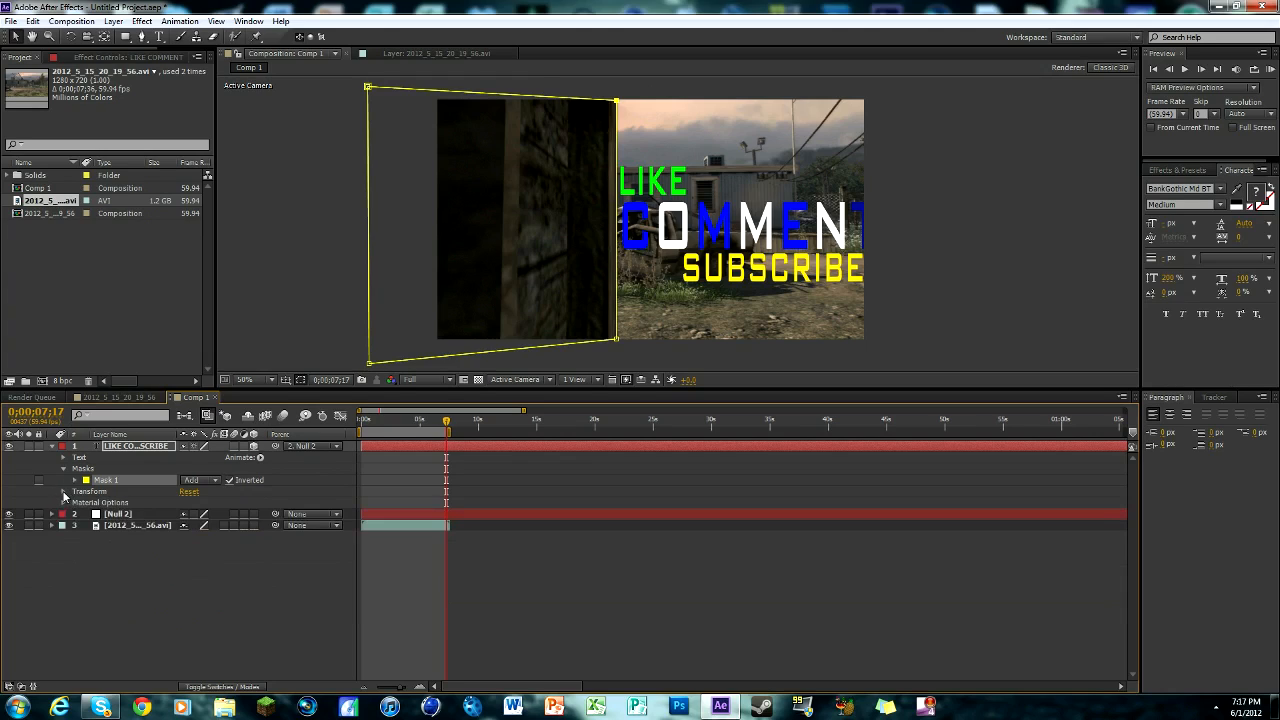
left_click(75, 480)
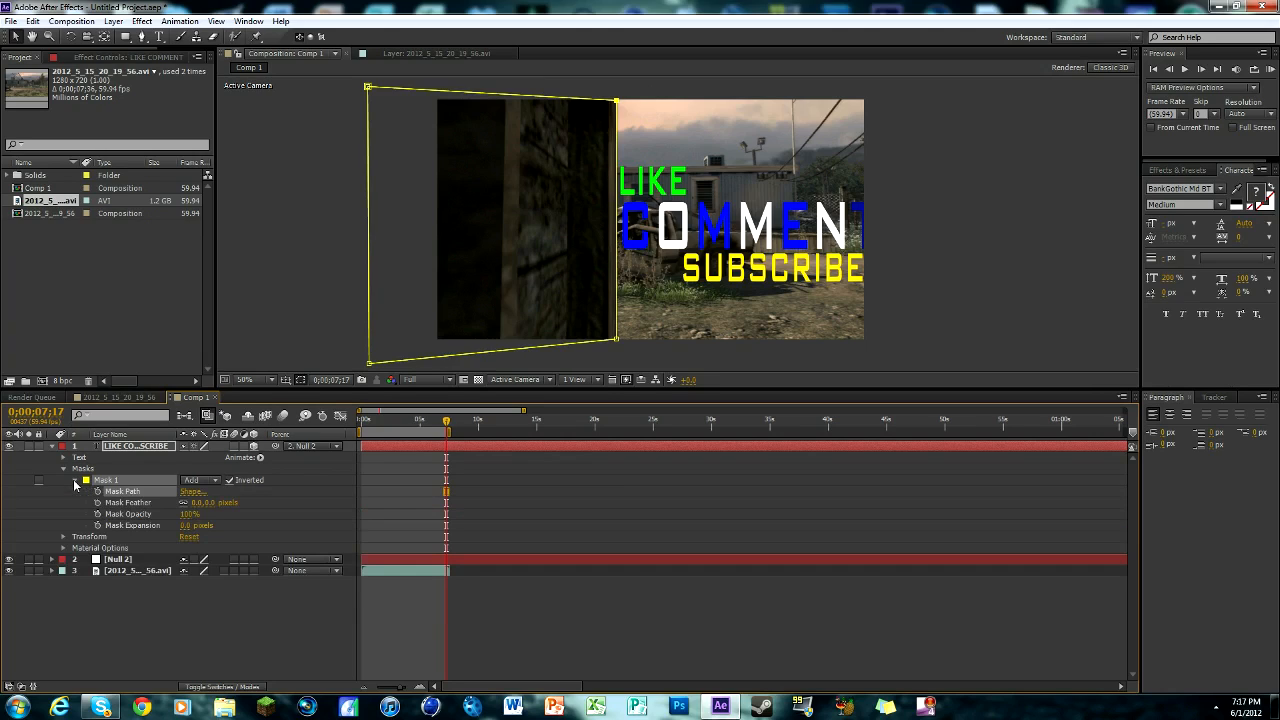
left_click(63, 480)
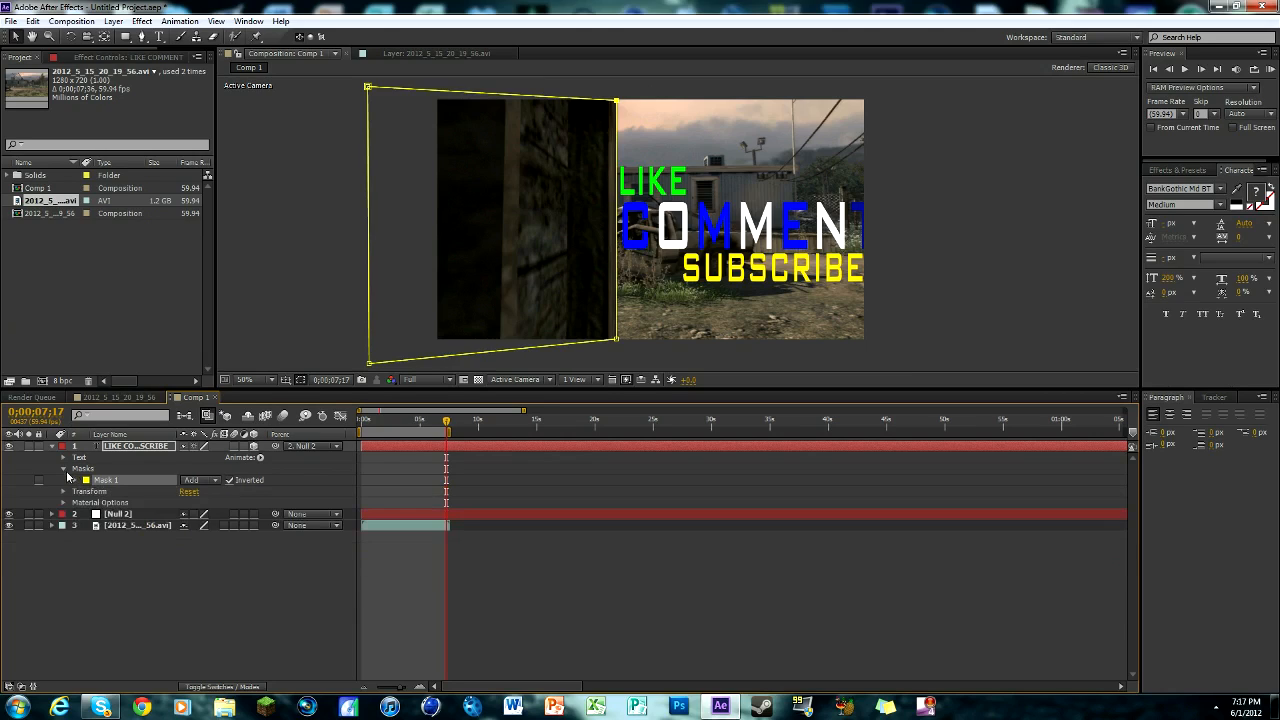
left_click(63, 479)
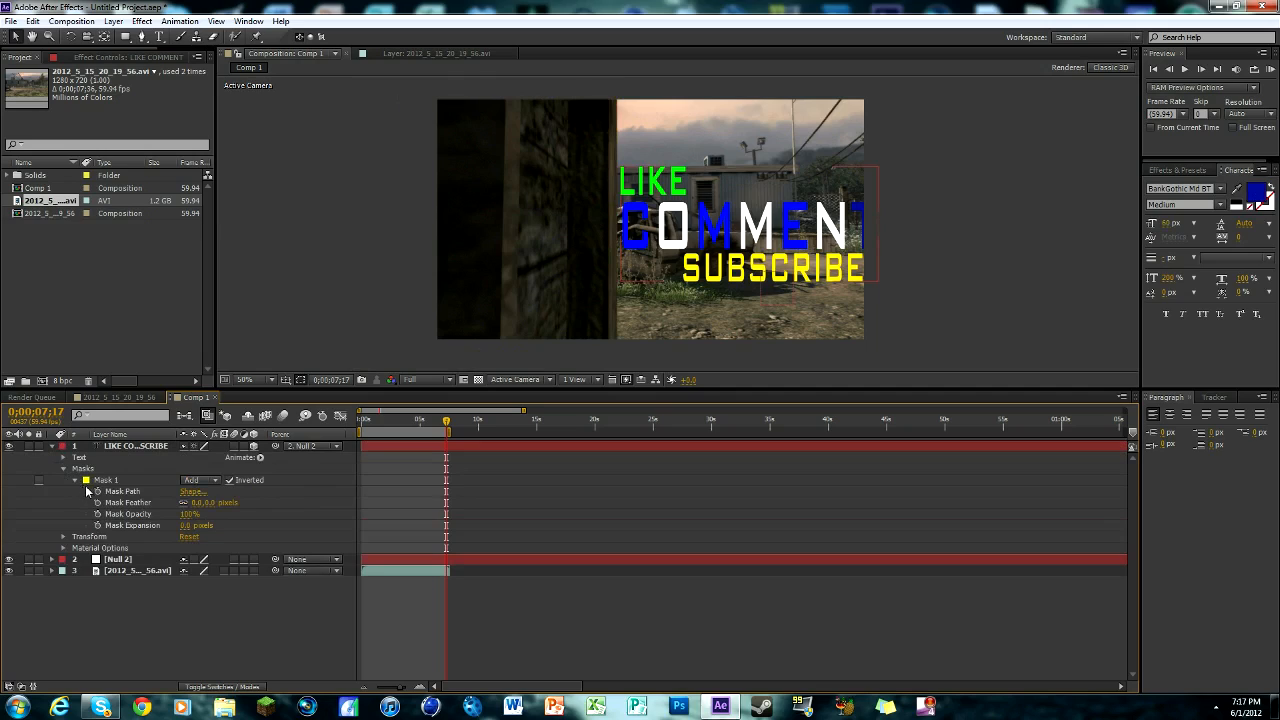
Keyframe Mask Path and reshape the mask to the wall over the next few frames.
left_click(135, 491)
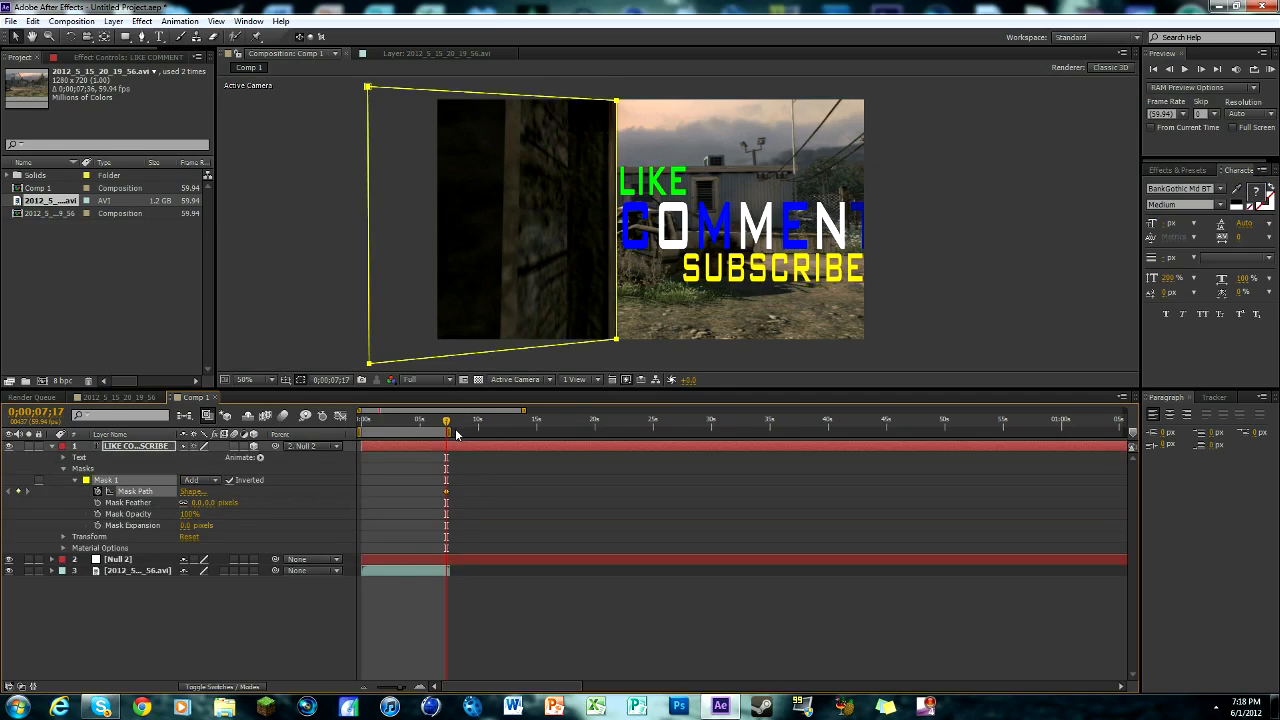
left_click(1201, 69)
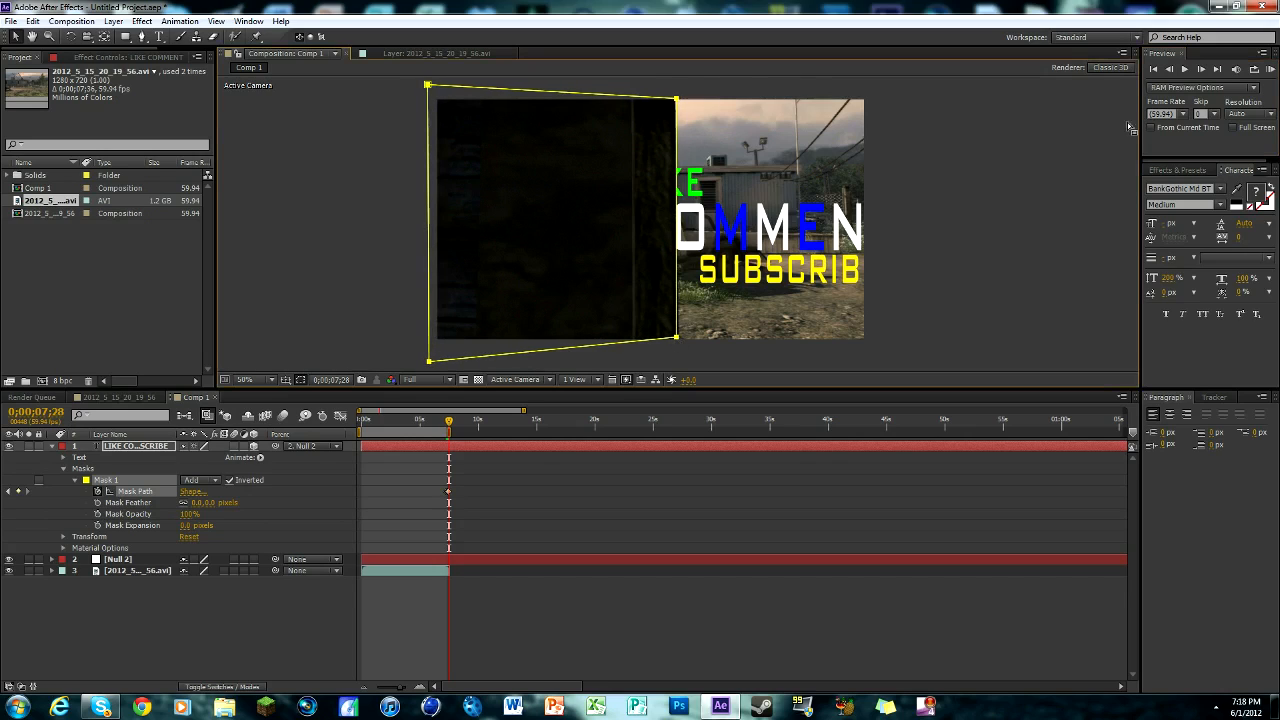
left_click(1201, 69)
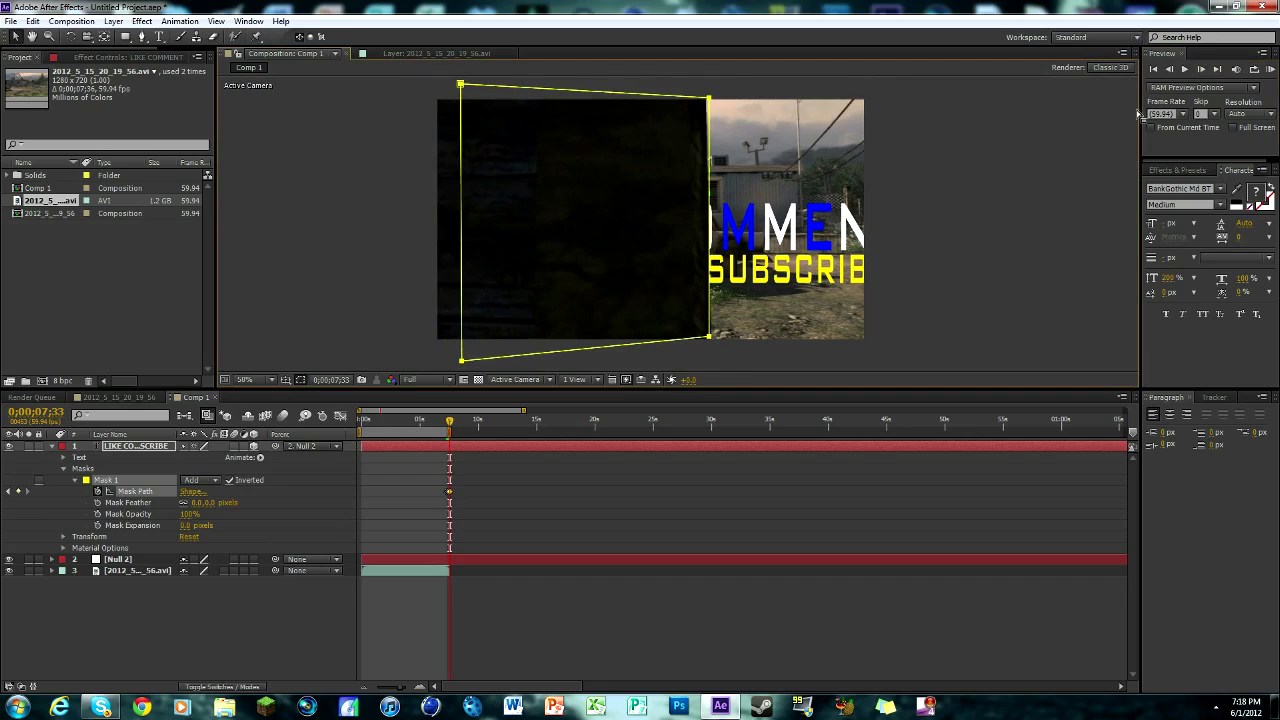
left_click(1201, 69)
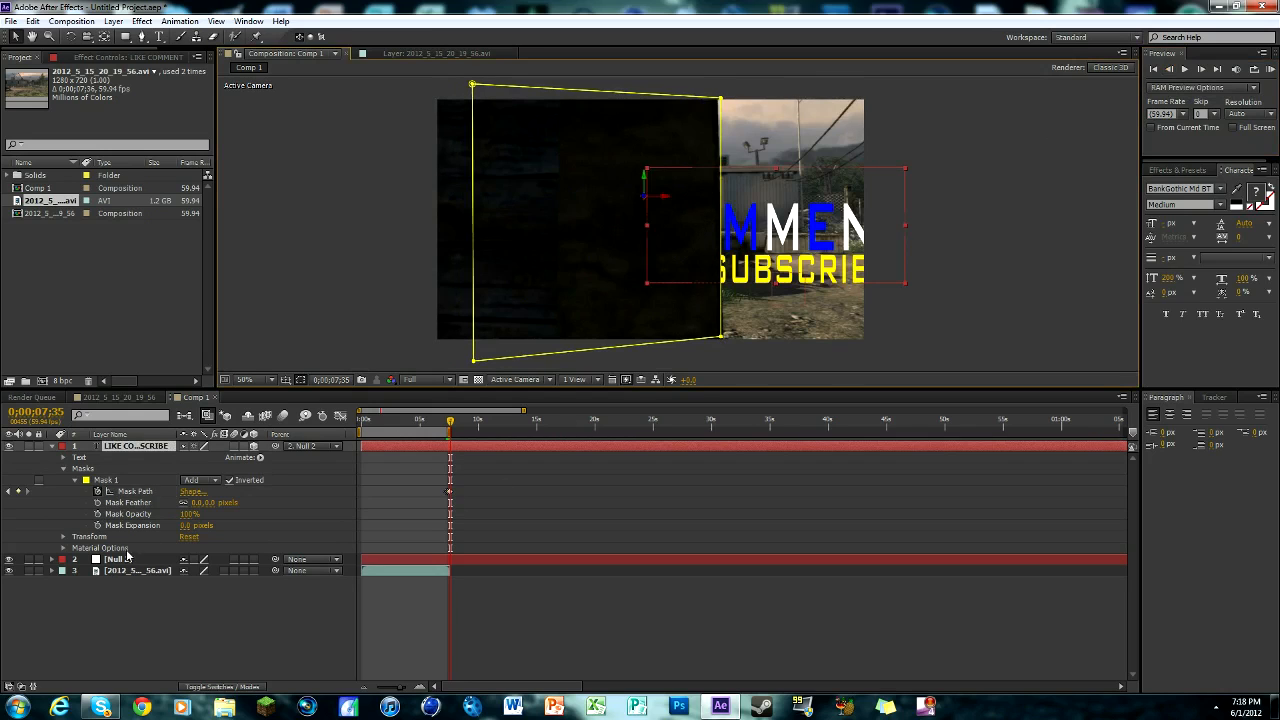
left_click_drag(449, 421, 437, 421)
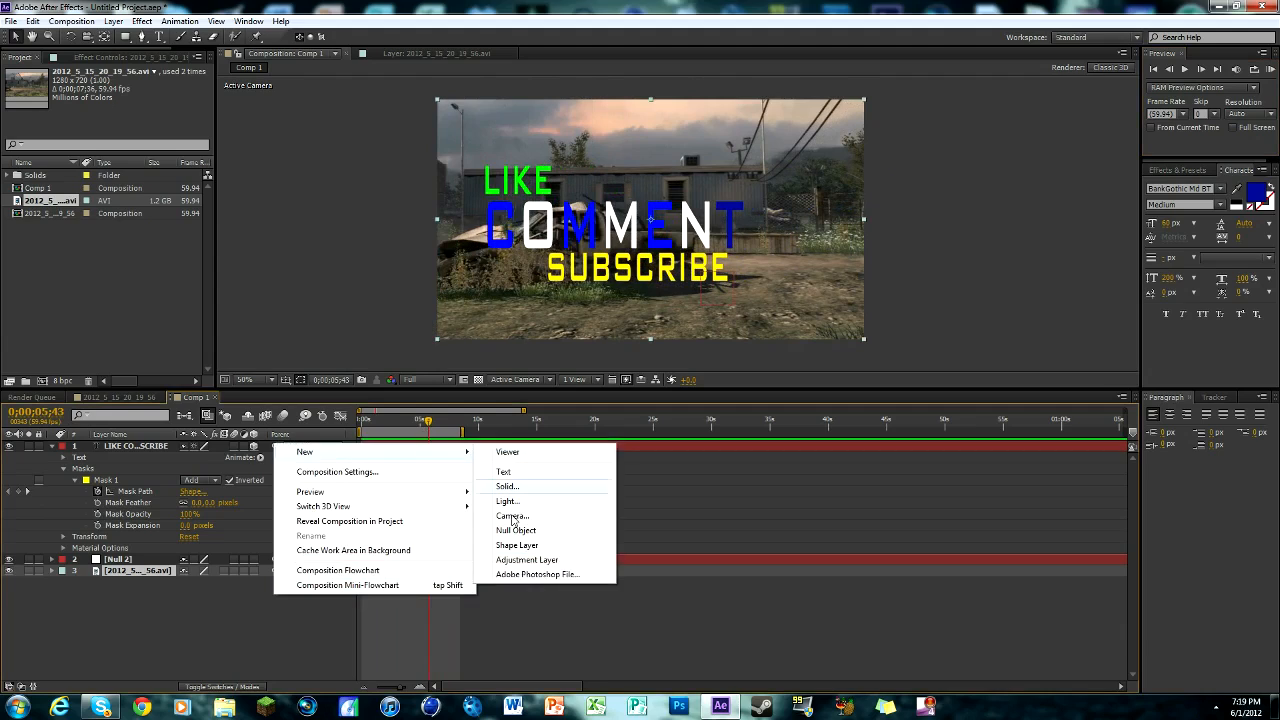
Add an adjustment layer and search Effects & Presets for 'looks'.
left_click(527, 559)
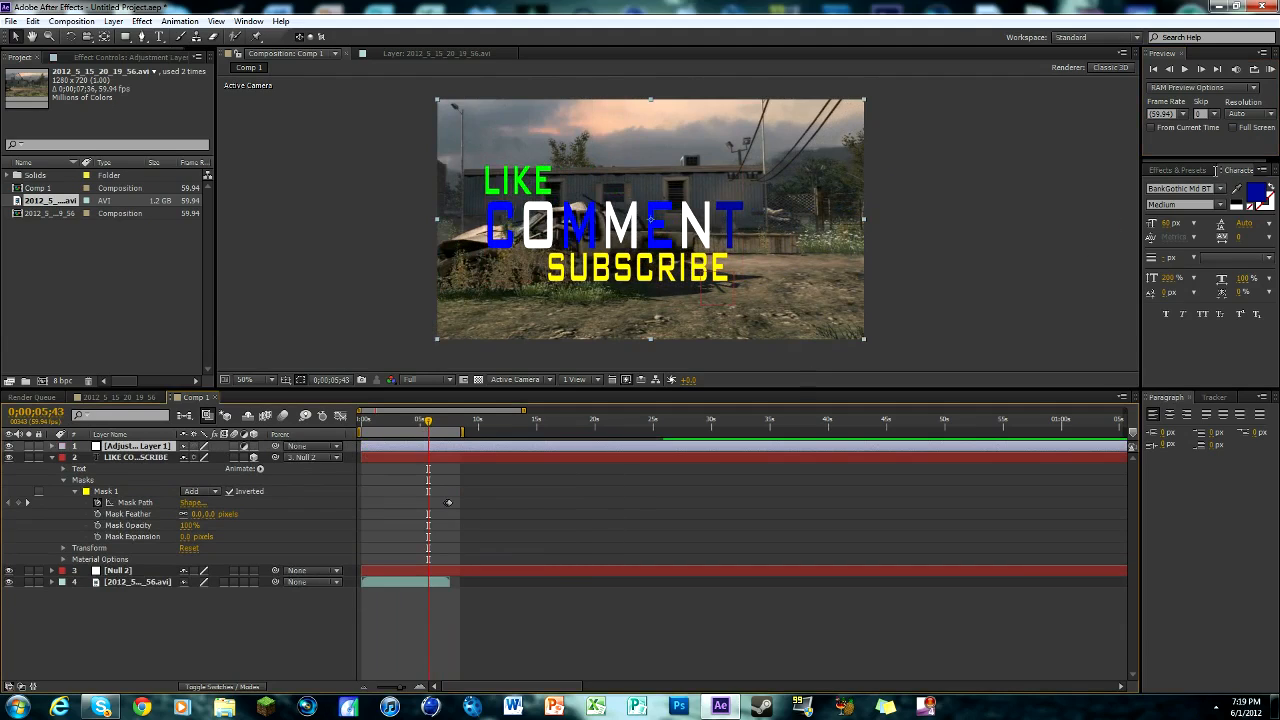
left_click(1177, 169)
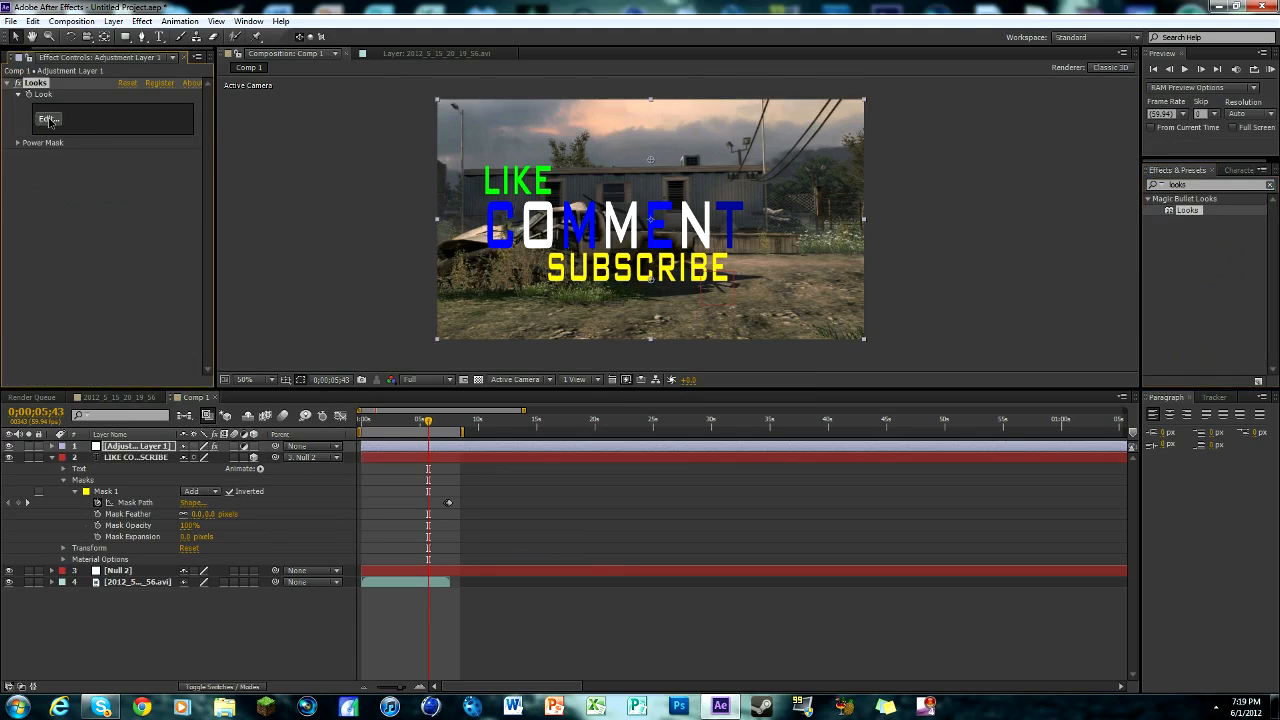
mouse_move(110, 124)
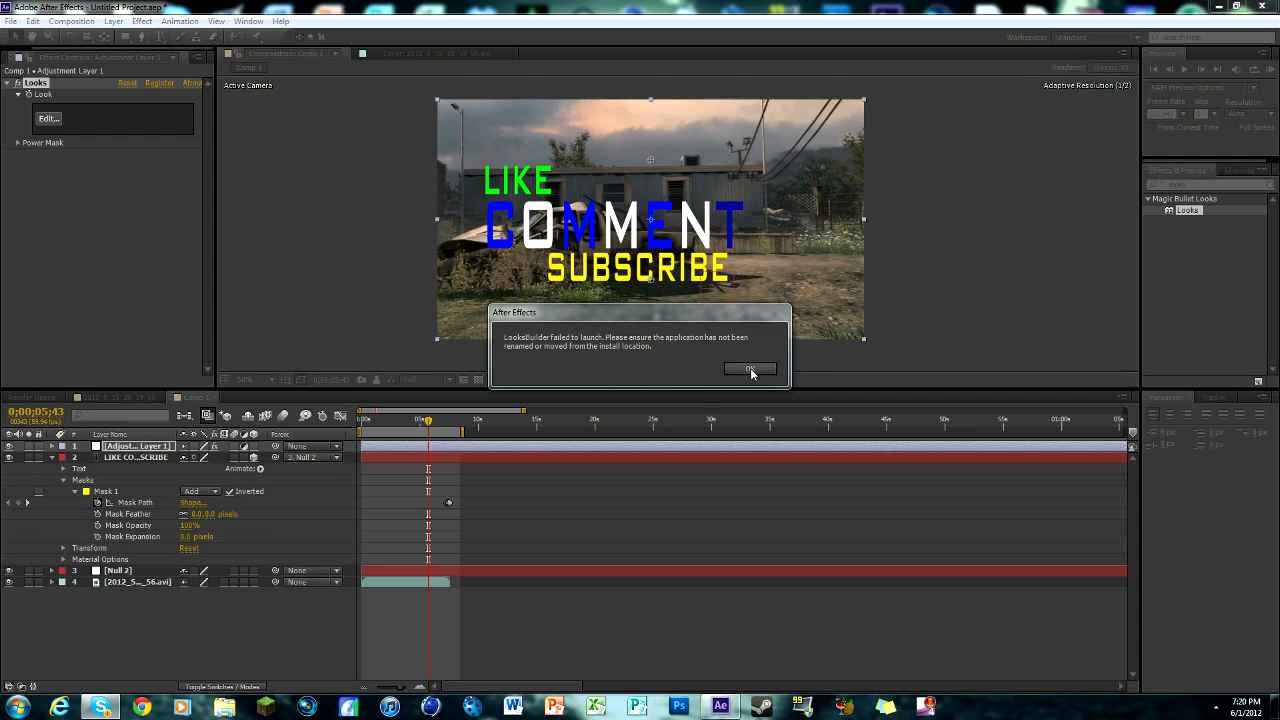
Dismiss the Looks editor launch errors, retry Edit, and reselect the Looks effect.
left_click(750, 368)
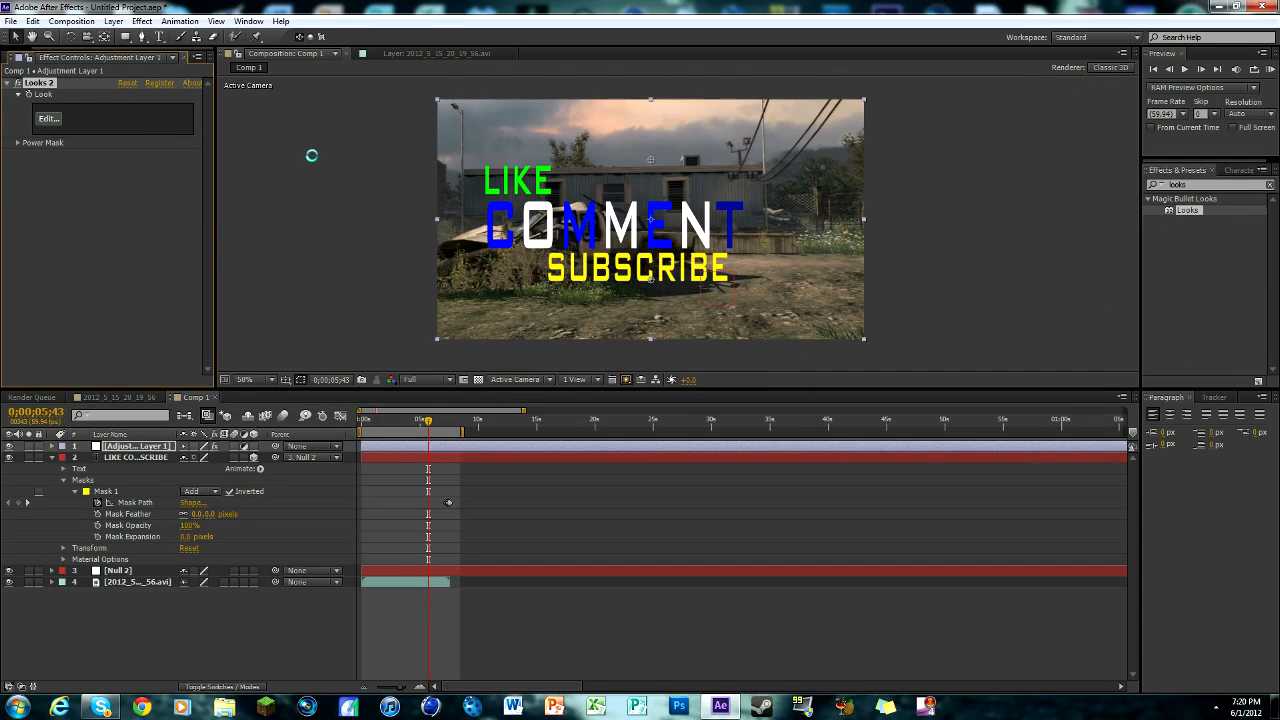
left_click(48, 118)
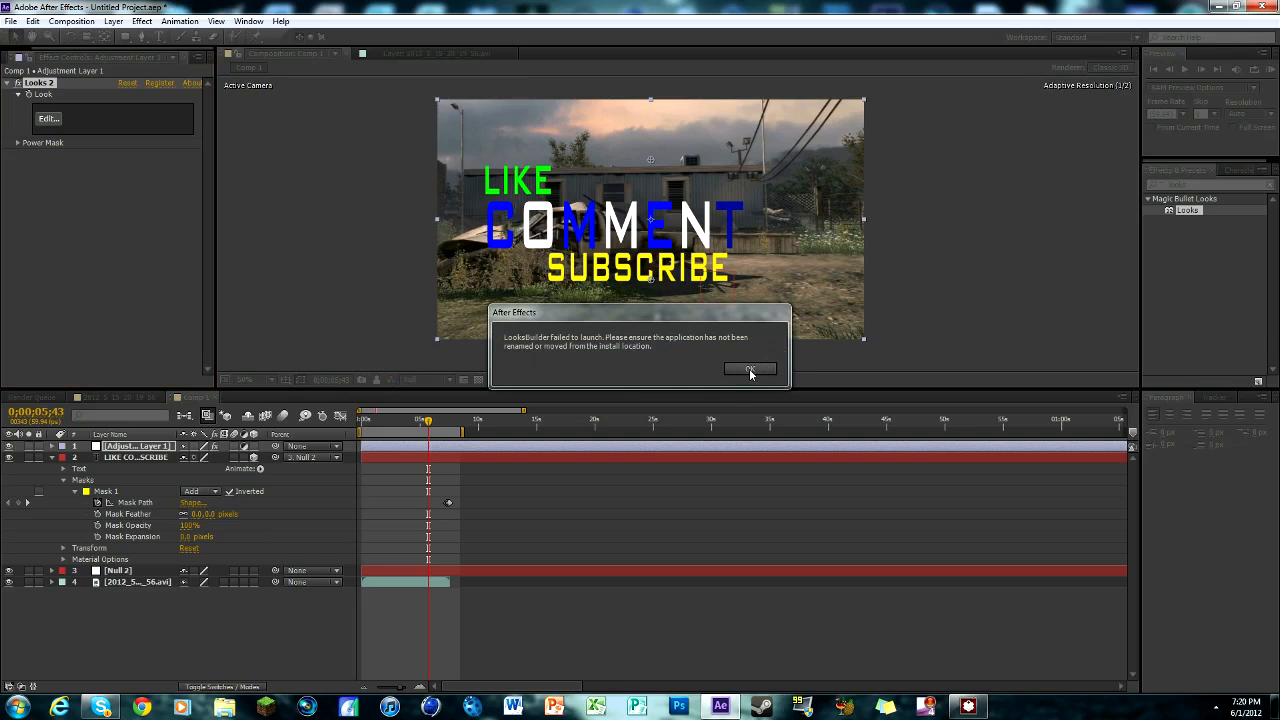
left_click(749, 369)
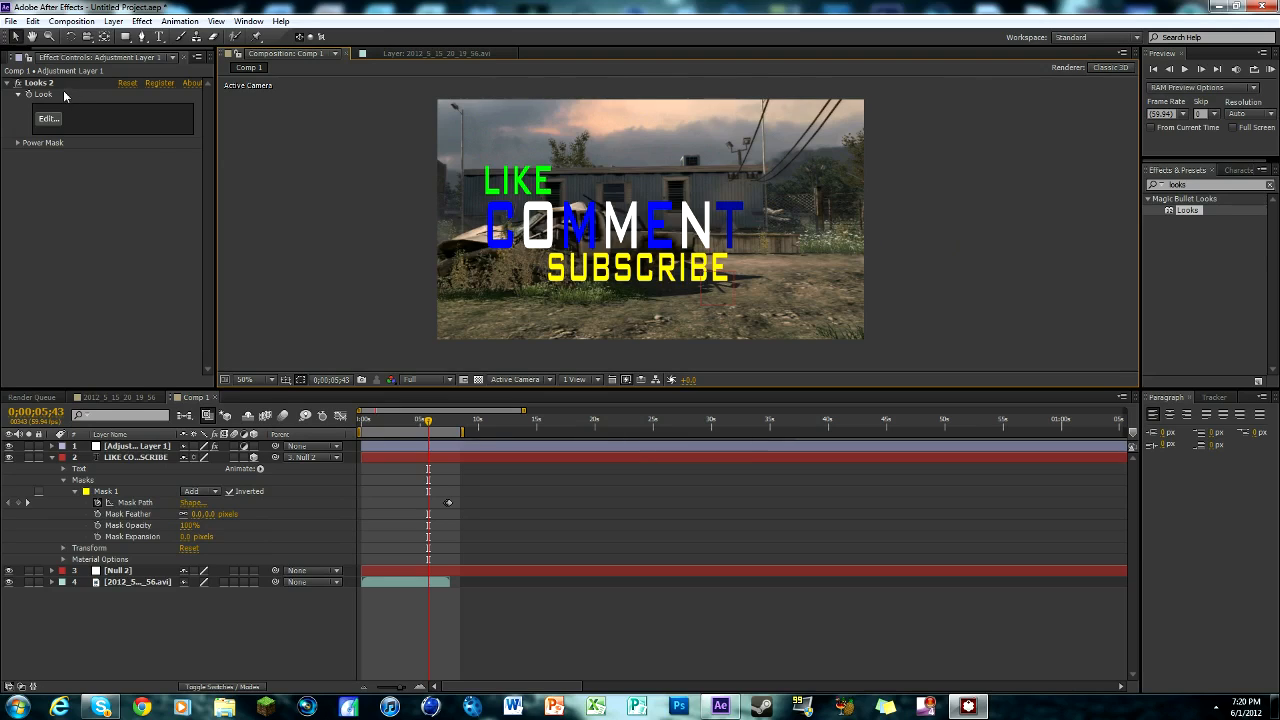
left_click(137, 446)
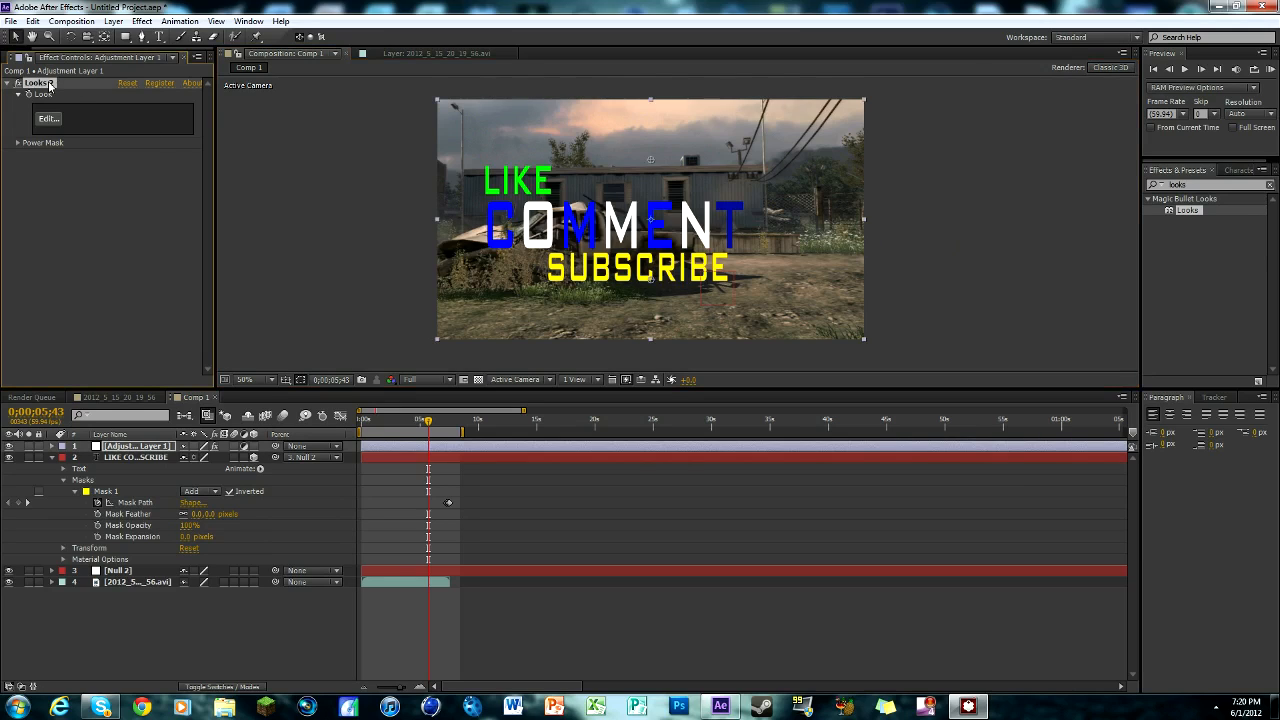
mouse_move(182, 234)
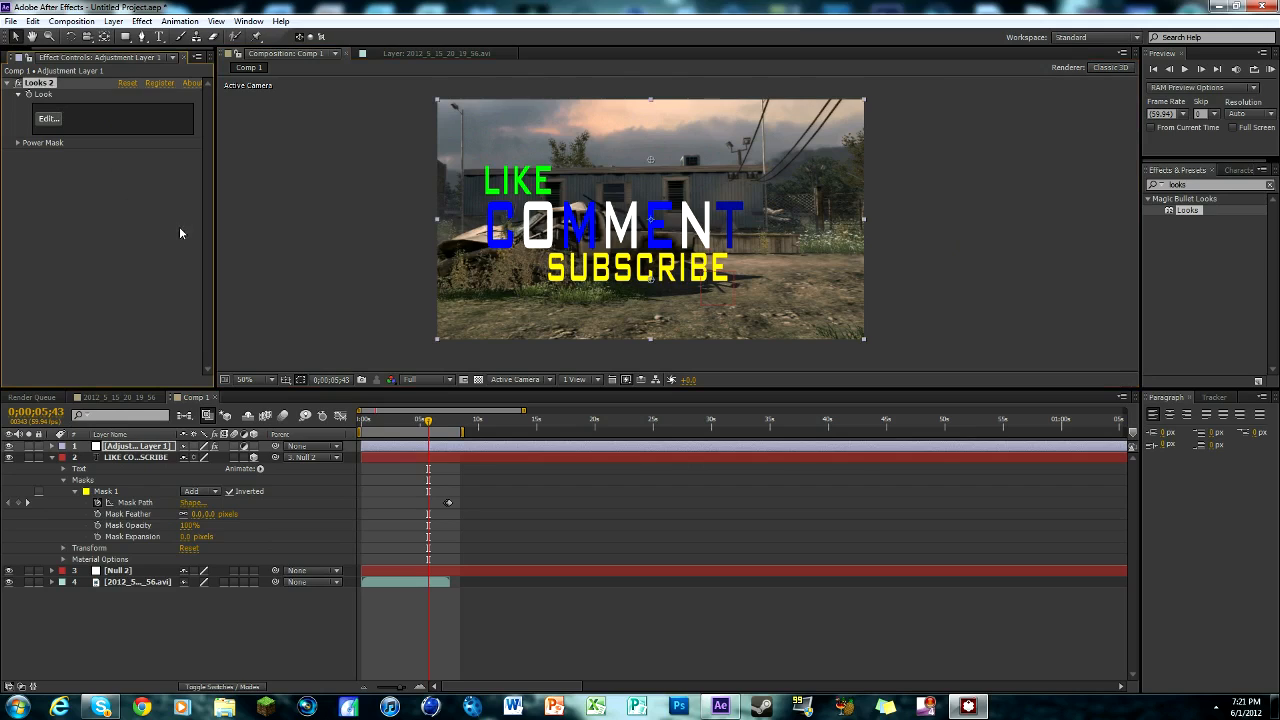